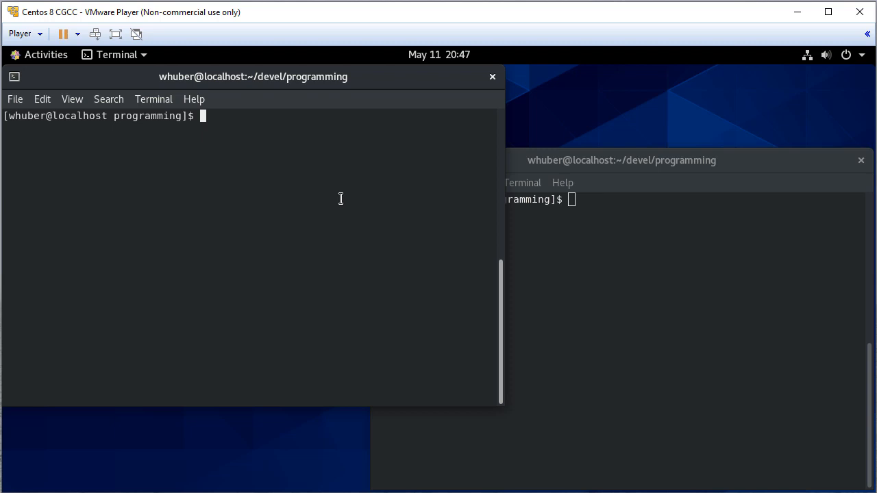
# - Create controlc in vi and write the 'C Flow Control examples' comment
pyautogui.write('vi controlc')
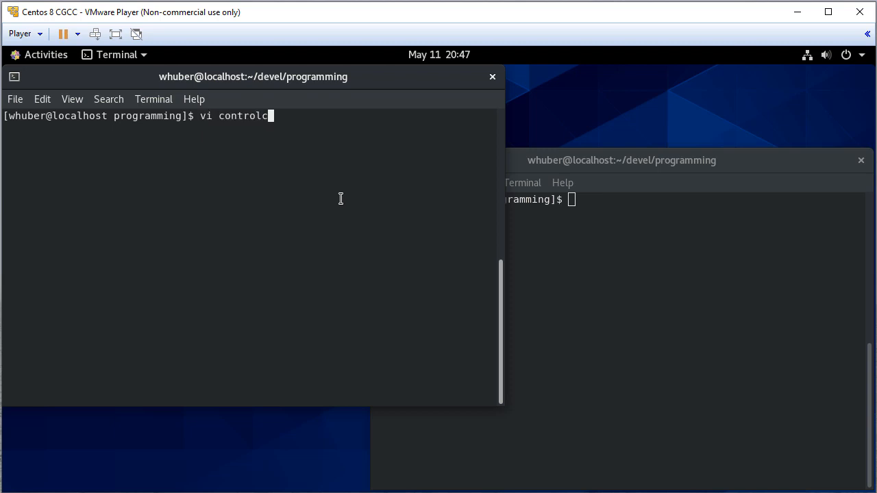
pyautogui.press('Return')
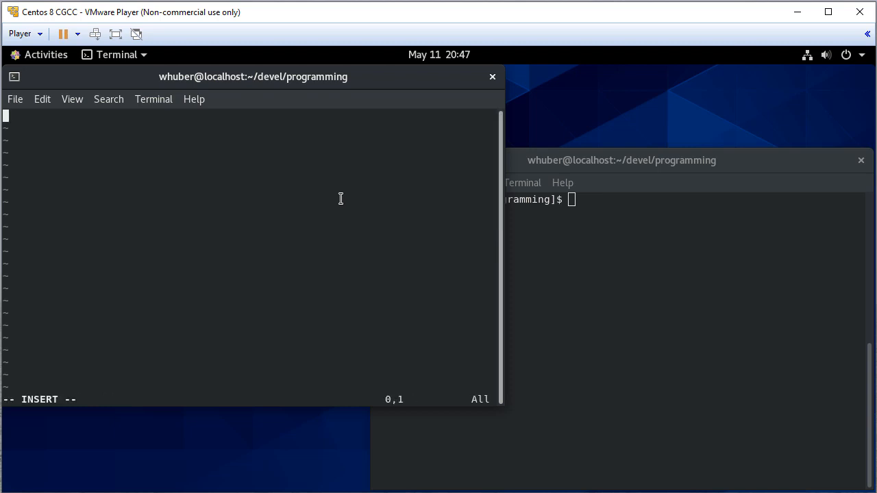
pyautogui.write('/*')
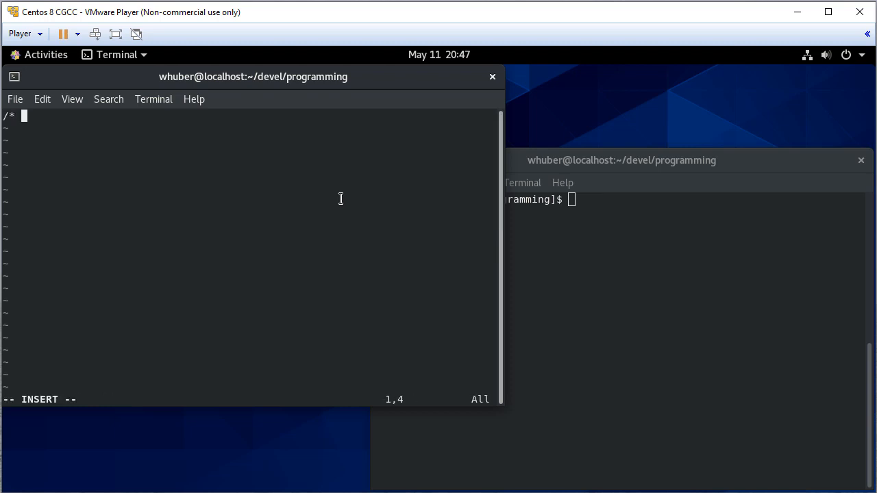
pyautogui.write('C')
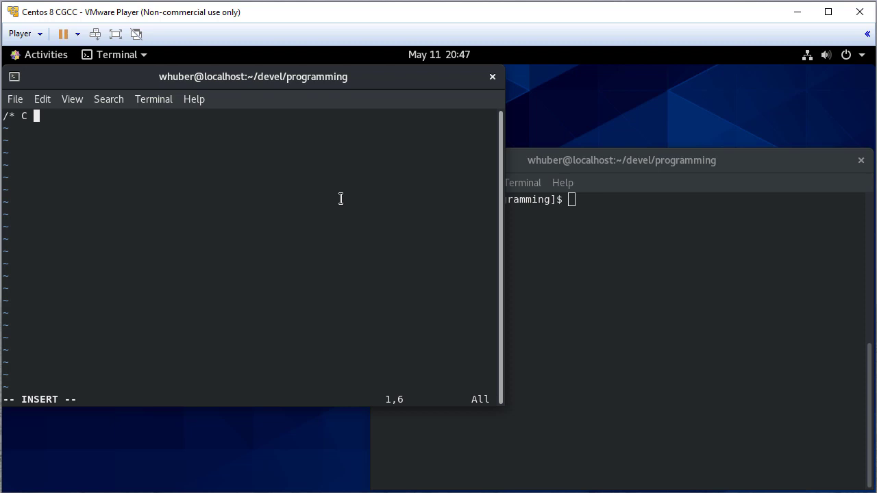
pyautogui.write('Flo')
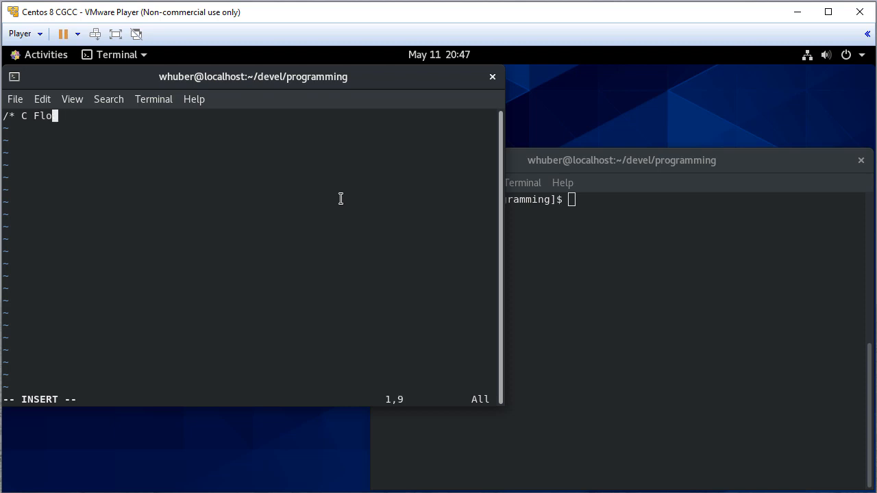
pyautogui.write('w Control')
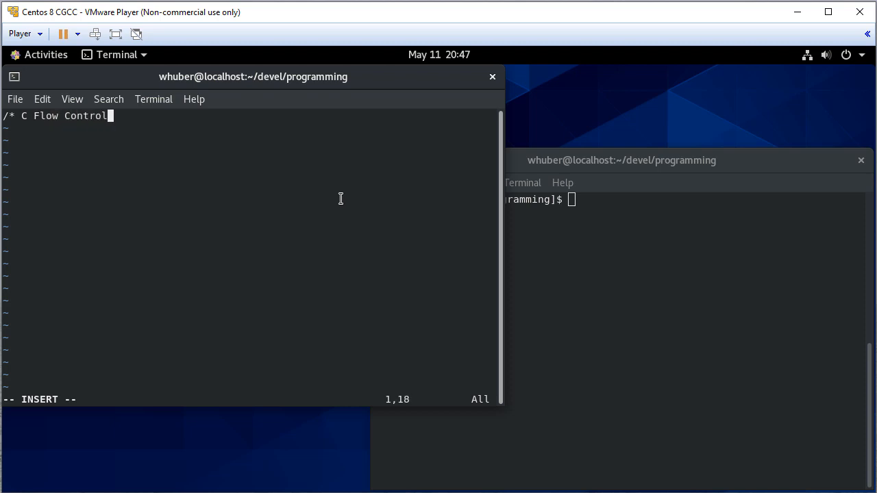
pyautogui.write('examples')
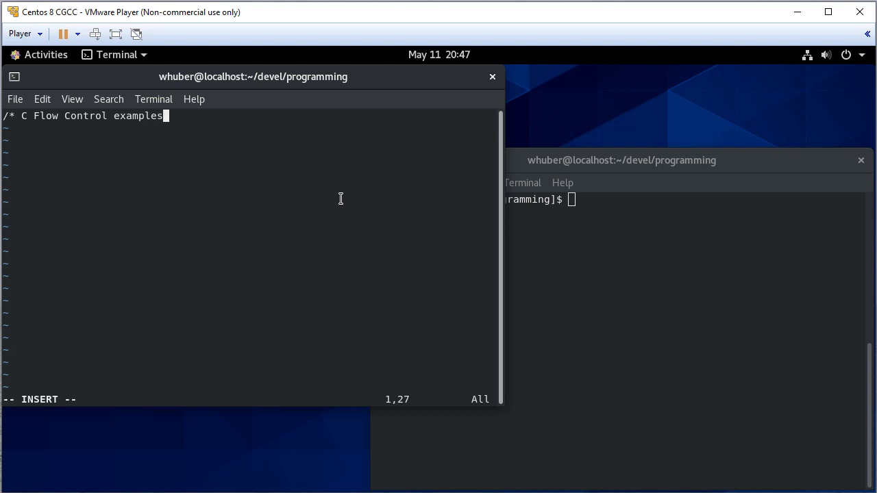
pyautogui.write('*/')
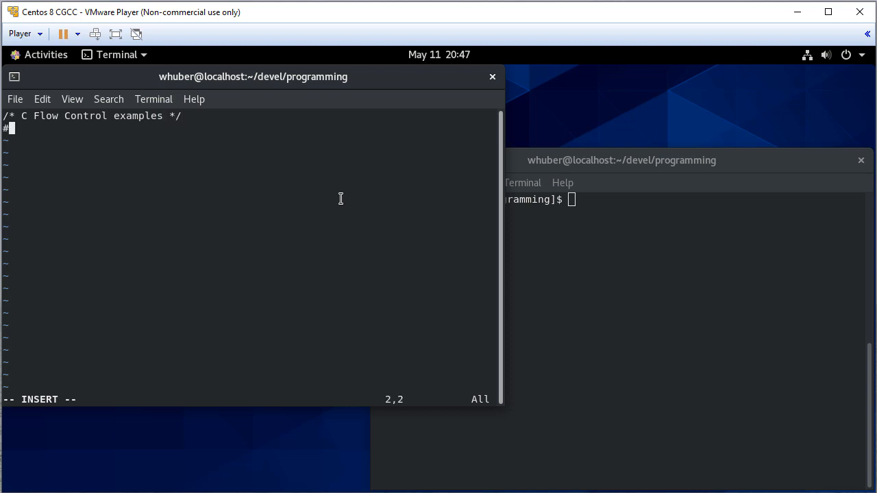
# - Add #include<stdio.h> and an int main(void) returning 0, then quit
pyautogui.write('include<stdio')
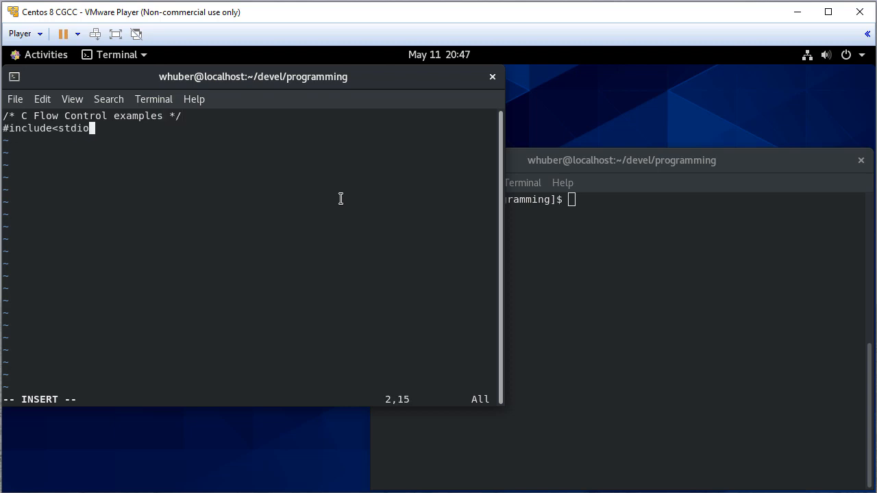
pyautogui.write('.h>')
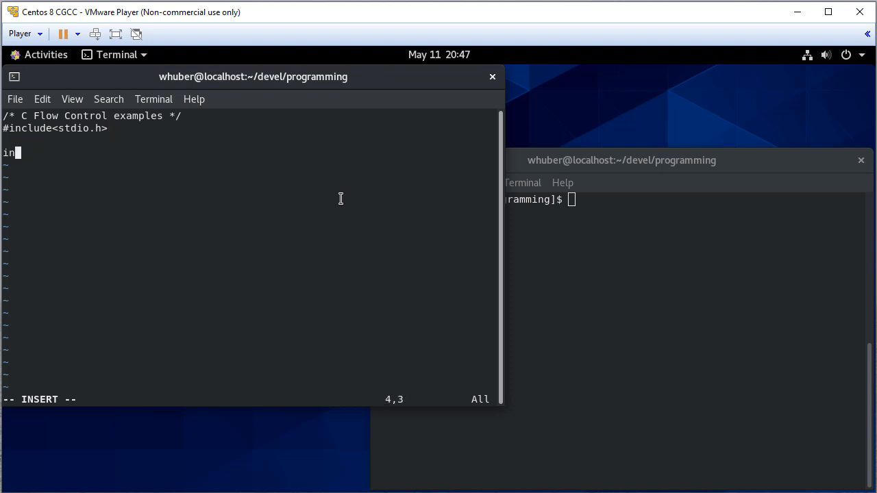
pyautogui.write('t main(void')
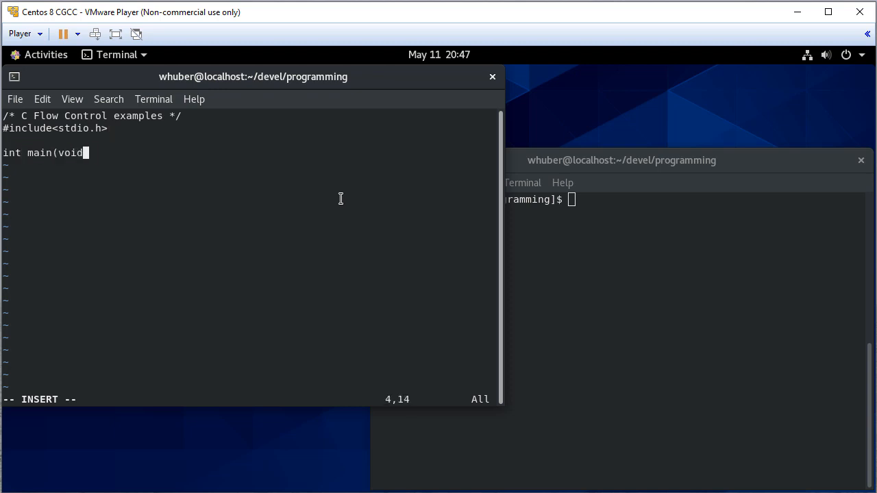
pyautogui.write(') {')
pyautogui.write('return 0;')
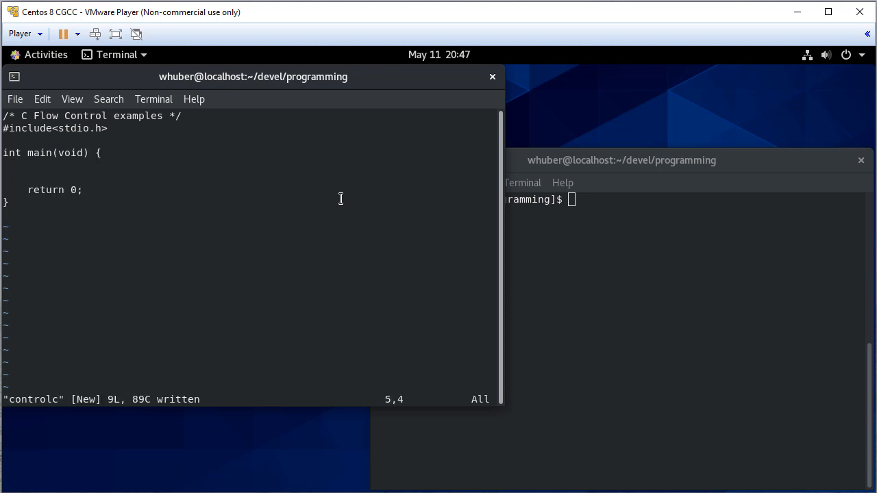
pyautogui.write(':q')
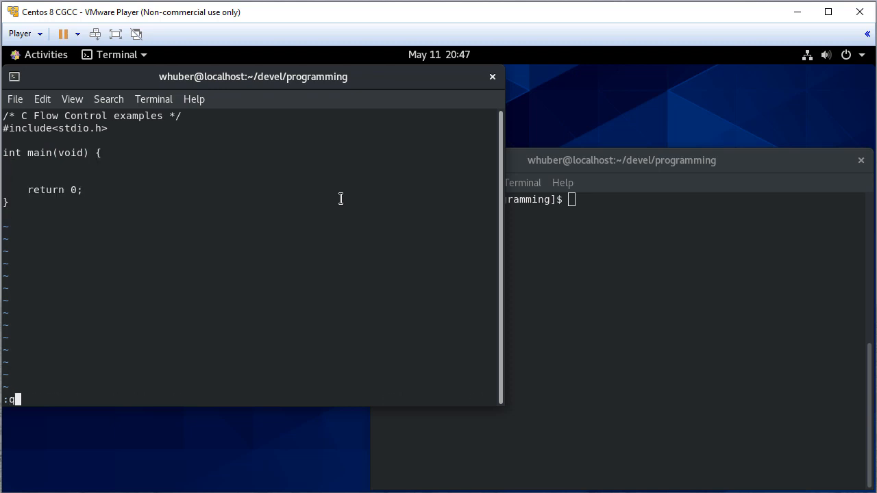
# - Rename controlc to control.c and reopen it in vi with C highlighting
pyautogui.press('Return')
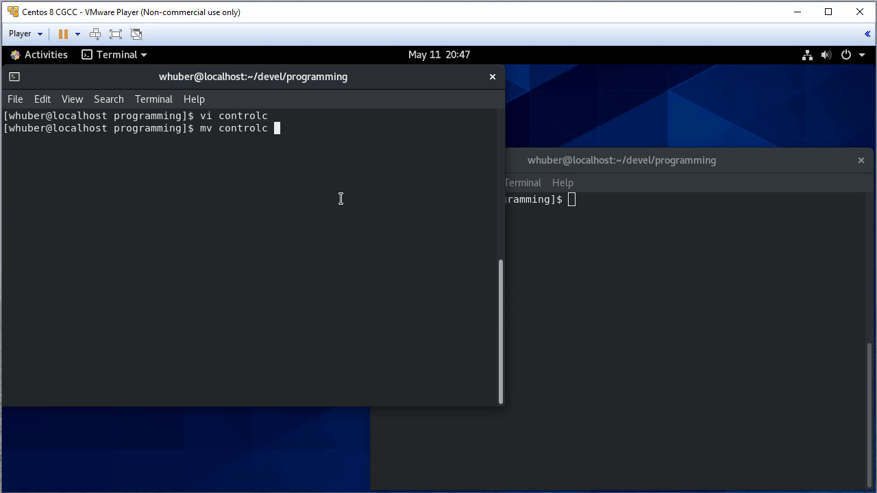
pyautogui.write('control.c')
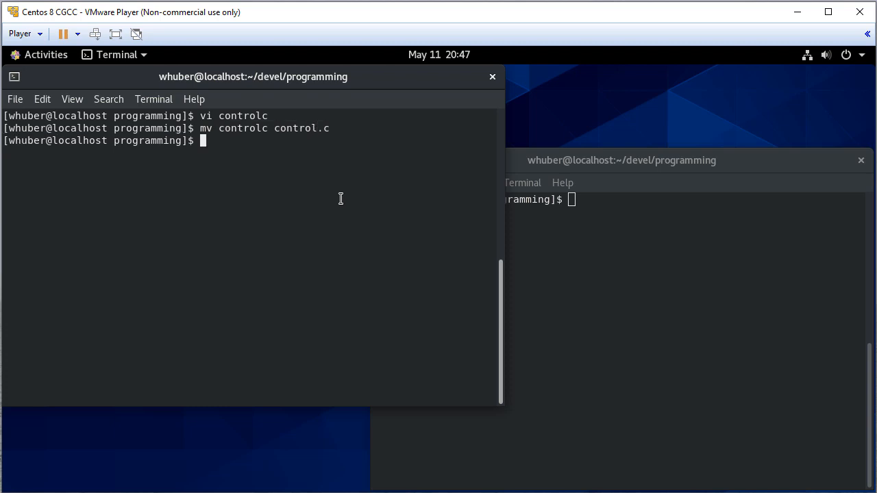
pyautogui.write('vi v')
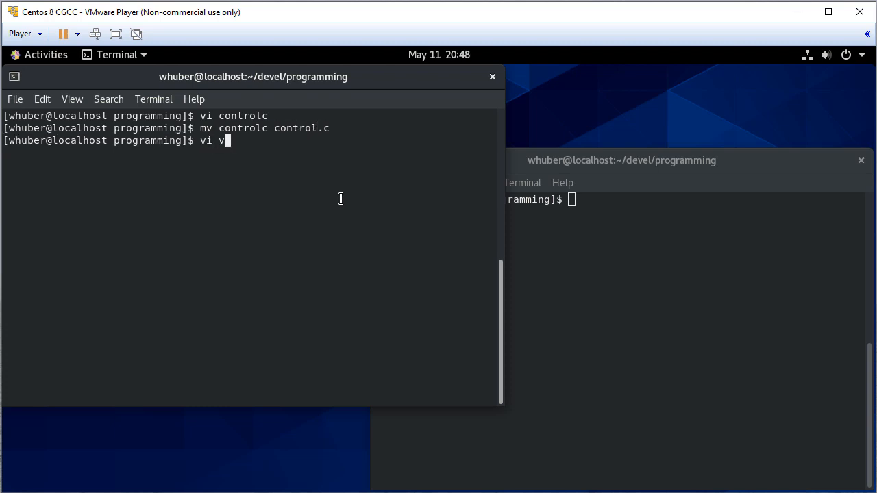
pyautogui.press('Return')
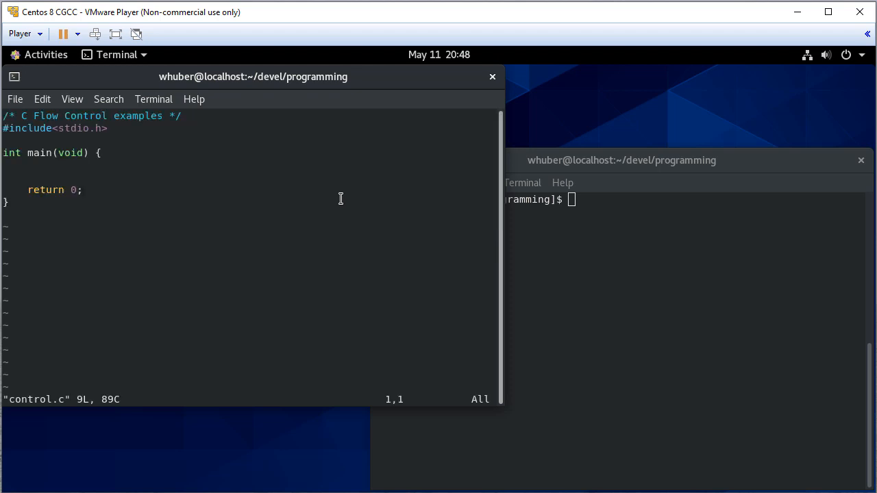
# - Type the declarations int a = 5; and int b, ii; followed by a blank line
pyautogui.press('i')
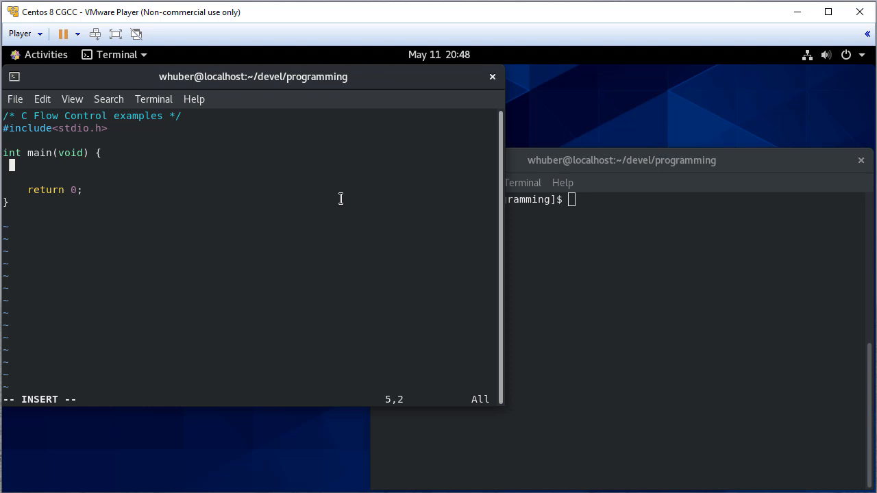
pyautogui.write('int')
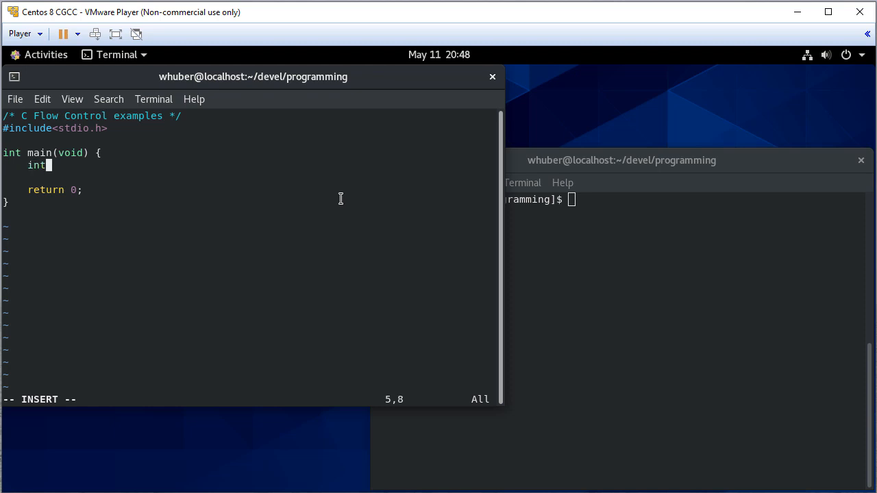
pyautogui.write('a =')
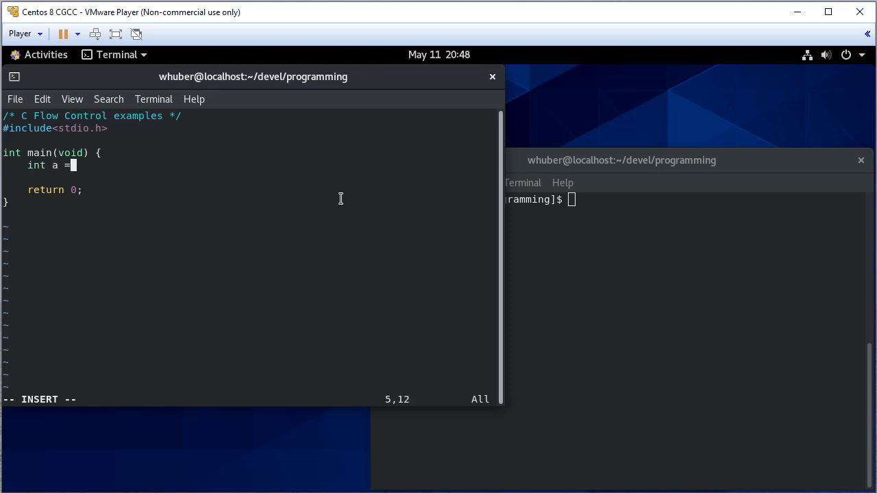
pyautogui.write('5;')
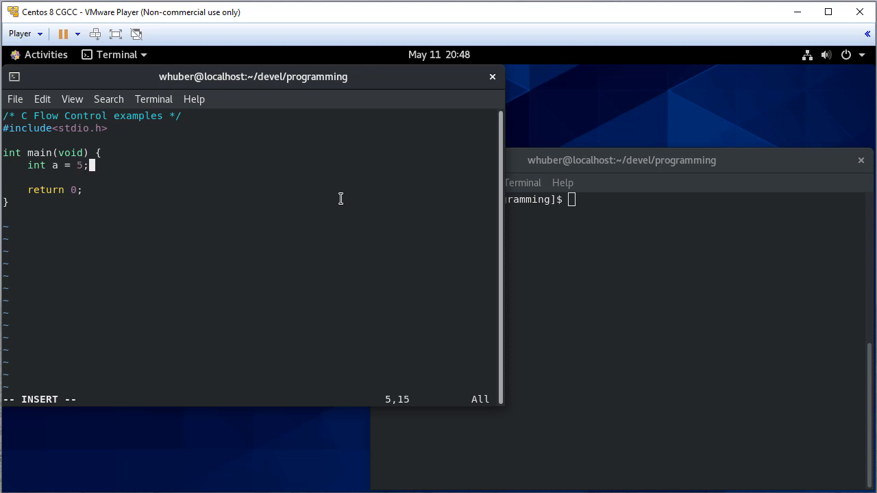
pyautogui.press('Return')
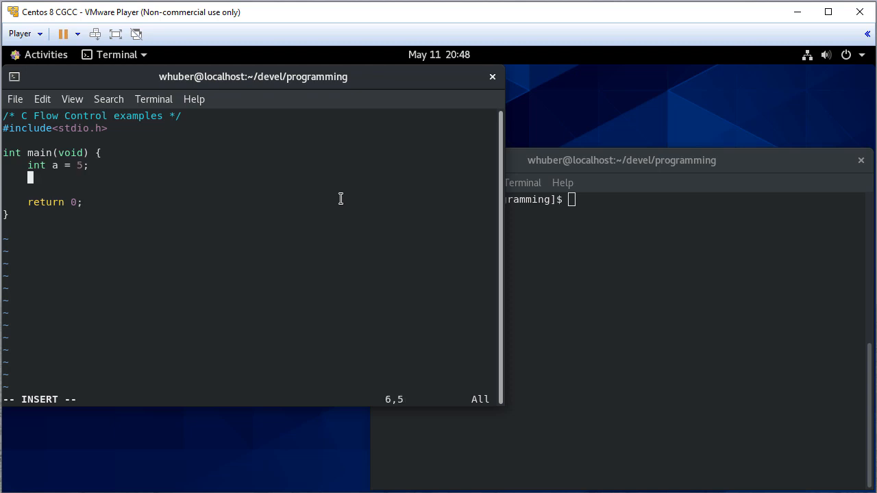
pyautogui.write('int b')
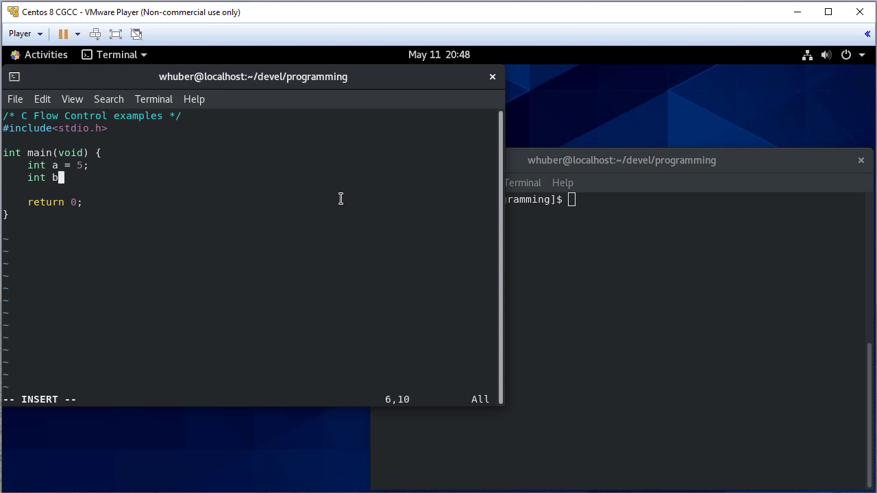
pyautogui.write(', ii;')
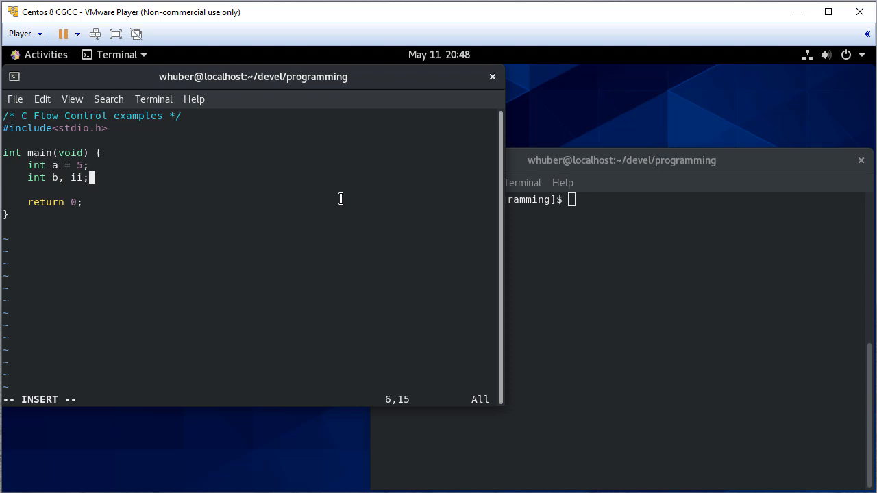
pyautogui.press('Return')
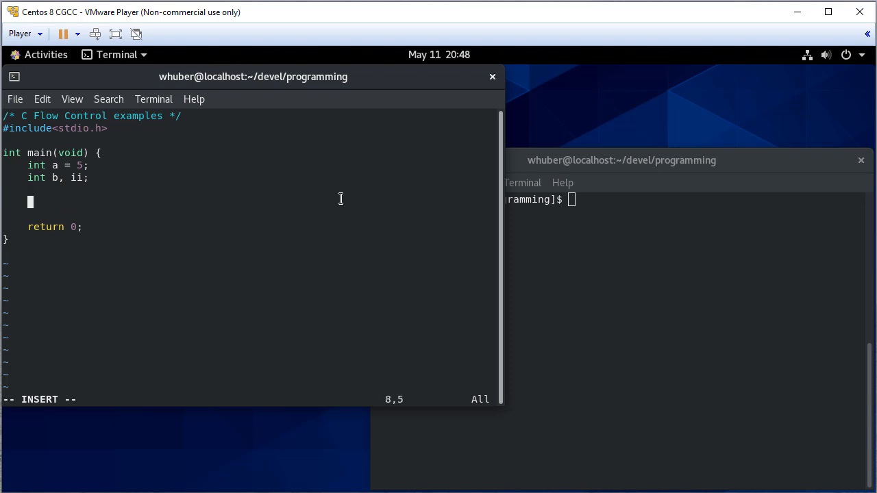
# - Add printf("Enter an integer : "); and scanf("%d", &b); to read b
pyautogui.write('print')
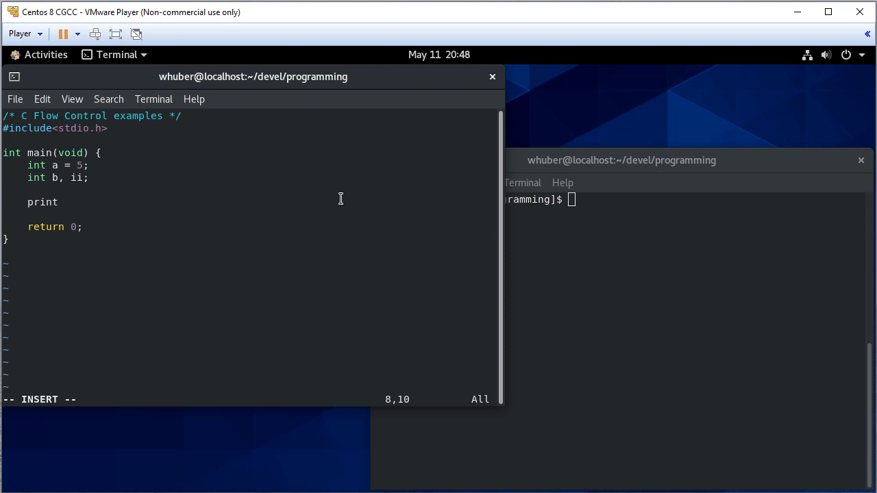
pyautogui.write('f("E')
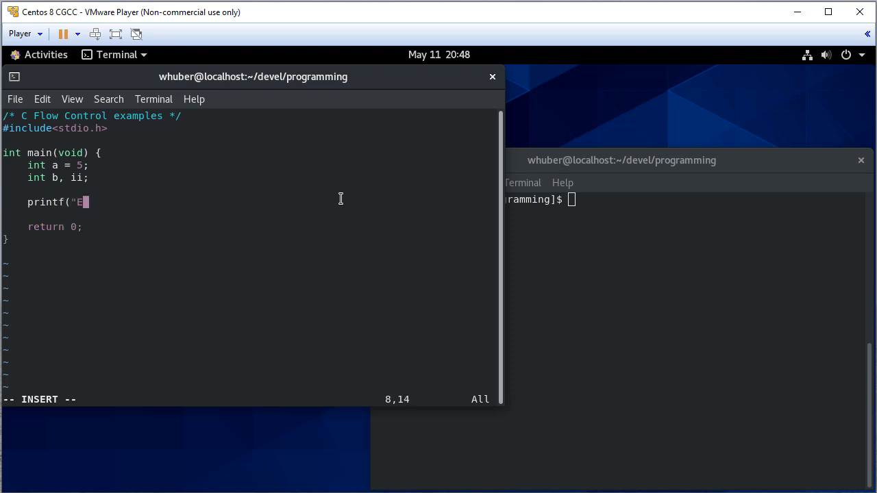
pyautogui.write('nt')
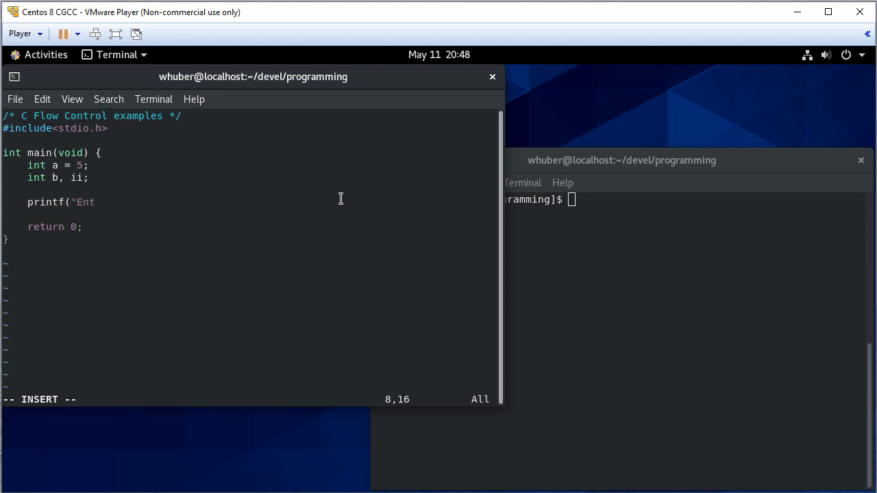
pyautogui.write('er an integer')
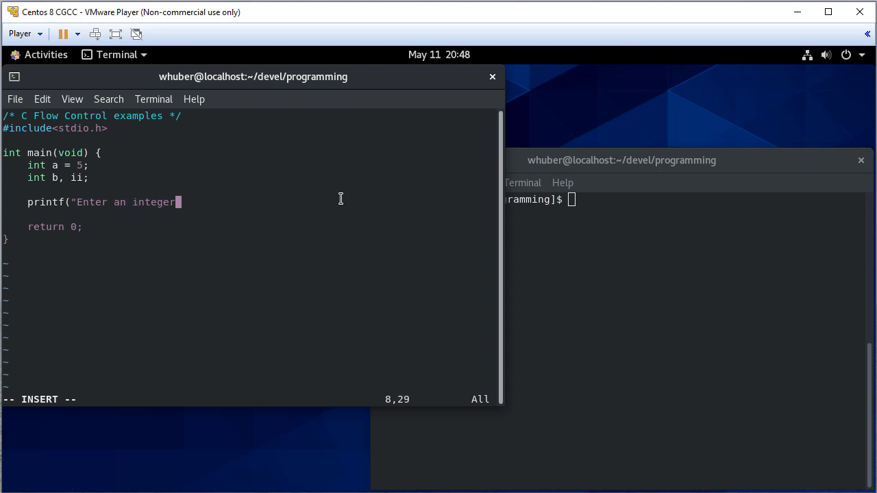
pyautogui.write(': ");')
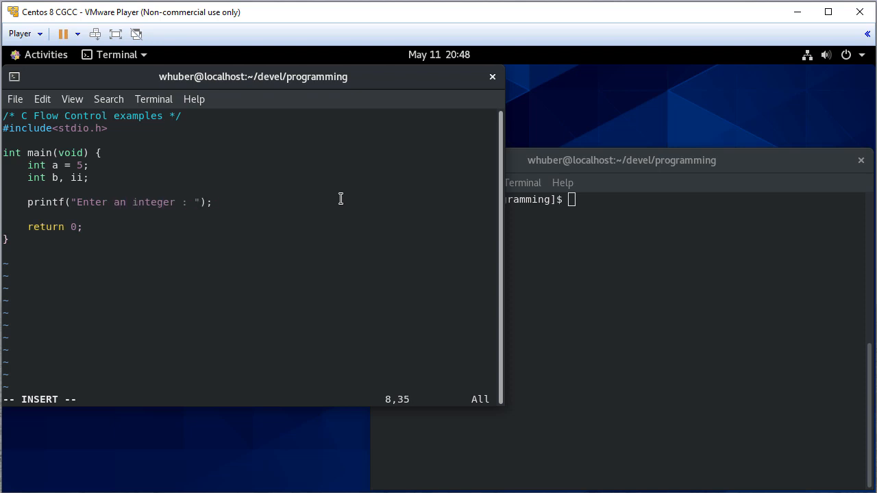
pyautogui.write('s')
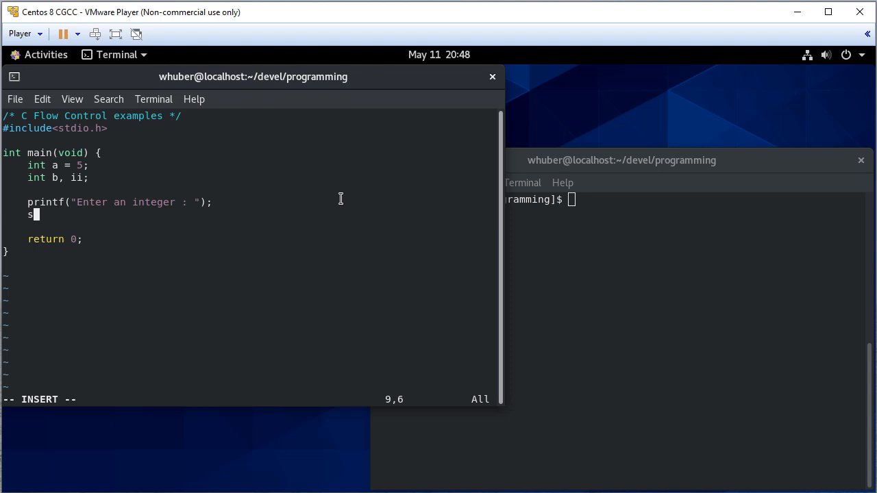
pyautogui.write('canf')
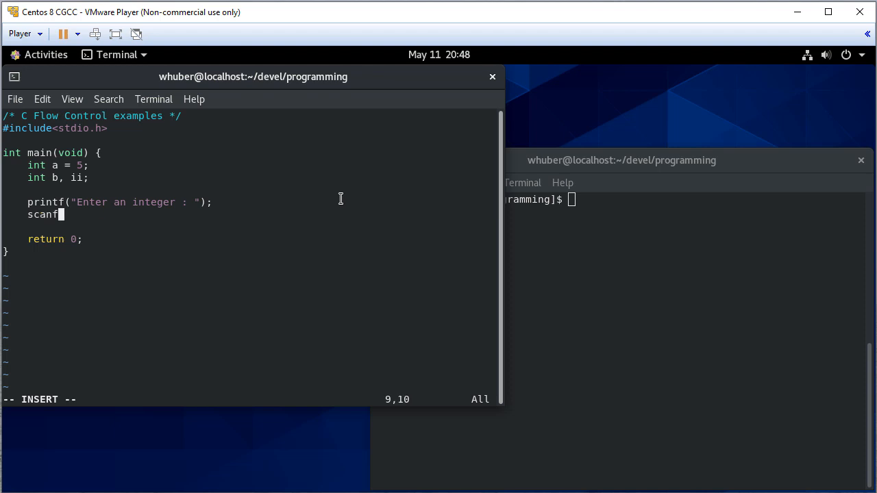
pyautogui.write('("%d", &b);')
pyautogui.write('/*')
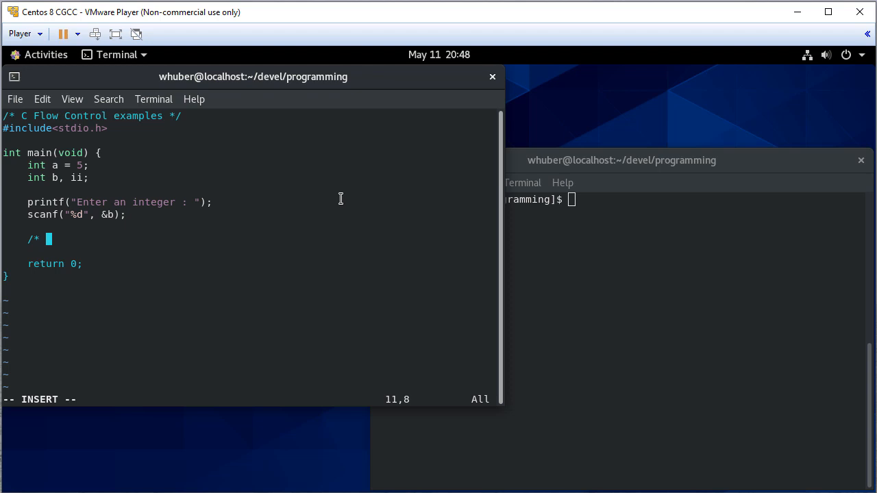
# - Add the If-then-else statement comment and open an if (a < b) { block
pyautogui.write('If')
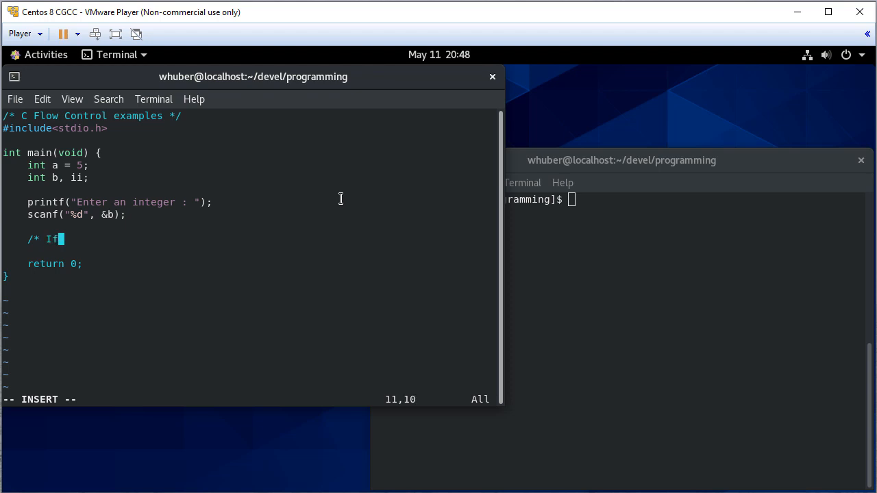
pyautogui.write('-then')
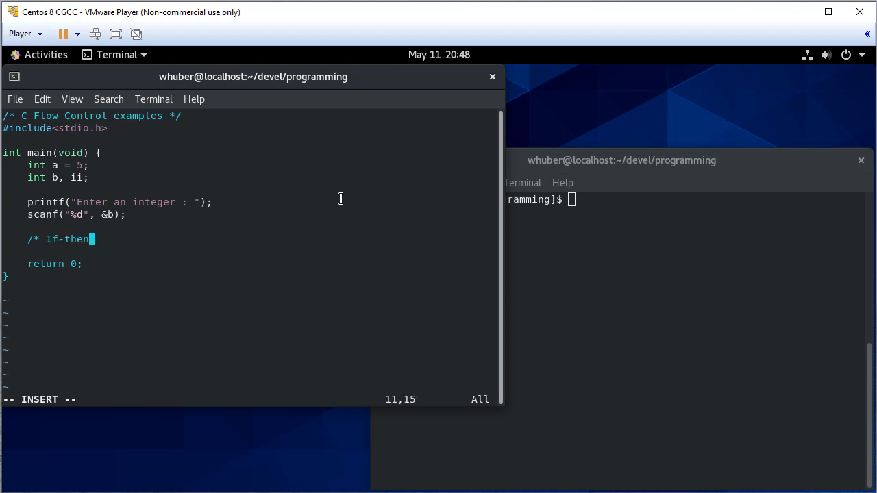
pyautogui.write('-else')
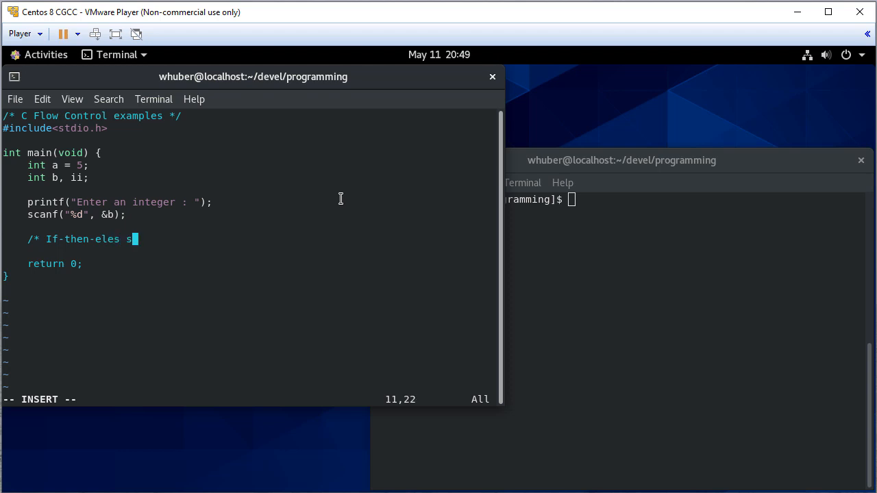
pyautogui.write('tatement')
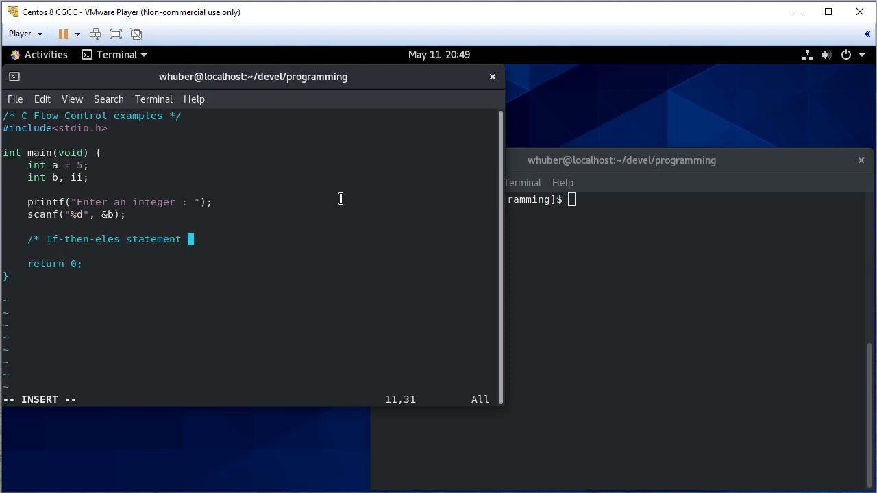
pyautogui.write('*/')
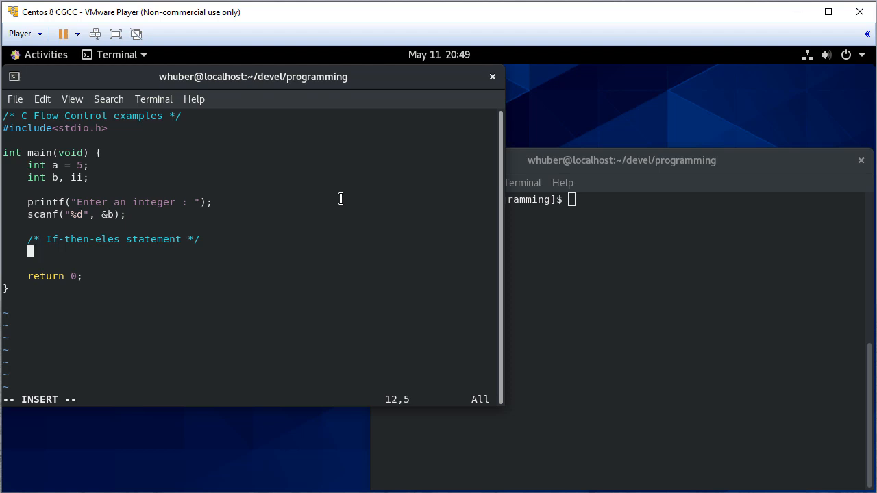
pyautogui.write('if (')
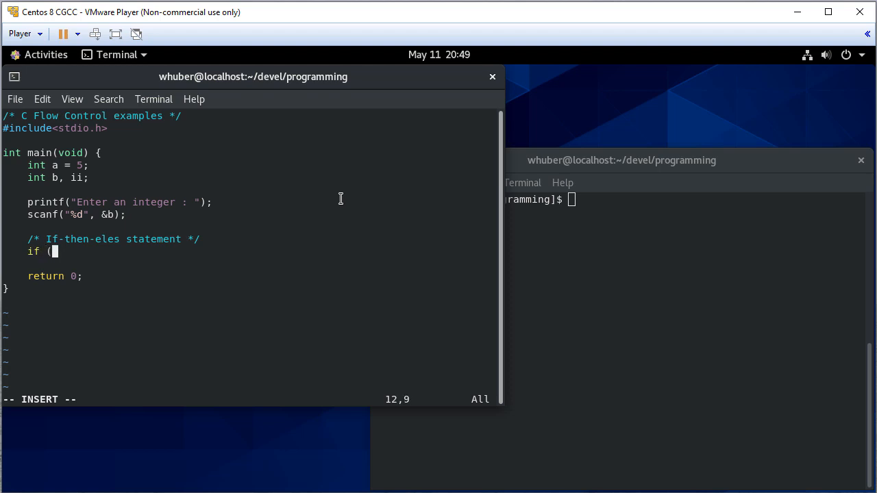
pyautogui.write('a < b)')
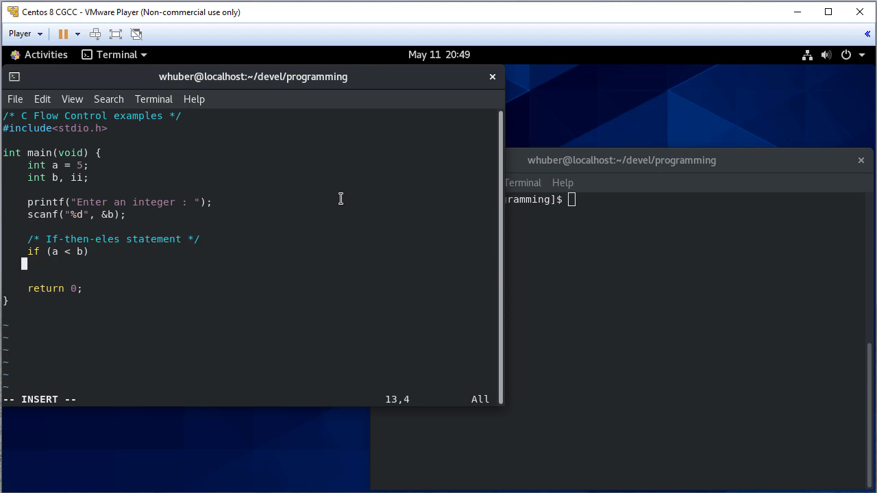
pyautogui.write('{')
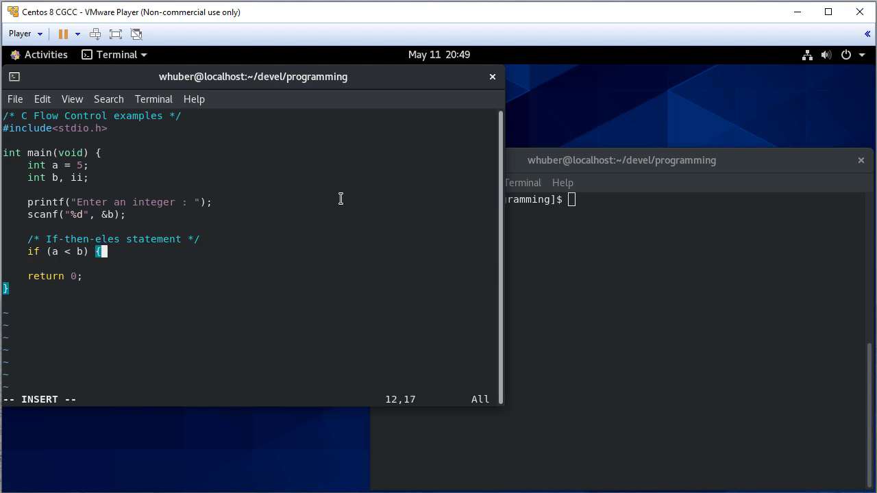
# - Print 'a is less than b' or 'a is not less than b', then save
pyautogui.press('Return')
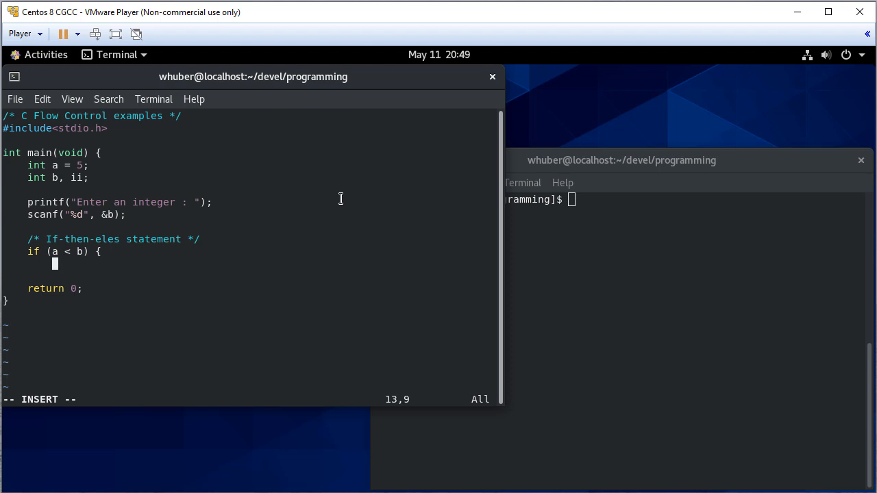
pyautogui.write('printf("%d i')
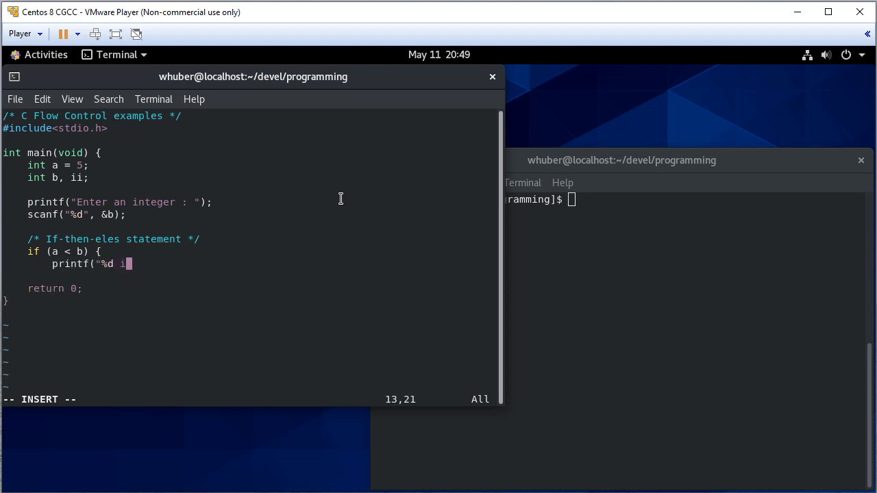
pyautogui.write('s less than')
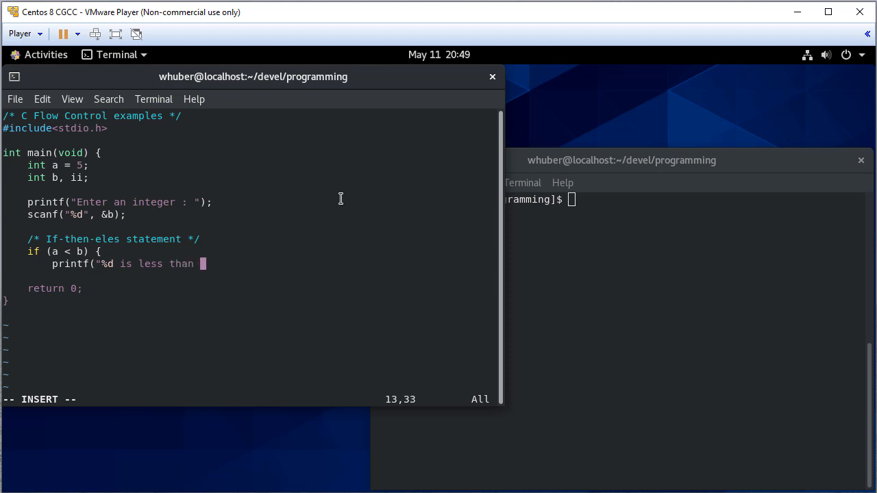
pyautogui.write('%d')
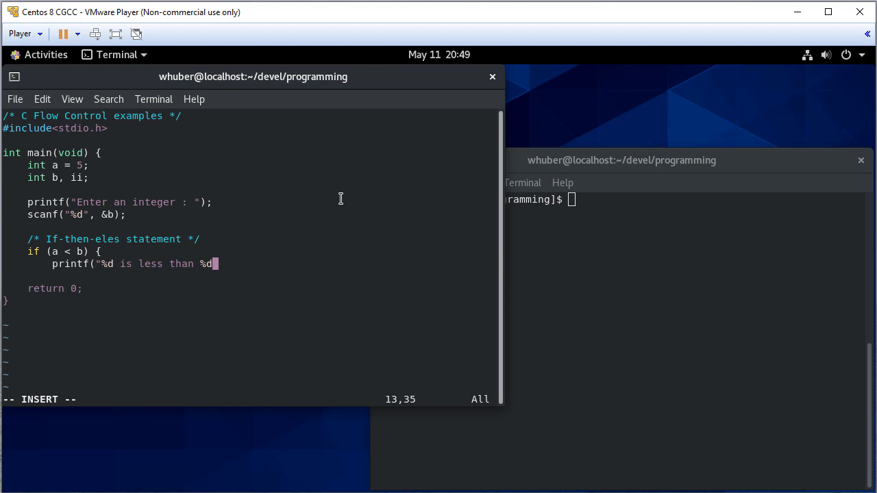
pyautogui.write('\\n"')
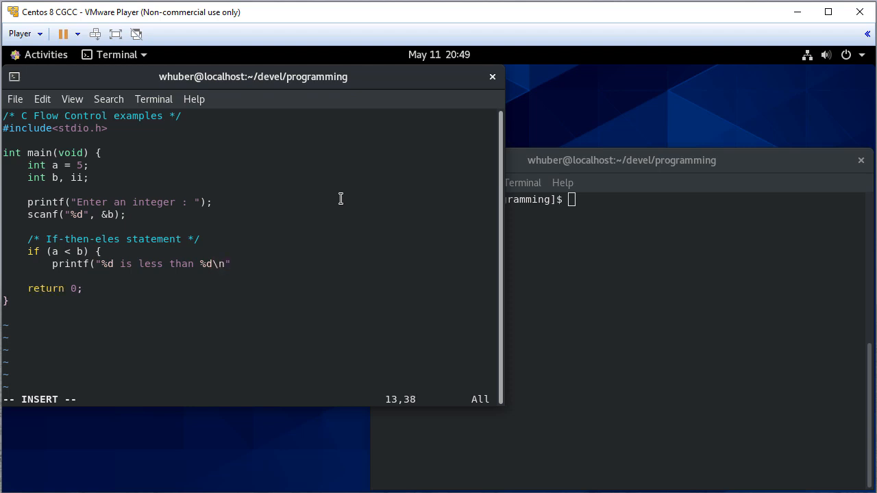
pyautogui.write(', a, b);')
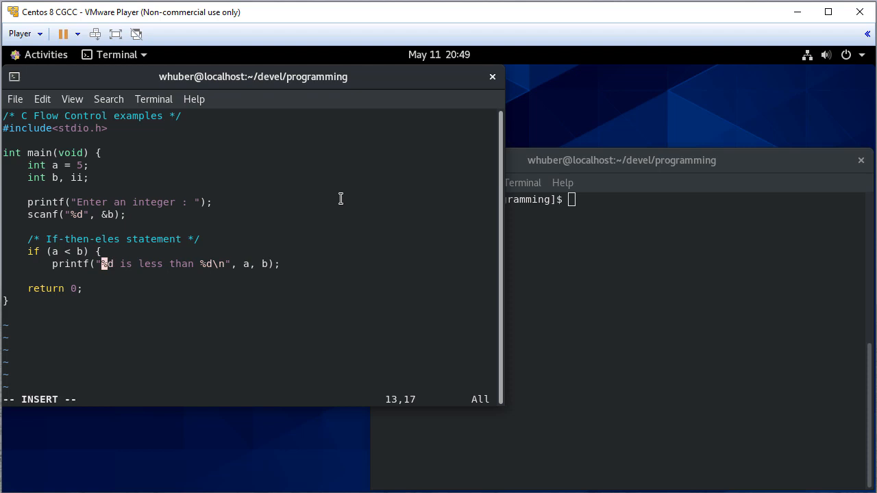
pyautogui.write('a=')
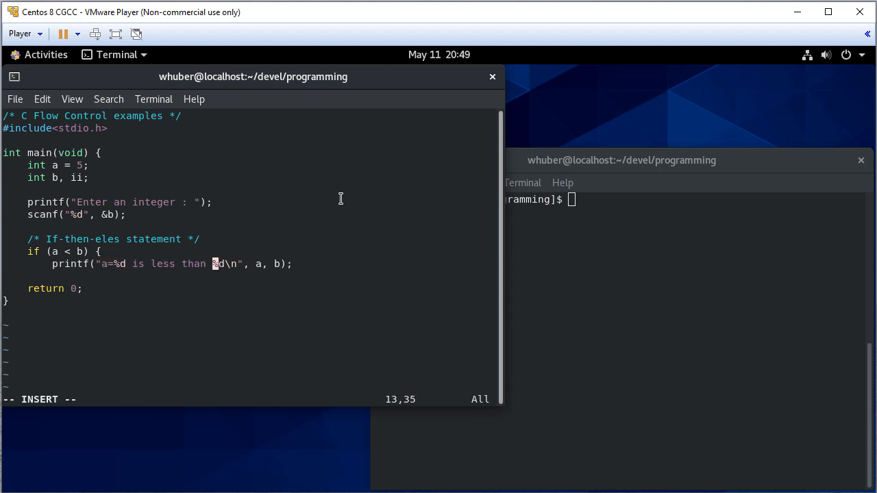
pyautogui.write('b=')
pyautogui.write('else {')
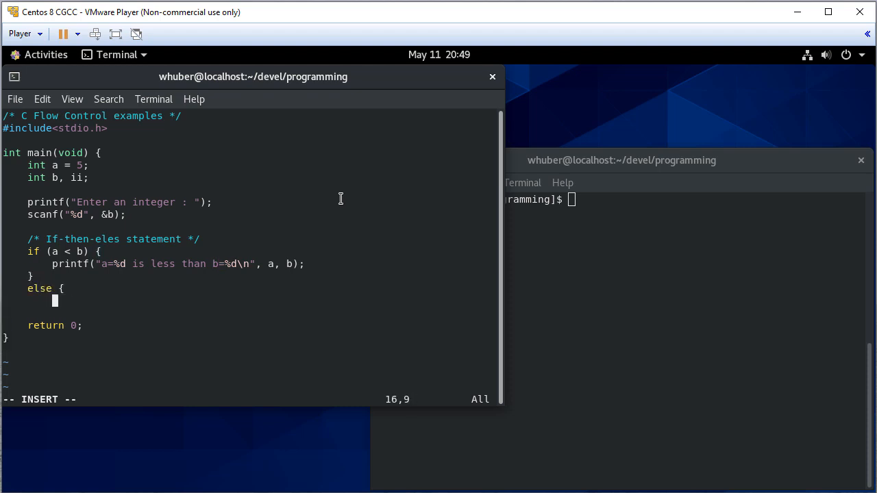
pyautogui.write('printf("')
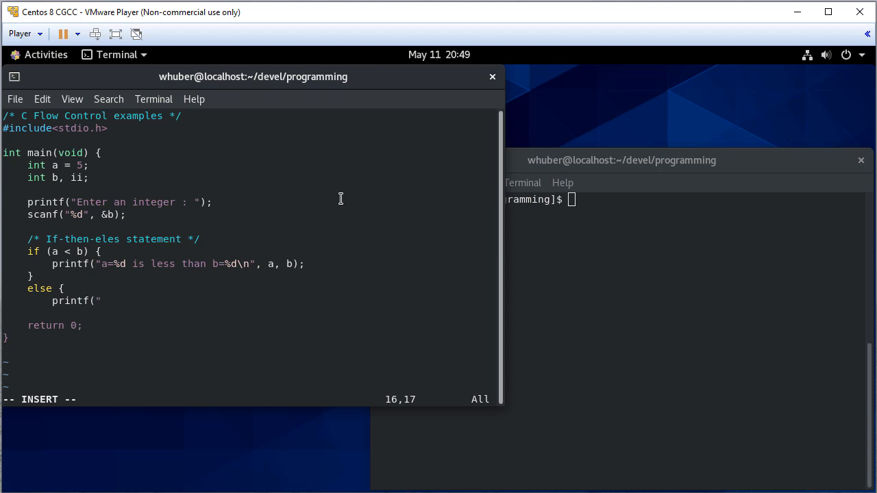
pyautogui.press('Escape')
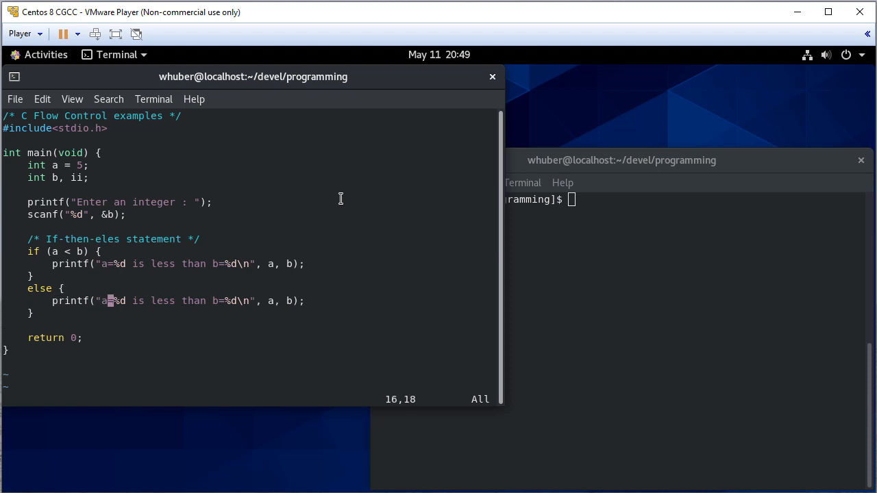
pyautogui.write('not')
pyautogui.click(689, 199)
pyautogui.write('gcc')
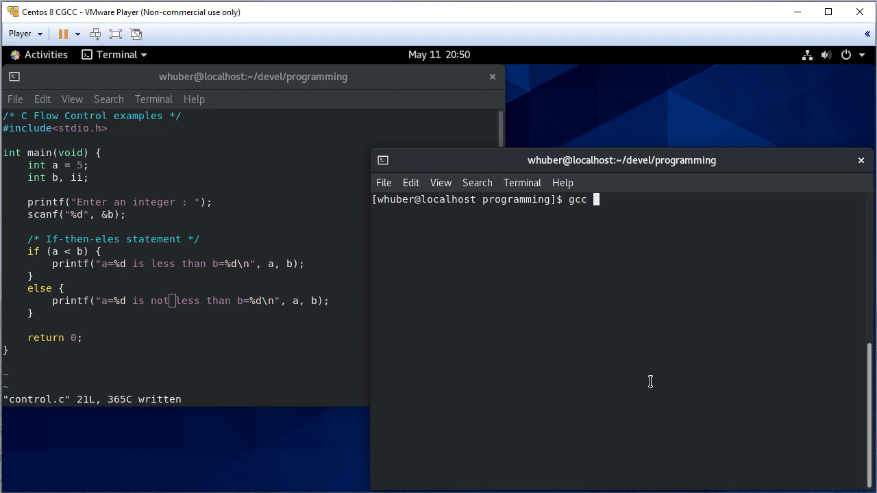
# - Compile control.c with gcc --std=c11 -Wall -pedantic
pyautogui.write('--std=')
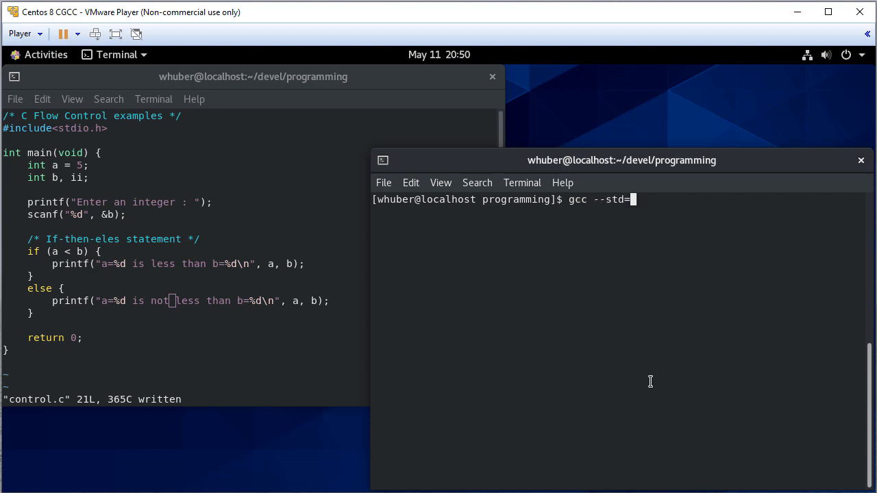
pyautogui.write('c11 -')
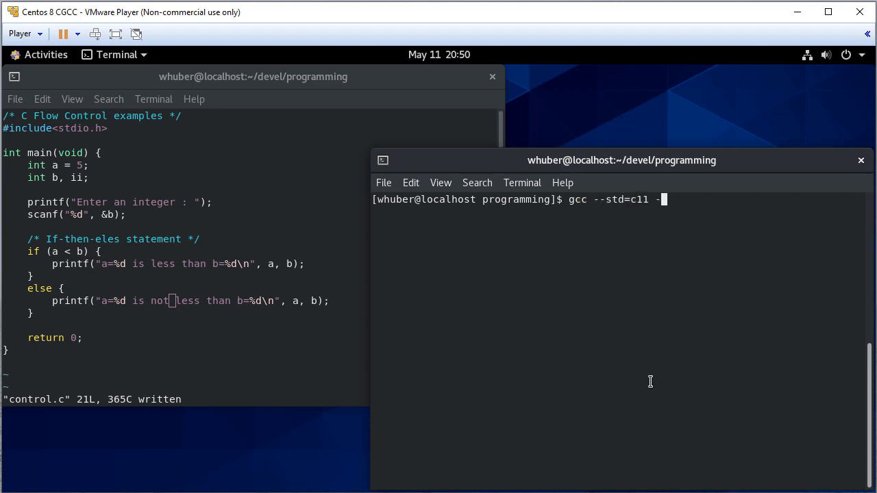
pyautogui.write('Wall -pedantic')
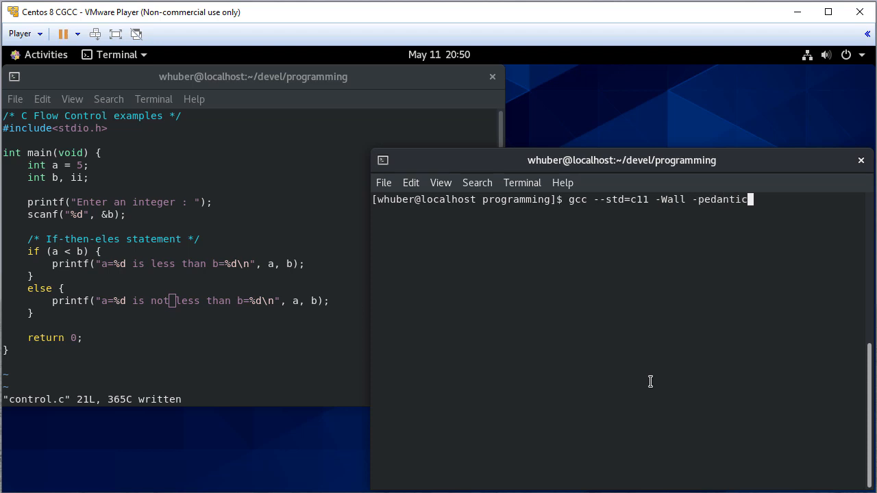
pyautogui.press('Return')
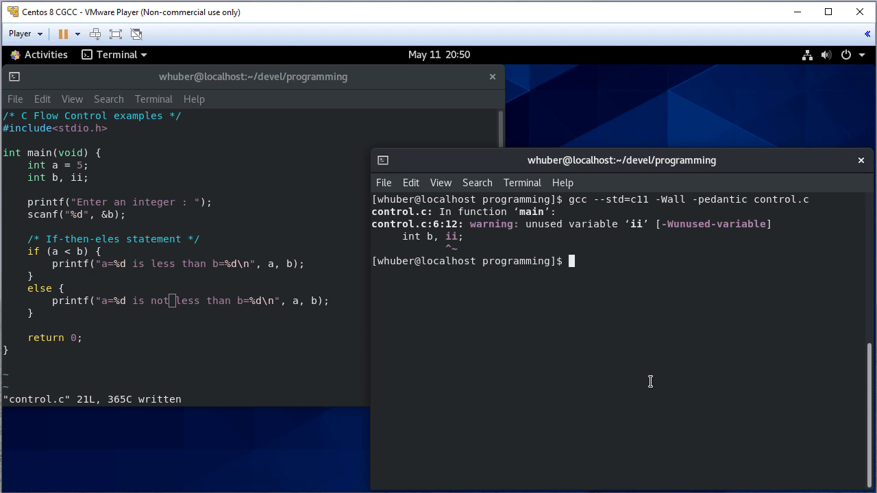
# - Run ./a.out entering 3, then run it again entering 10
pyautogui.write('.')
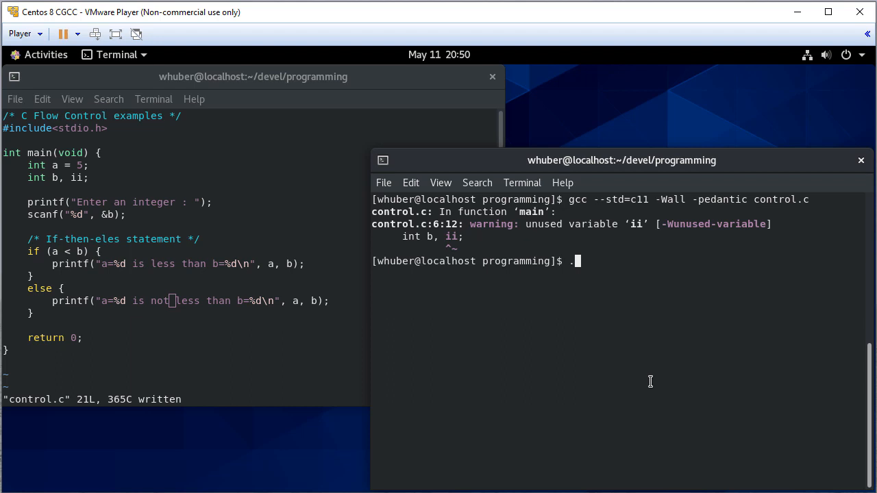
pyautogui.write('/a.out')
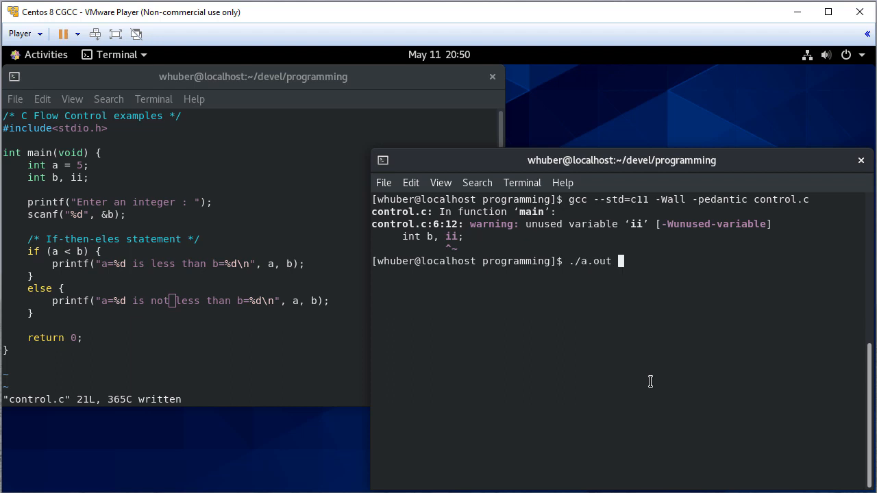
pyautogui.press('Return')
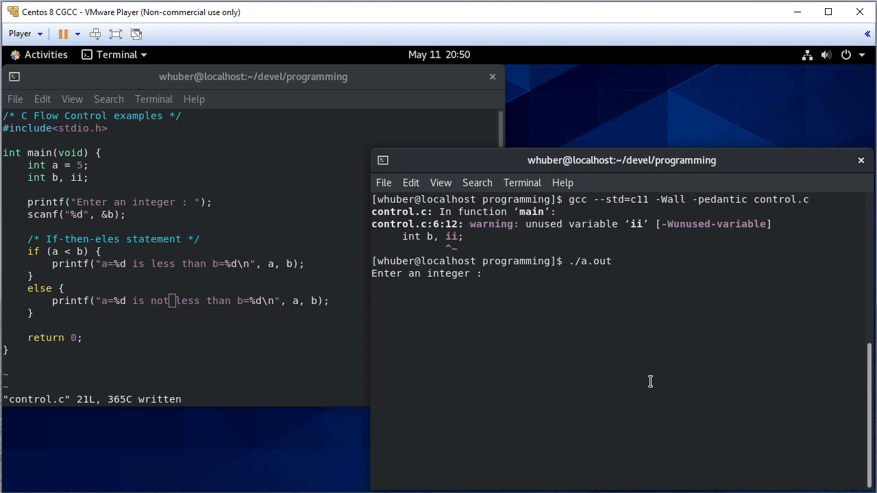
pyautogui.write('3')
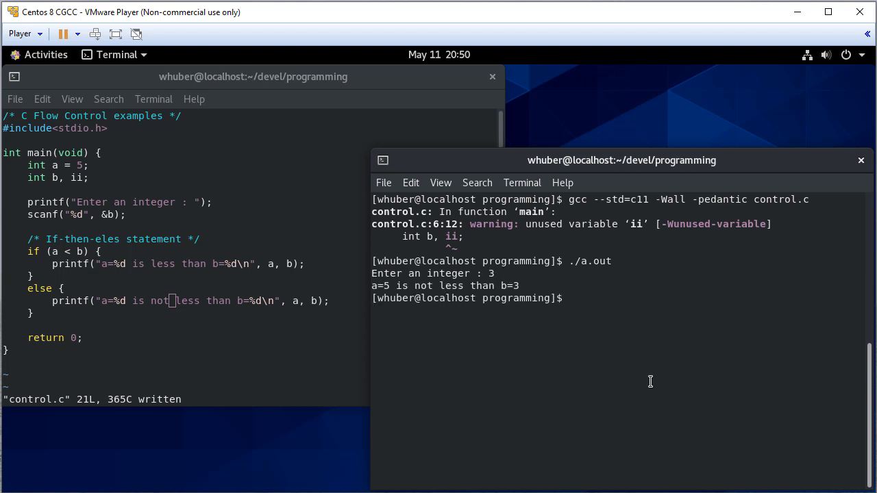
pyautogui.write('./a.out')
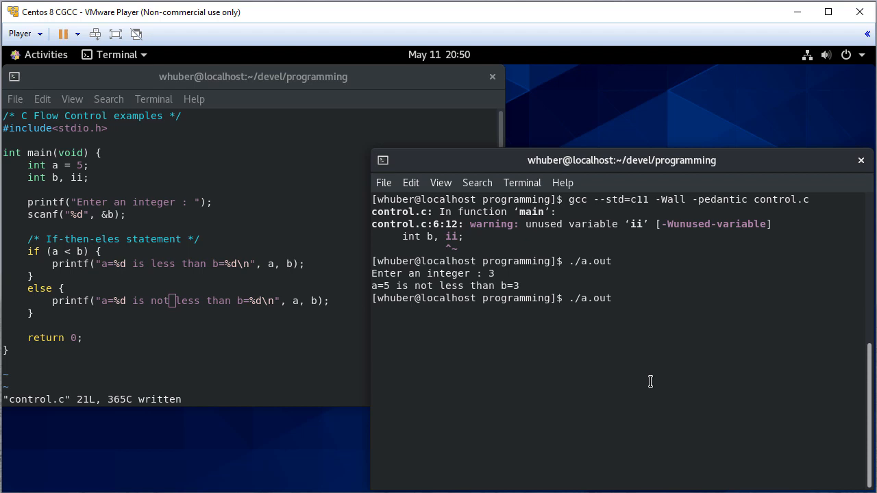
pyautogui.write('10')
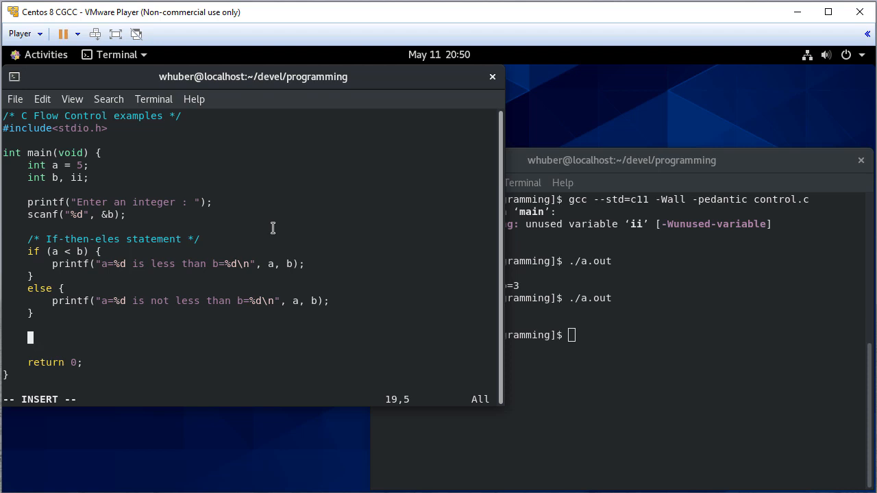
# - Add the /* Case statement */ comment and a switch (b) opening
pyautogui.write('/* Ca')
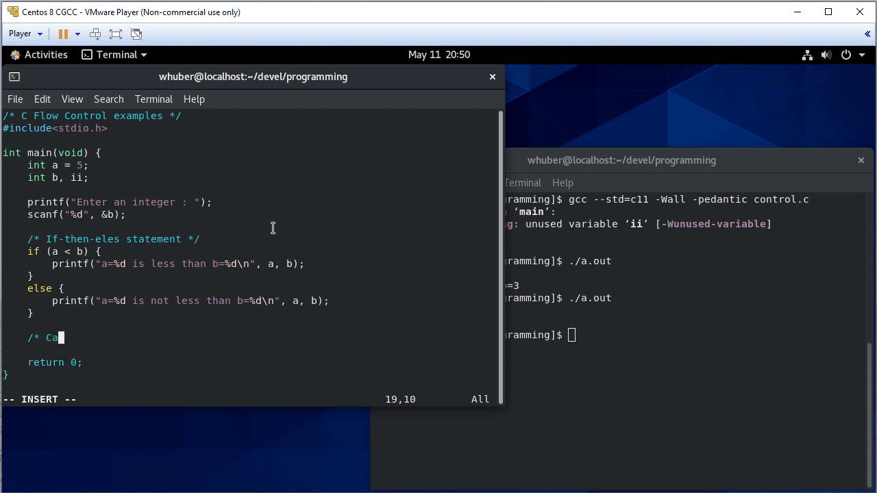
pyautogui.write('se sta')
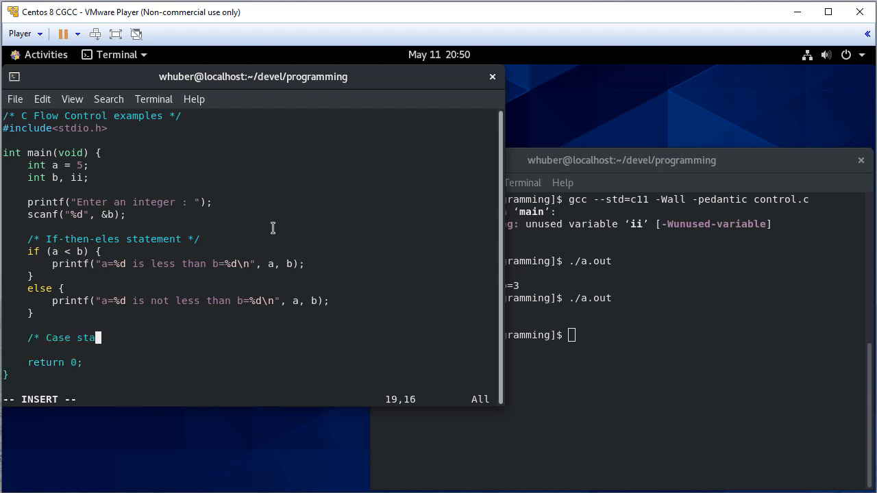
pyautogui.write('tement */')
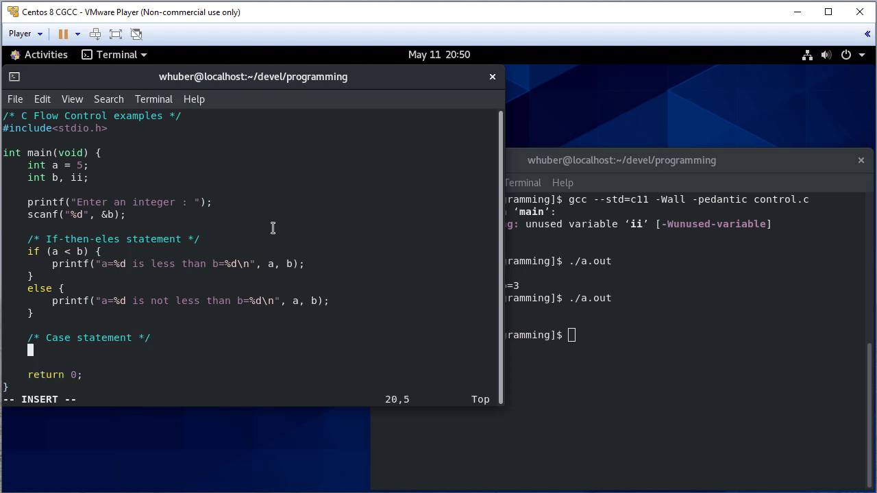
pyautogui.write('s')
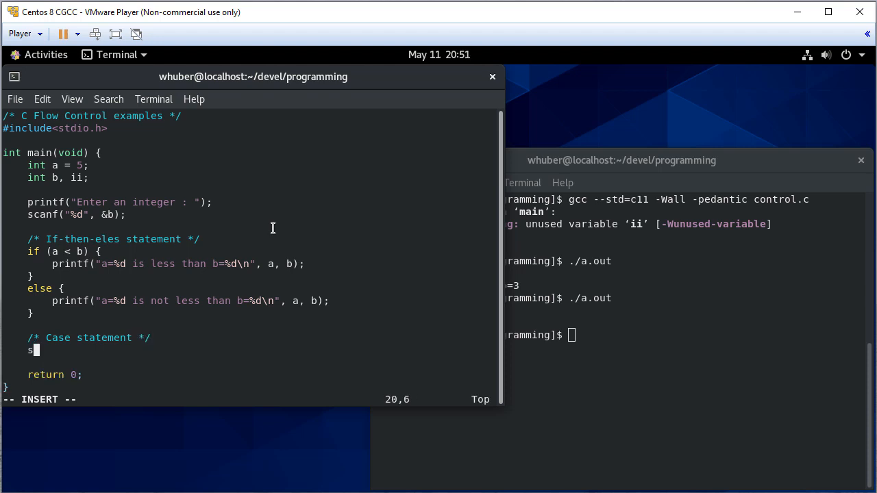
pyautogui.write('witch')
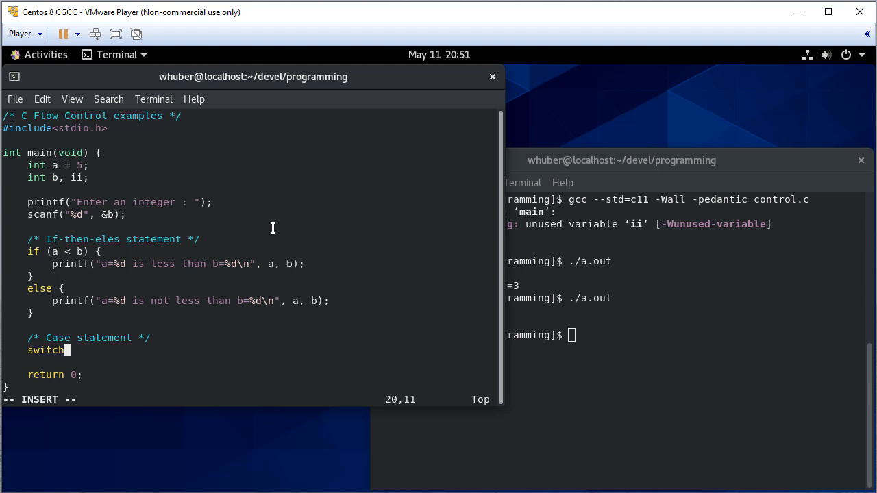
pyautogui.write('(b')
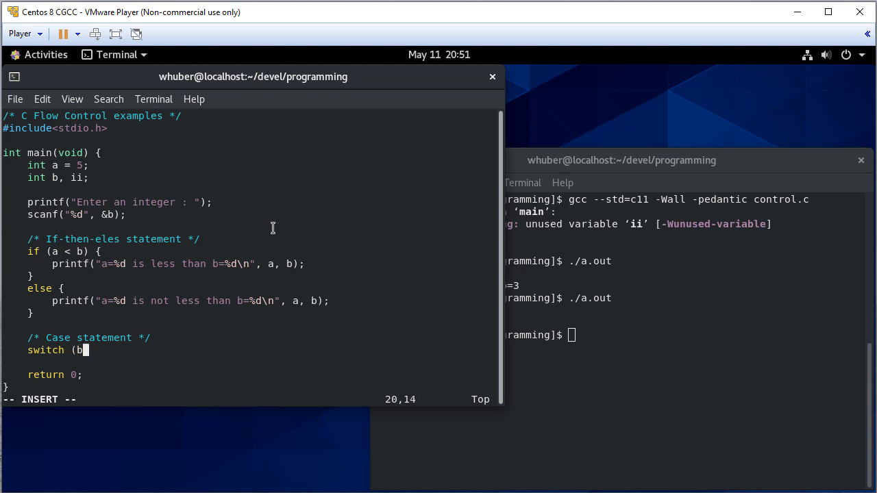
pyautogui.write(')')
pyautogui.write('{')
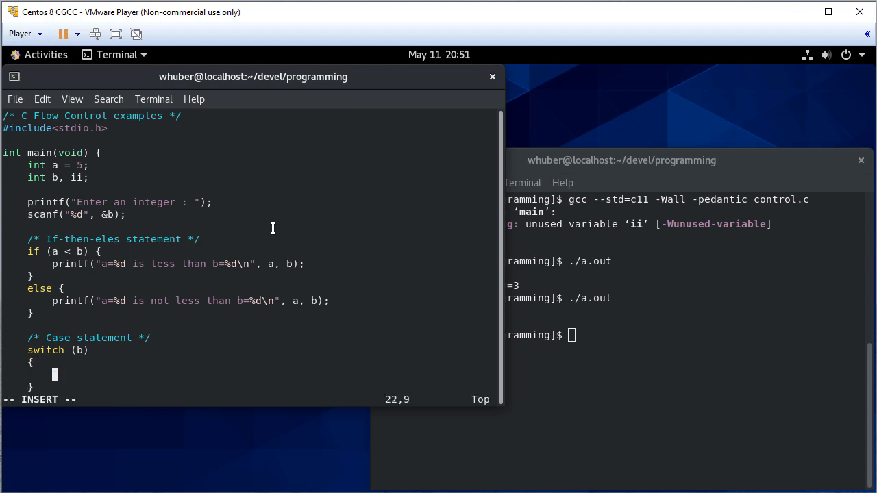
# - Add case 1 printing "You entered a one.\n"
pyautogui.write('case')
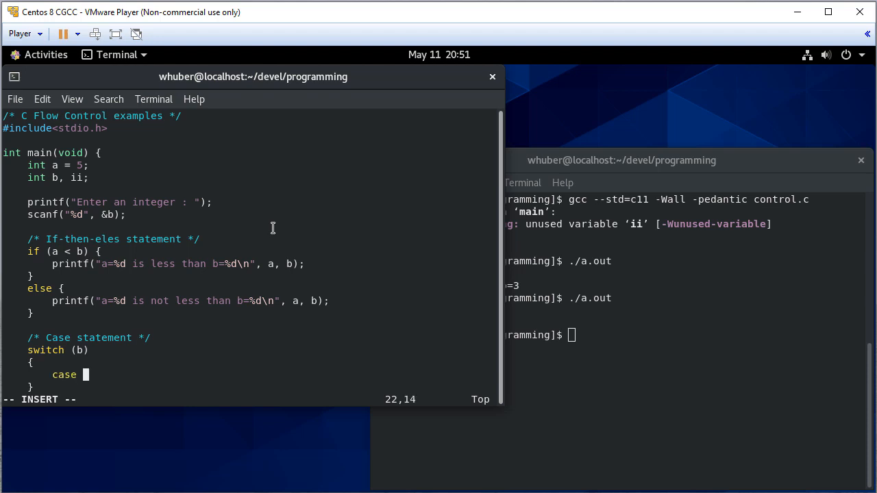
pyautogui.write('1 :')
pyautogui.write('printf')
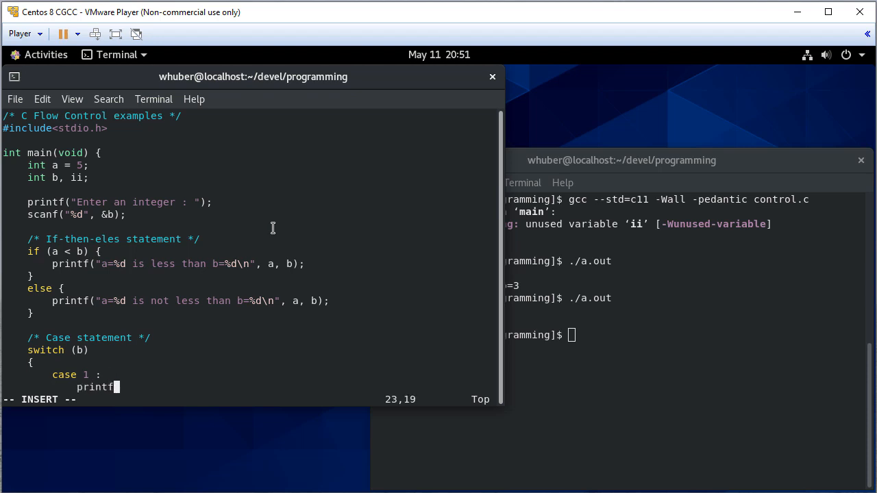
pyautogui.write('("You enter')
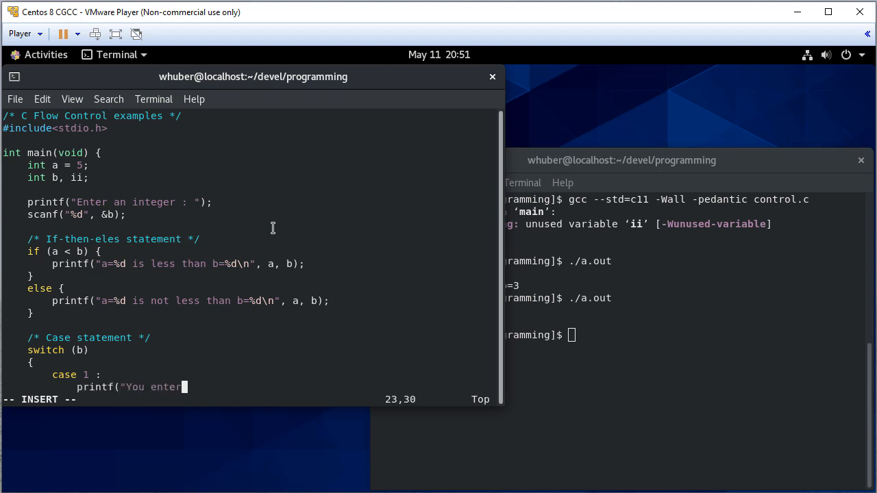
pyautogui.write('ed a one.\\n')
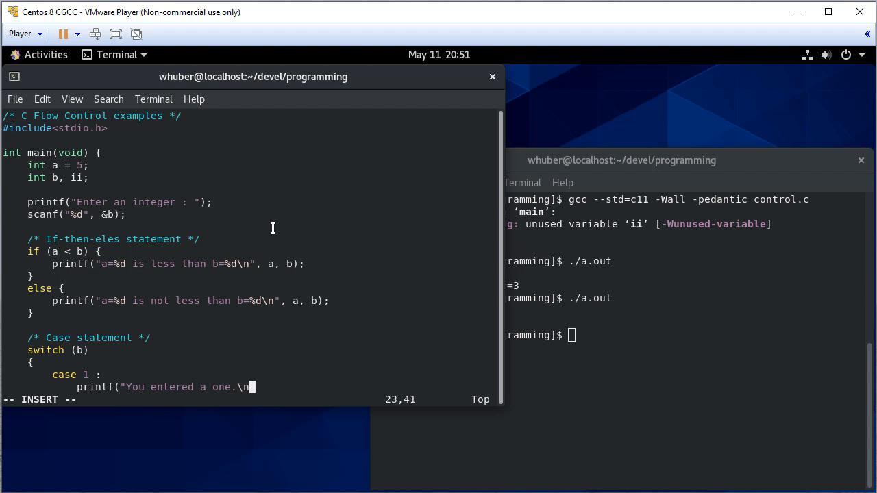
pyautogui.write(');')
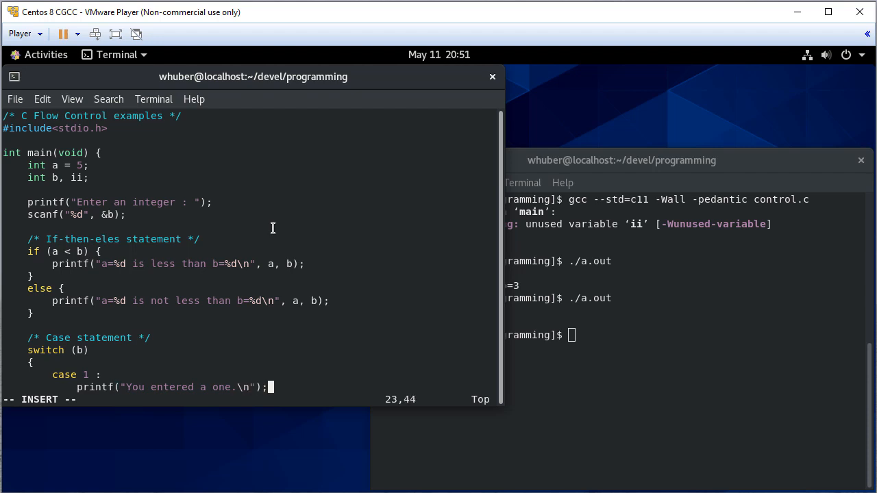
# - Copy the case block into cases 2 through 6, each printing its own number word
pyautogui.scroll(-3)
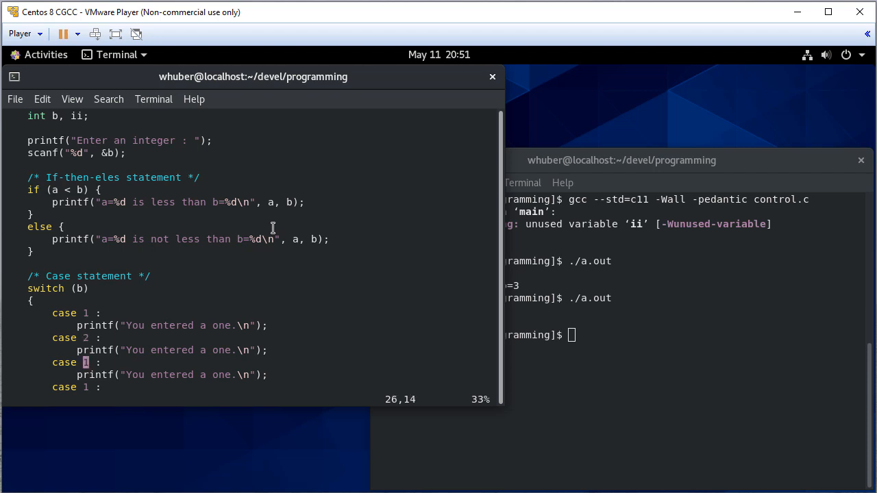
pyautogui.scroll(-3)
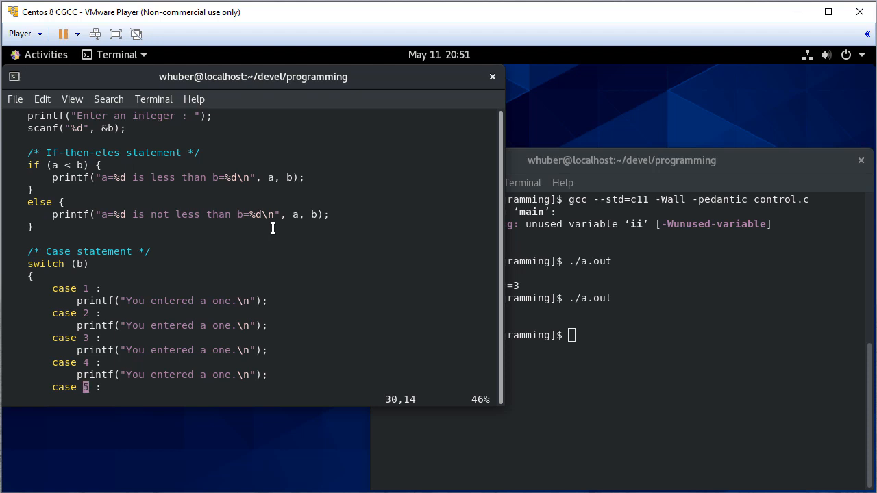
pyautogui.scroll(-3)
pyautogui.write('/')
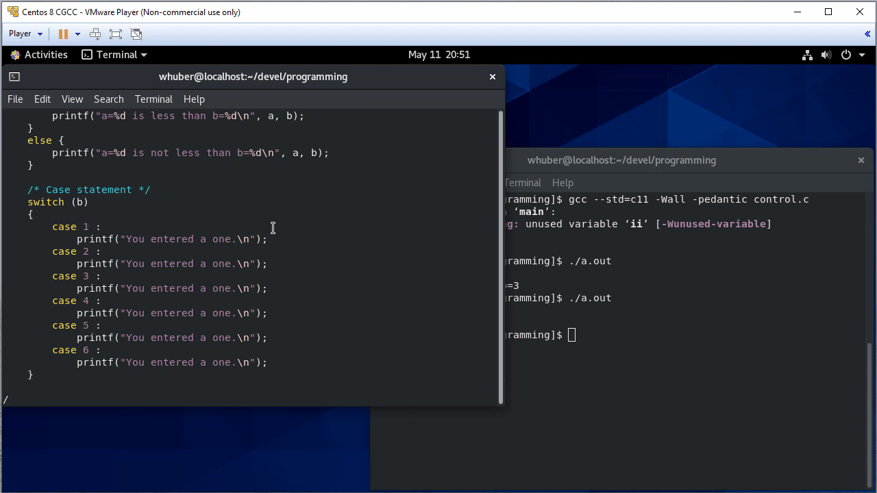
pyautogui.write('one')
pyautogui.click(687, 335)
pyautogui.write('gcc --std=c11 -Wall -pedantic control.c')
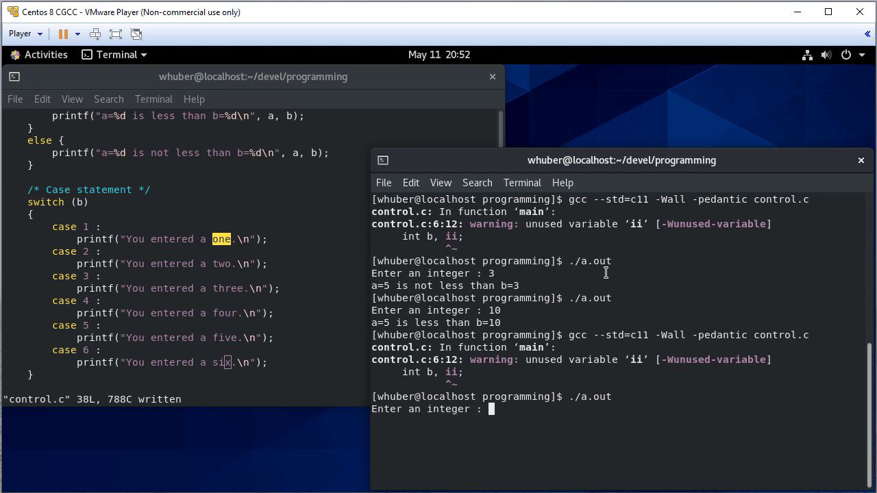
# - Run the program with 3, showing three to six fall through, then add break statements
pyautogui.write('3')
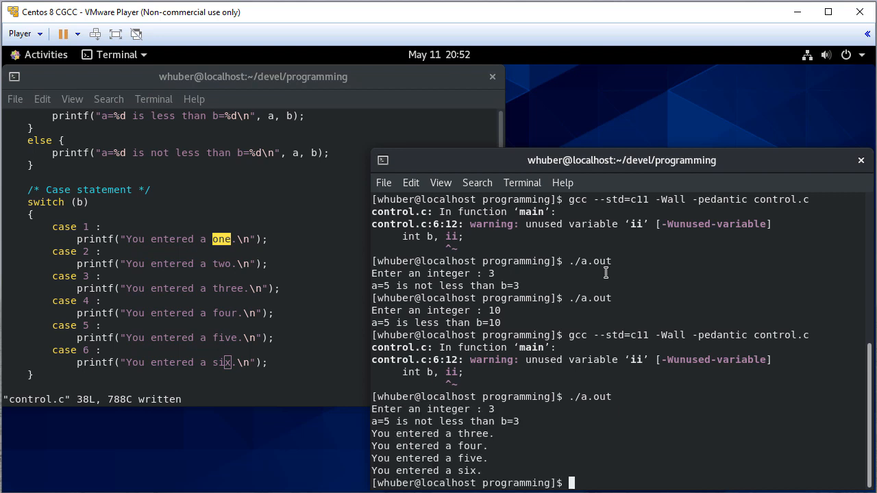
pyautogui.moveTo(435, 384)
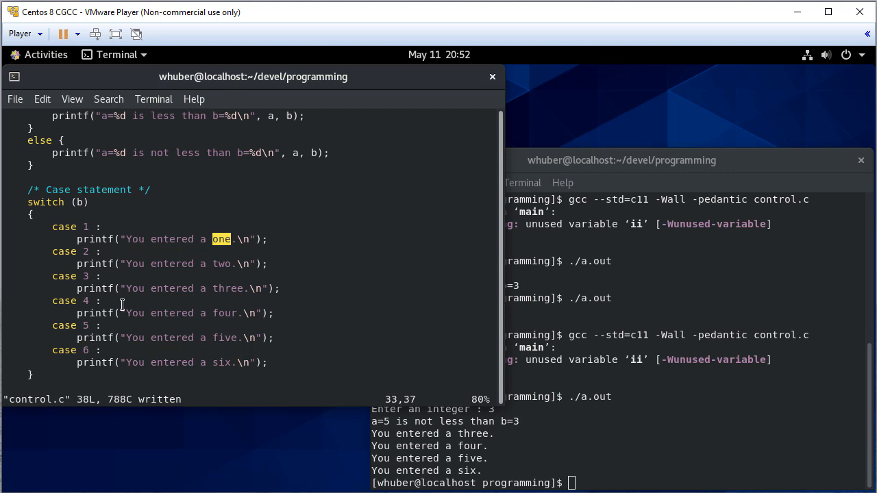
pyautogui.moveTo(145, 334)
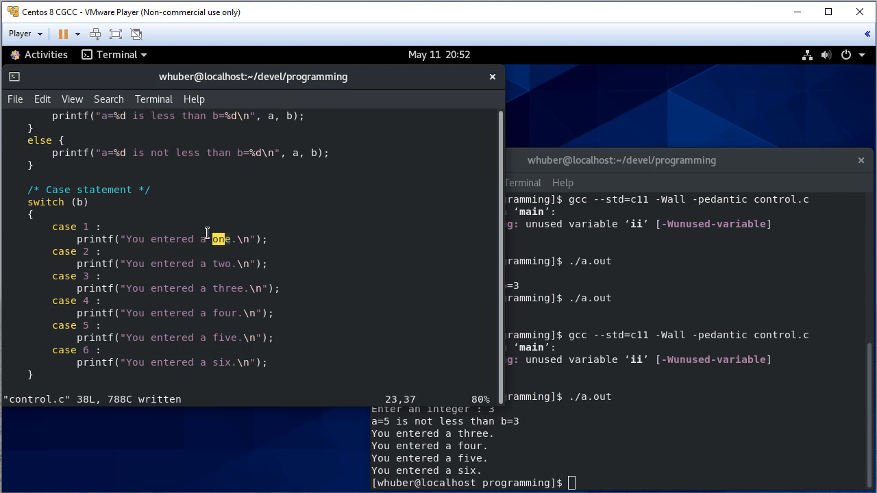
pyautogui.write('break;')
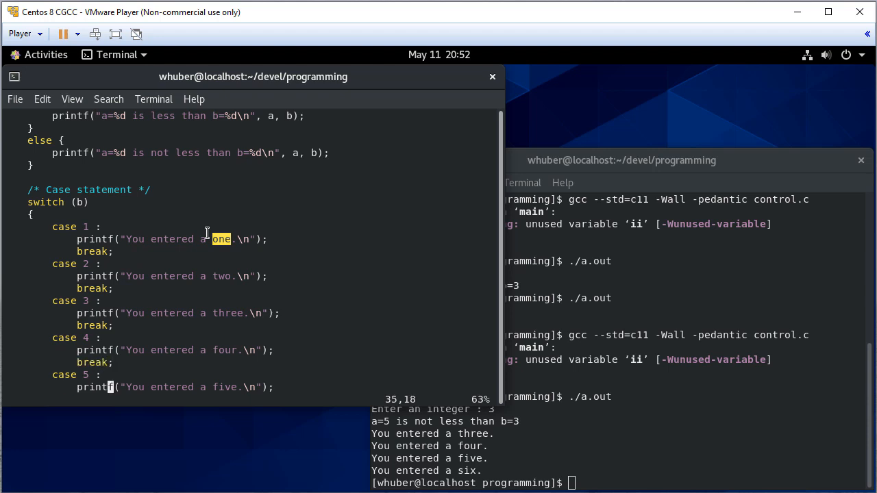
# - Add a default : label with a comment explaining it handles non-matching values
pyautogui.scroll(-3)
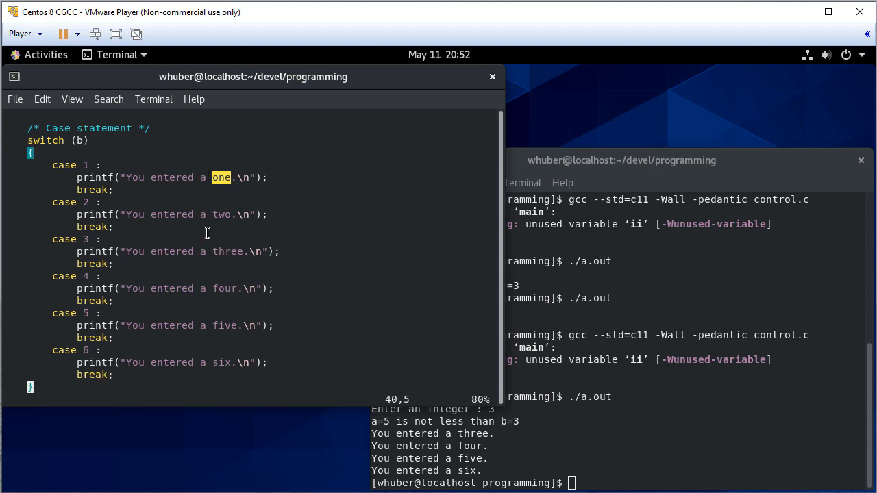
pyautogui.write('d')
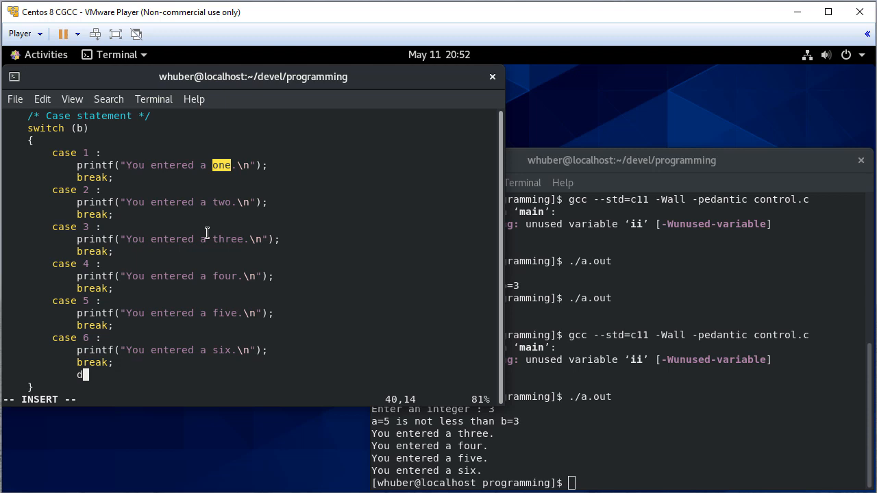
pyautogui.write('efault :')
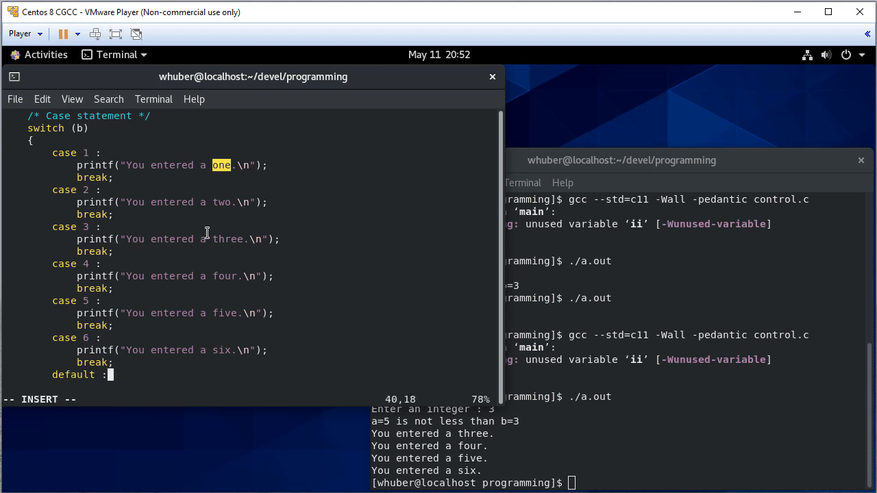
pyautogui.write('/*')
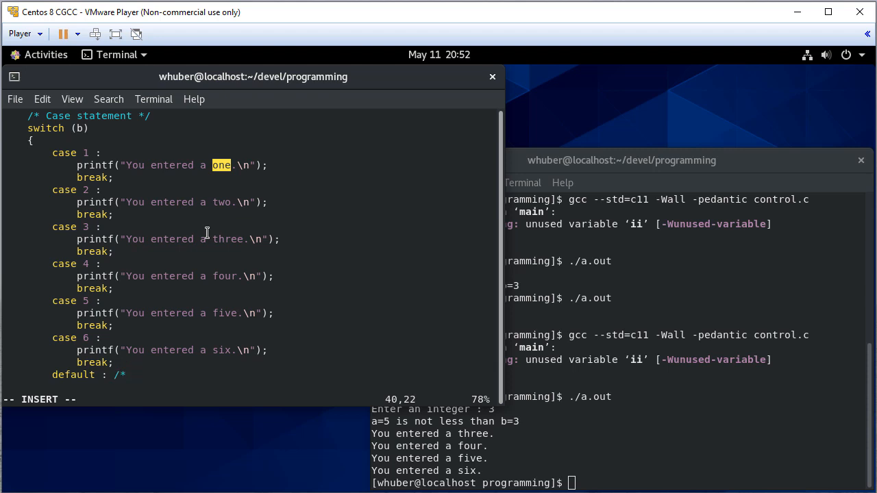
pyautogui.write('The default cas')
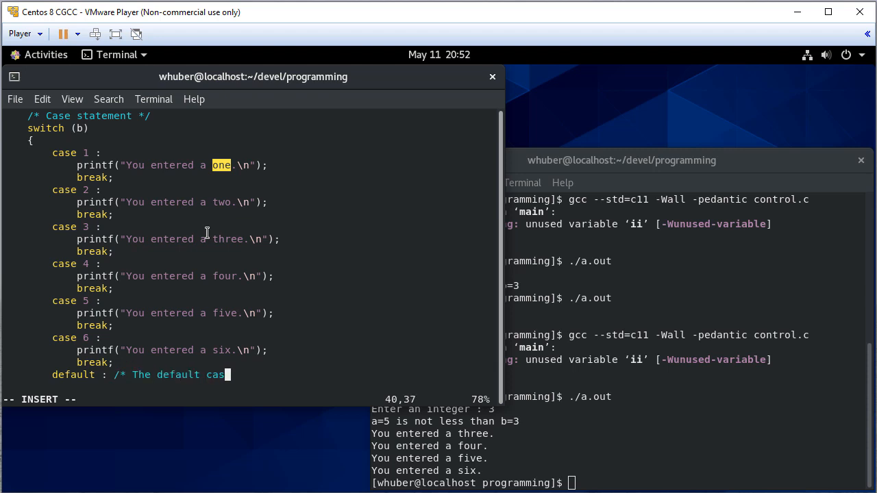
pyautogui.write('e is used when no other cases')
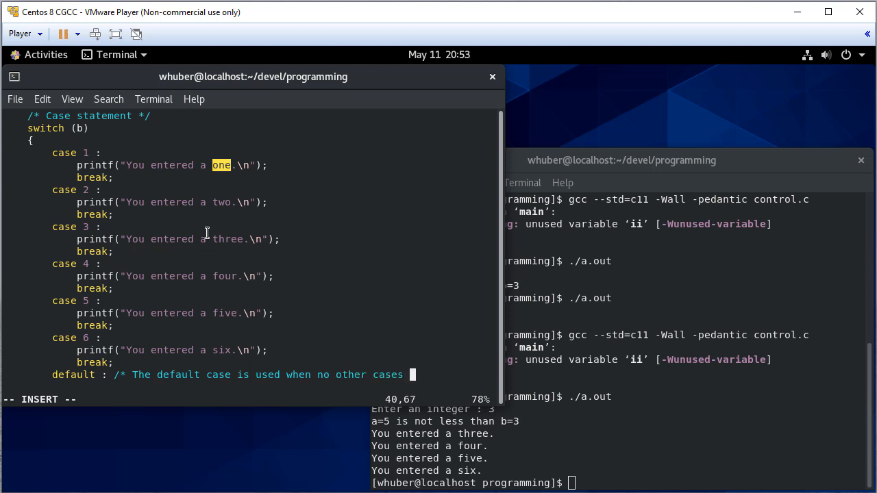
pyautogui.write('match */')
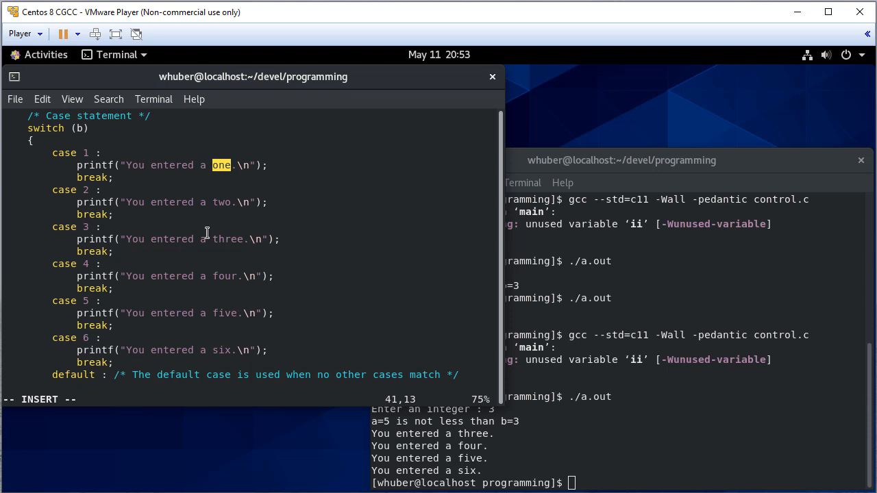
# - Make the default case print "You entered a number\n"
pyautogui.write('printf("')
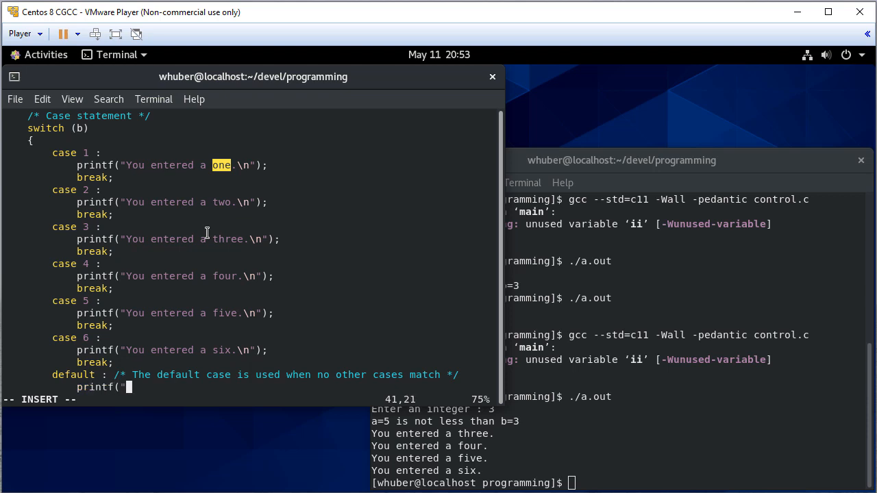
pyautogui.write('You entered')
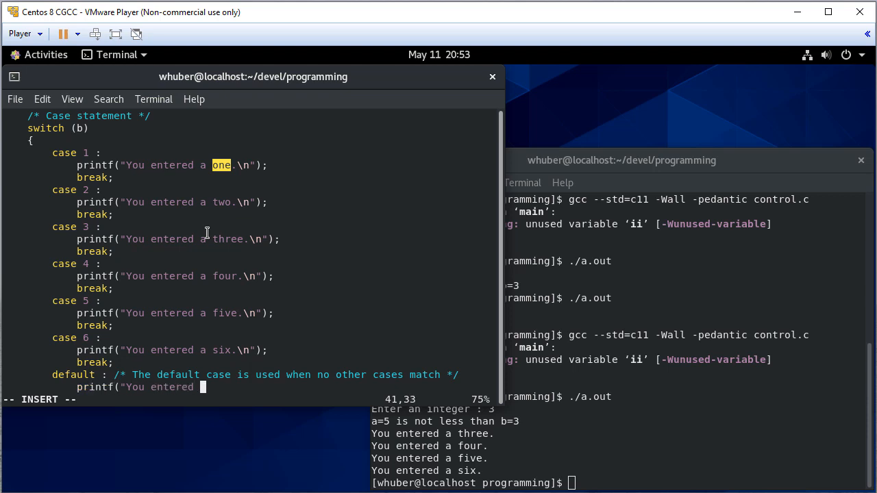
pyautogui.write('a number')
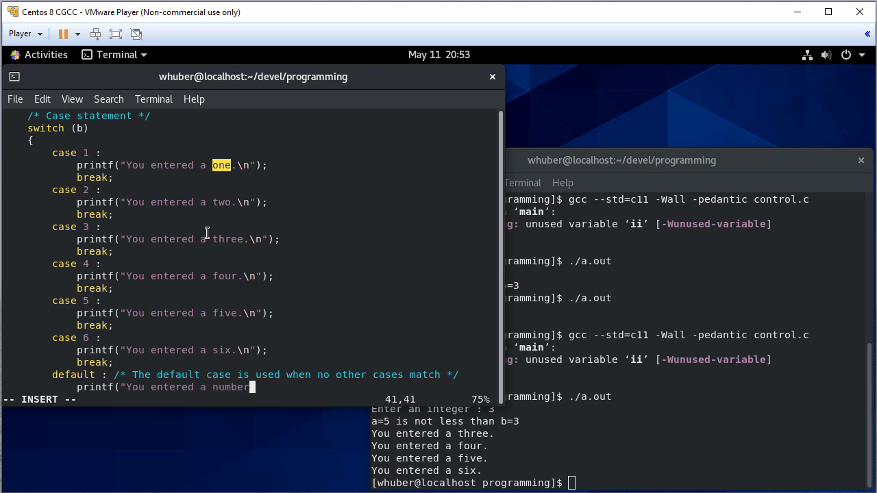
pyautogui.write('\\n");')
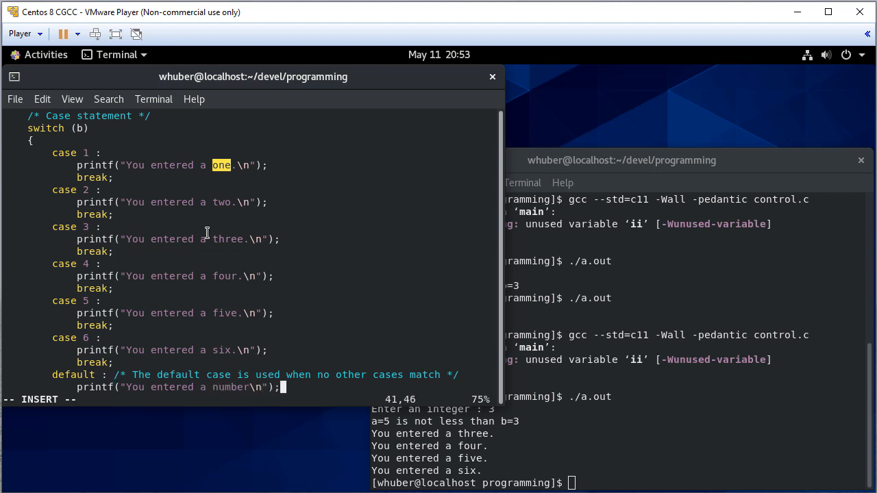
pyautogui.scroll(-3)
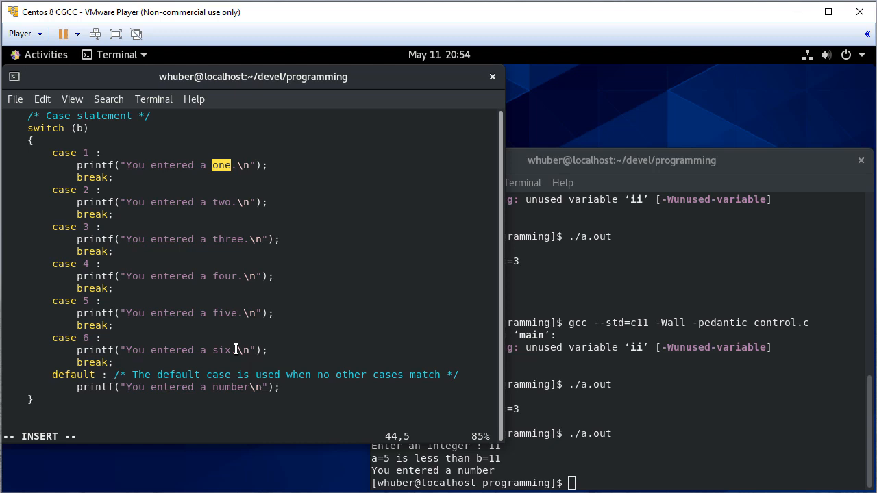
# - Type the /* While loop */ comment and ii = 0;, then begin a while statement
pyautogui.write('/* w')
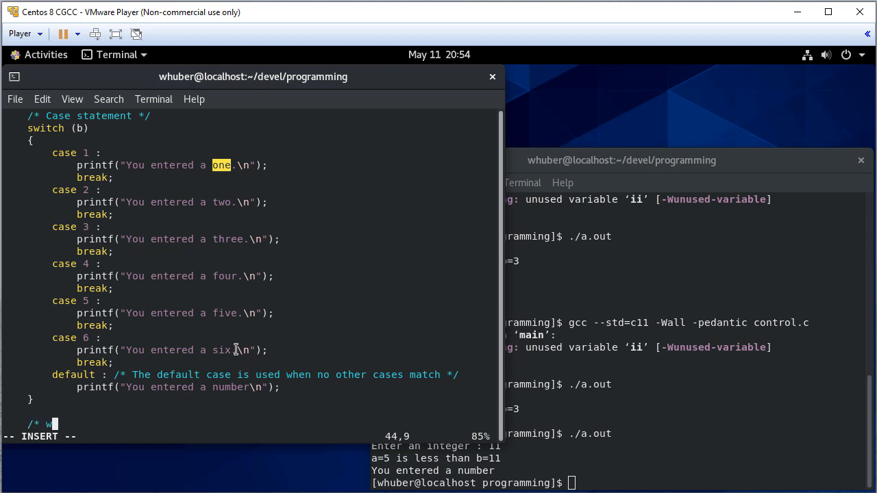
pyautogui.write('hile l')
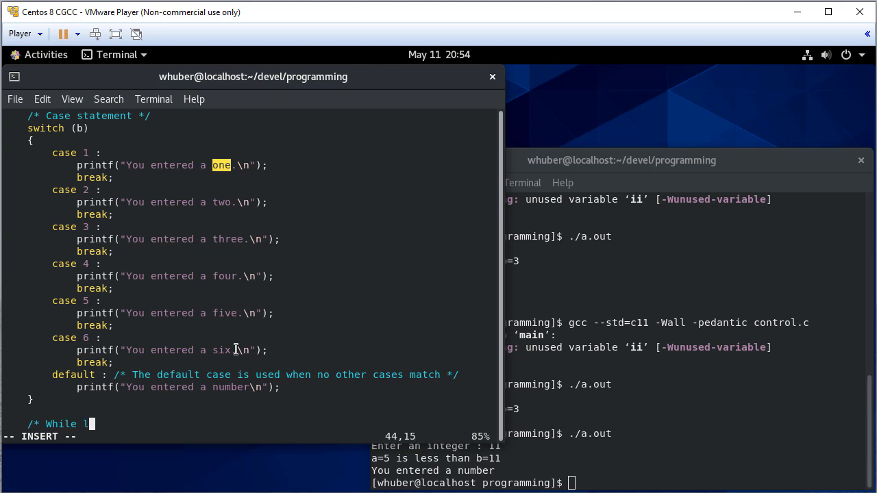
pyautogui.write('oop */')
pyautogui.write('ii')
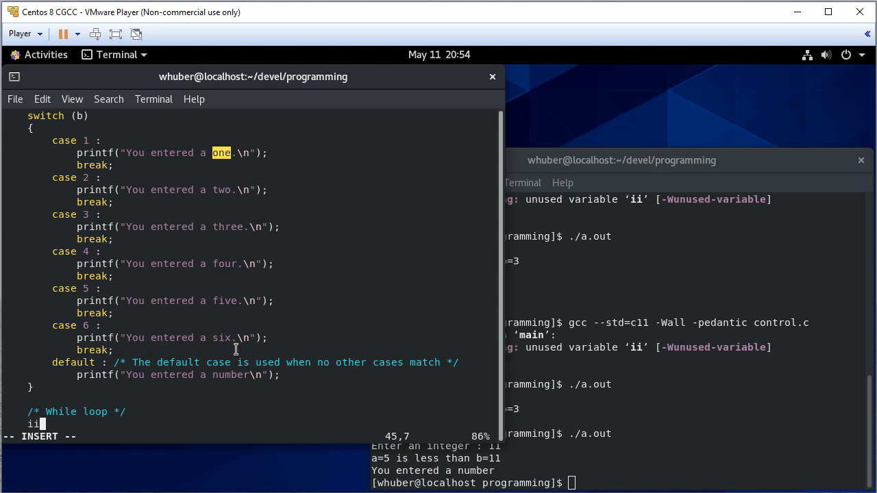
pyautogui.write('= 0;')
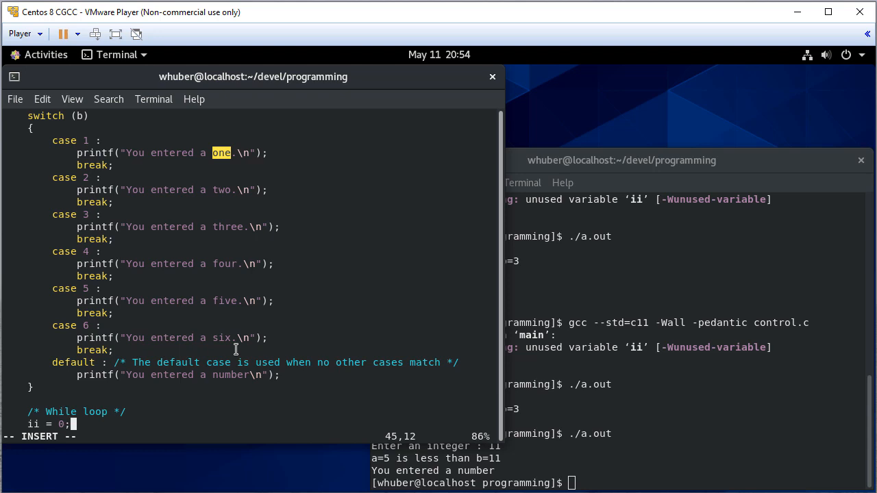
pyautogui.write('while')
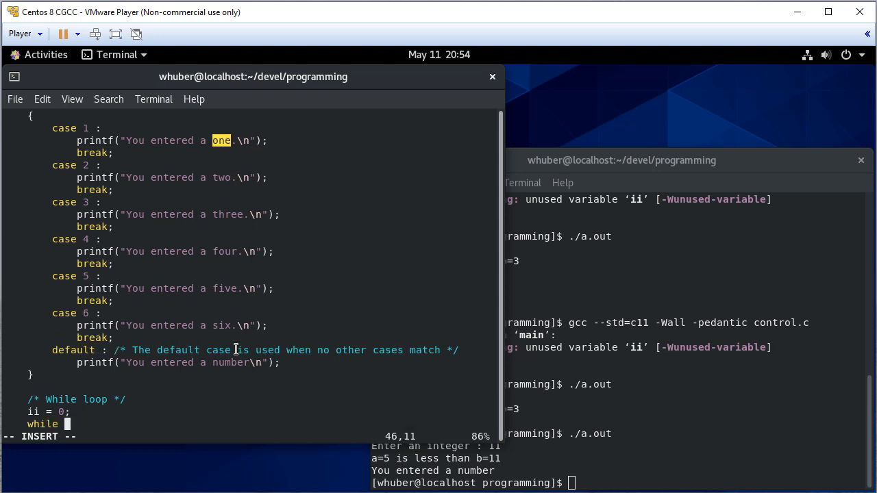
# - Write the while (ii <= b) condition with a printf of b and ii
pyautogui.write('(ii')
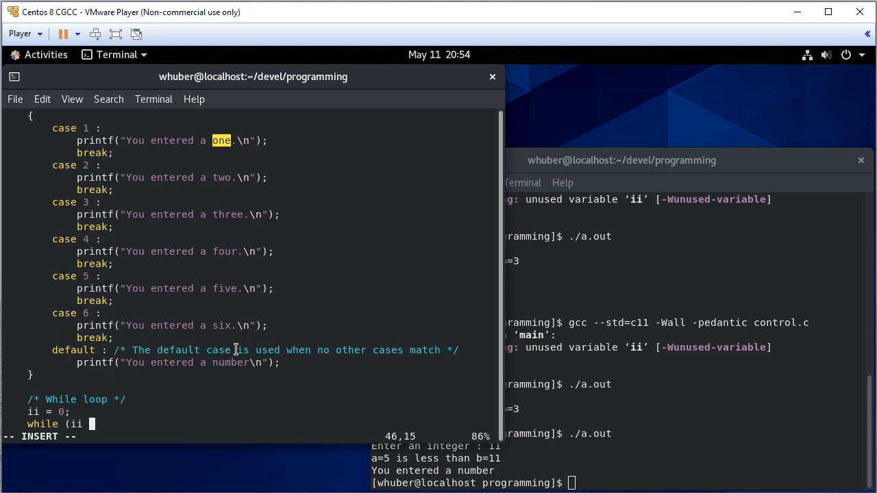
pyautogui.write('<= b) {')
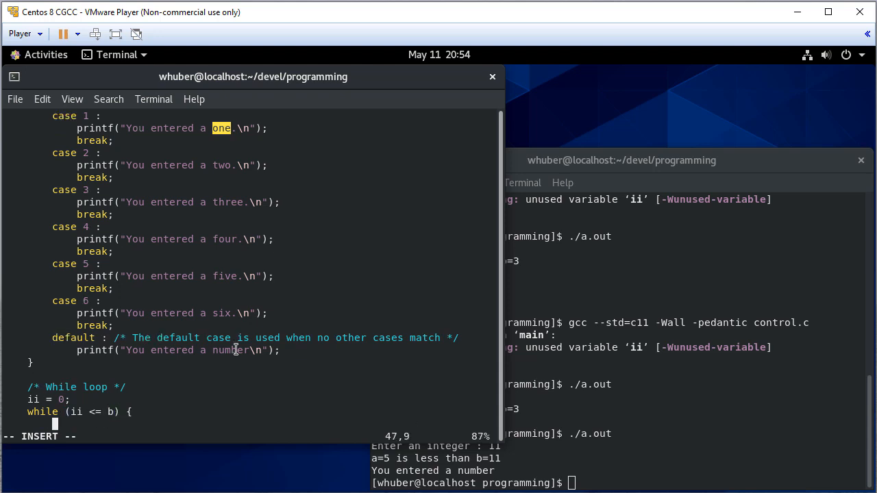
pyautogui.write('p')
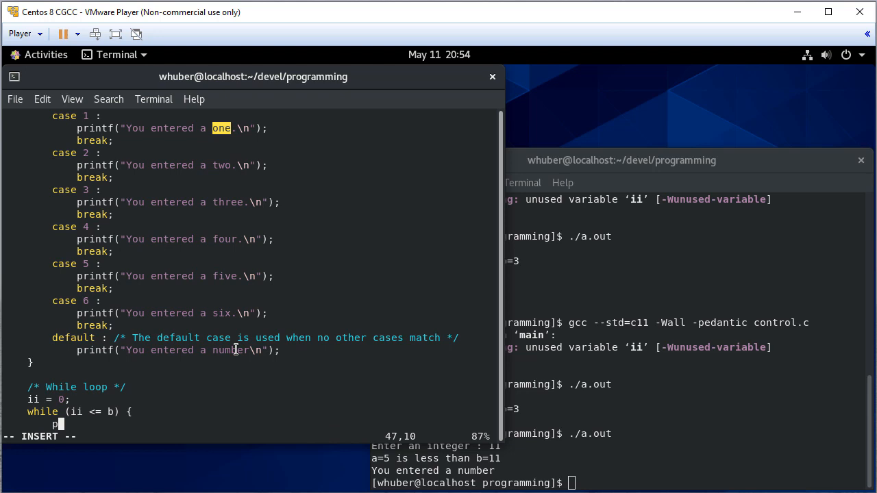
pyautogui.write('rintf("')
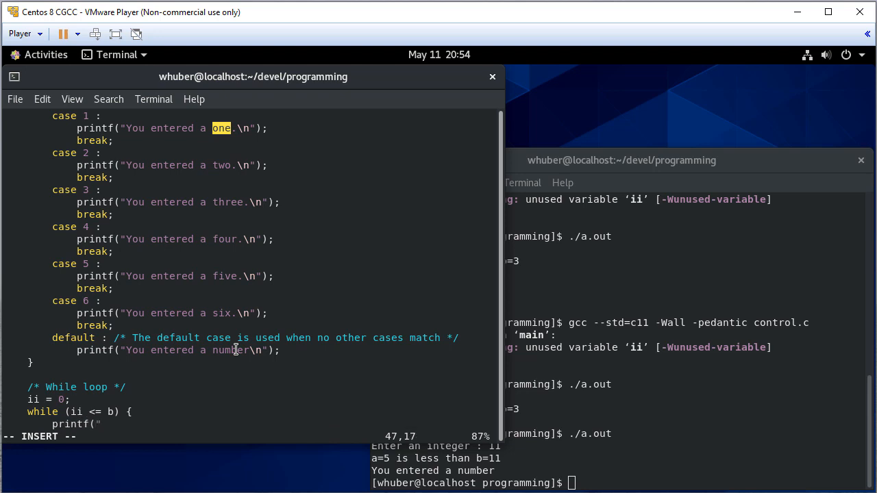
pyautogui.write('Your number = %d, loop va')
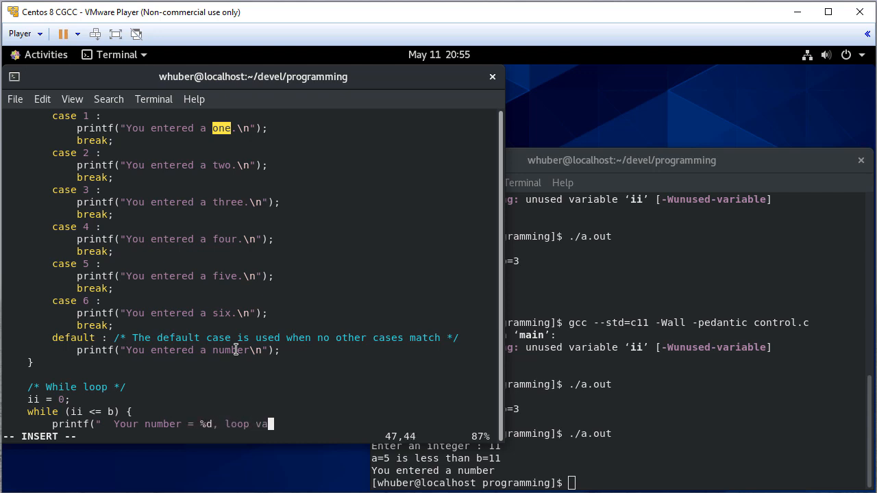
pyautogui.write('riable = %')
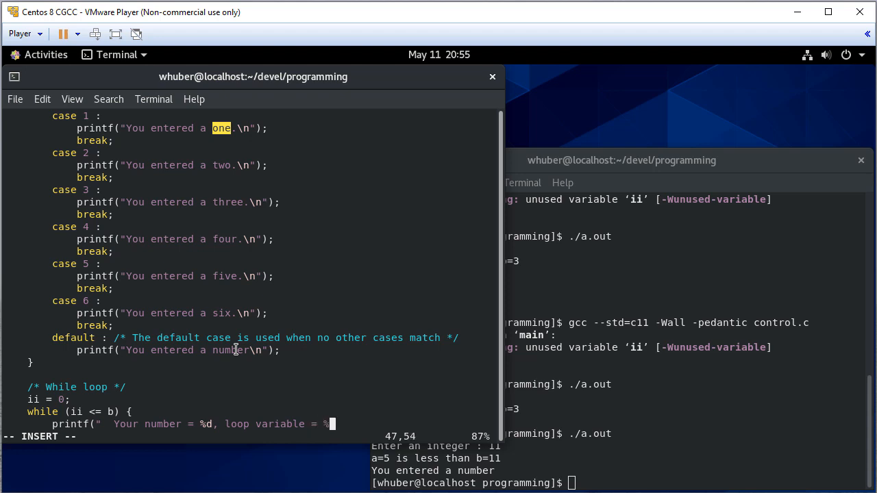
pyautogui.write('\\n')
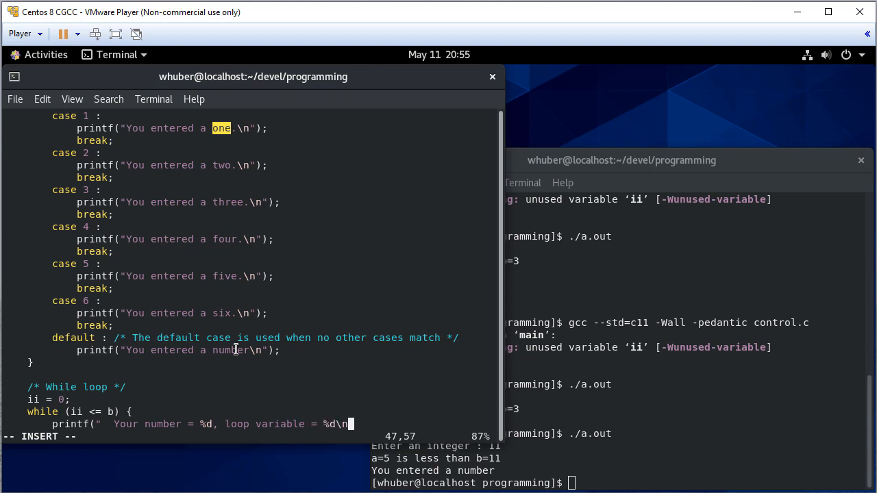
pyautogui.write('",')
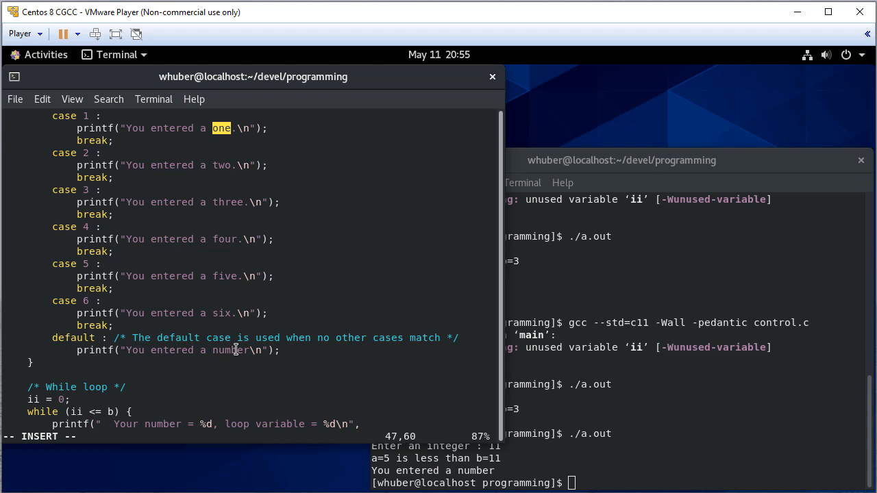
pyautogui.write('b, ii);')
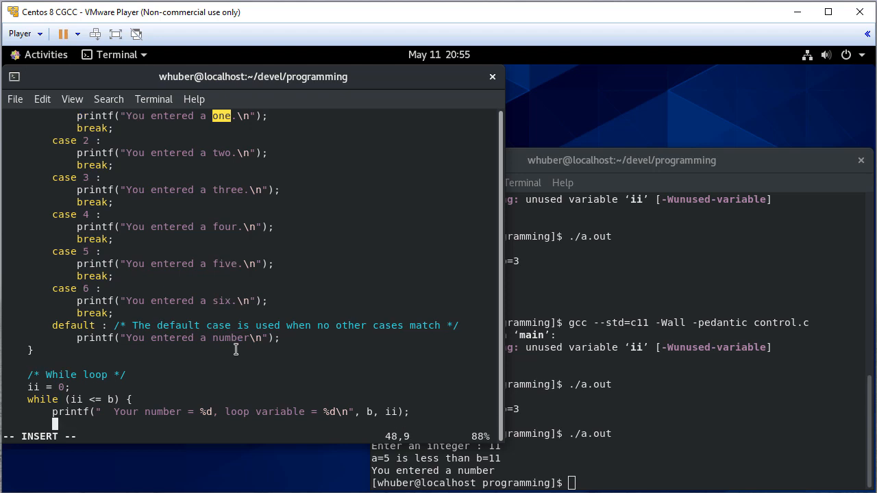
# - Add ii = ii+2; to the loop body, close the loop and leave insert mode
pyautogui.write('ii = i')
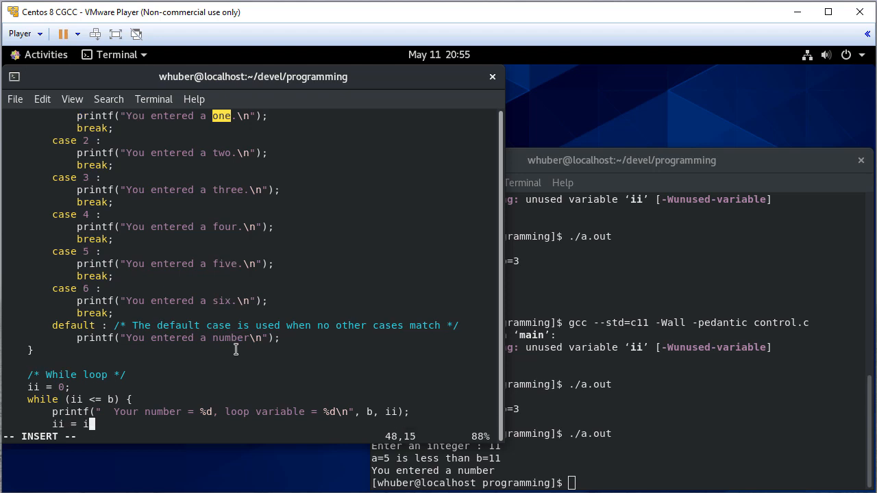
pyautogui.write('i+2;')
pyautogui.write('}')
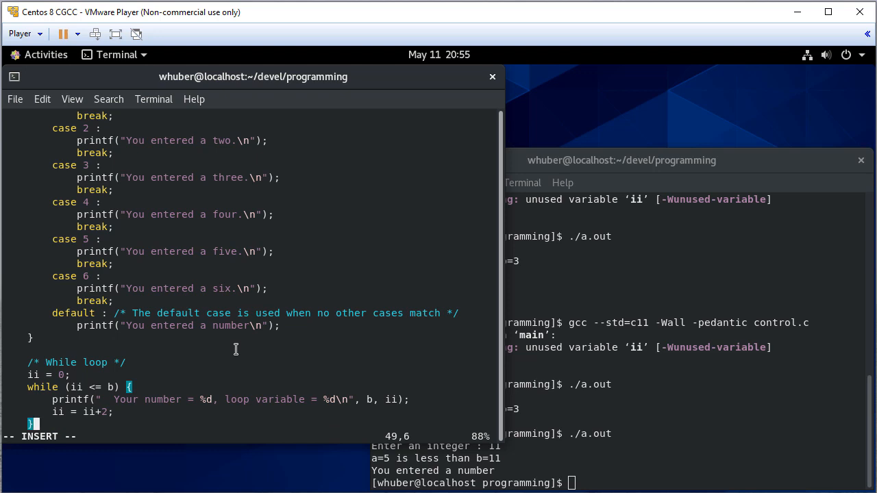
pyautogui.press('Escape')
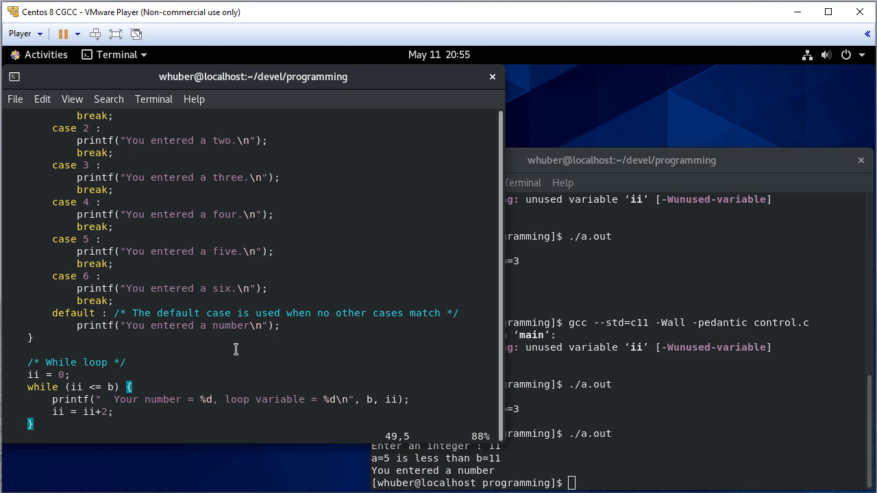
pyautogui.scroll(-3)
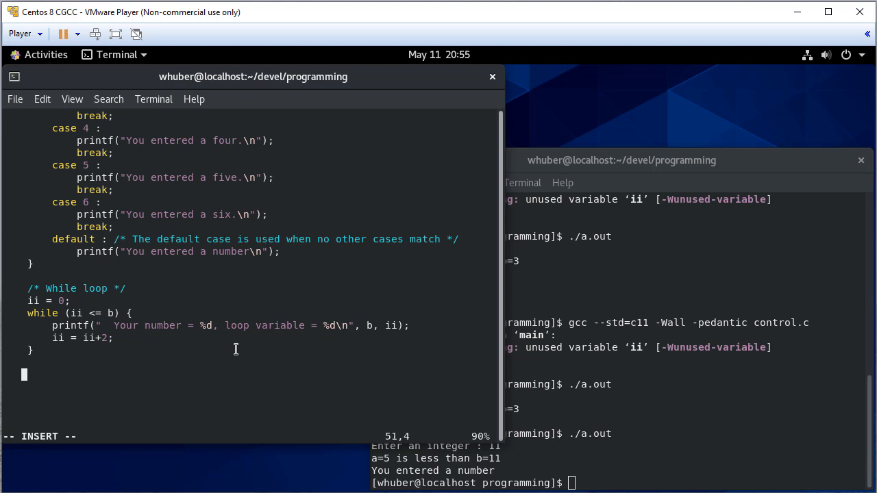
# - Add the comment '/* Do-while loop - the body is always executed */'
pyautogui.write('/* Do')
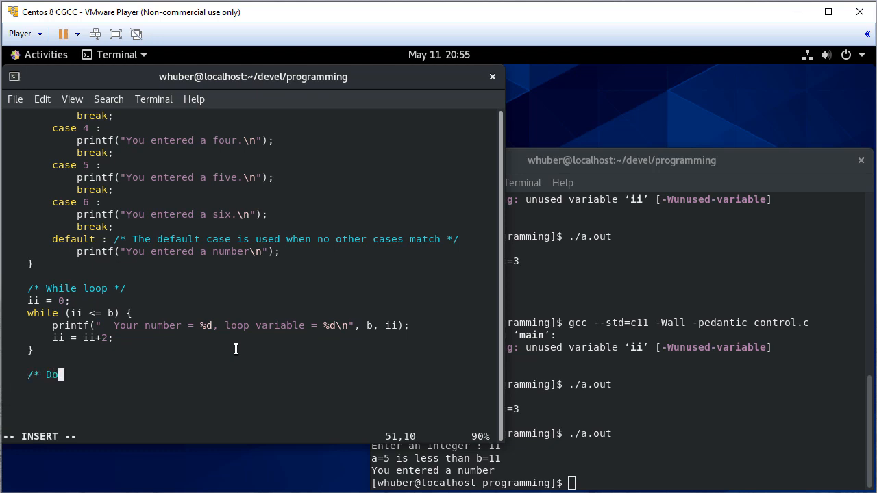
pyautogui.write('-while loop')
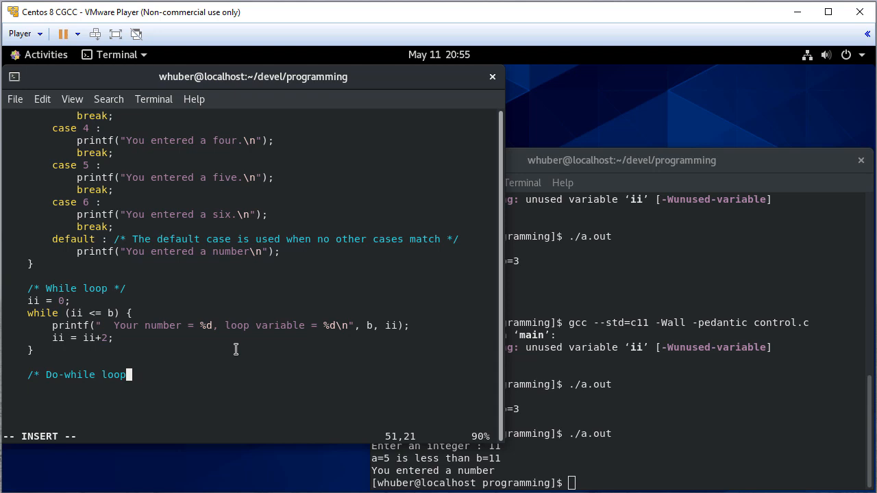
pyautogui.write('*/')
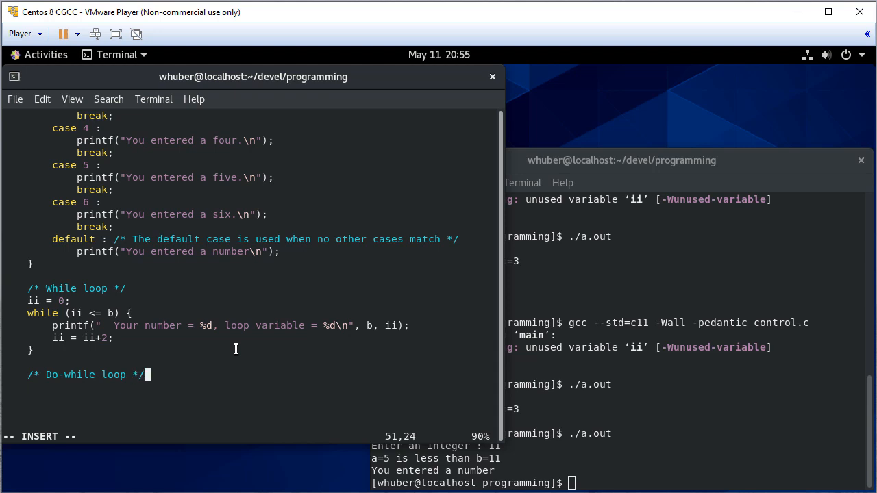
pyautogui.press('BackSpace')
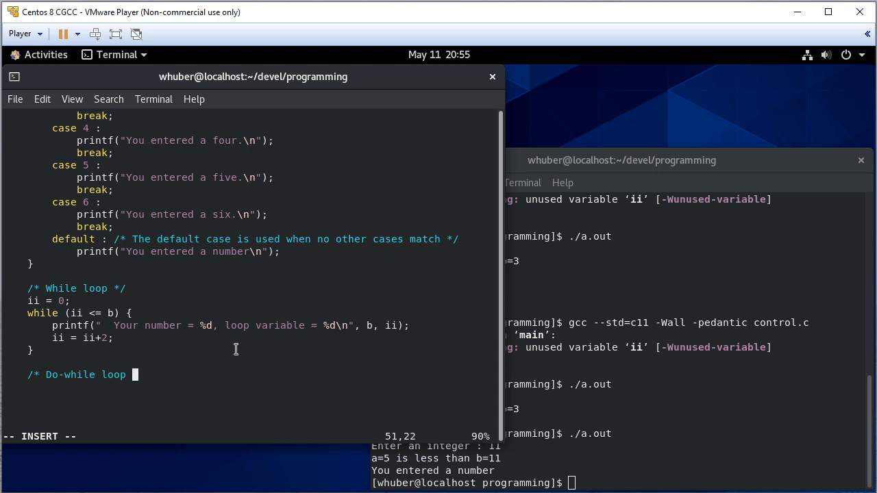
pyautogui.write('-')
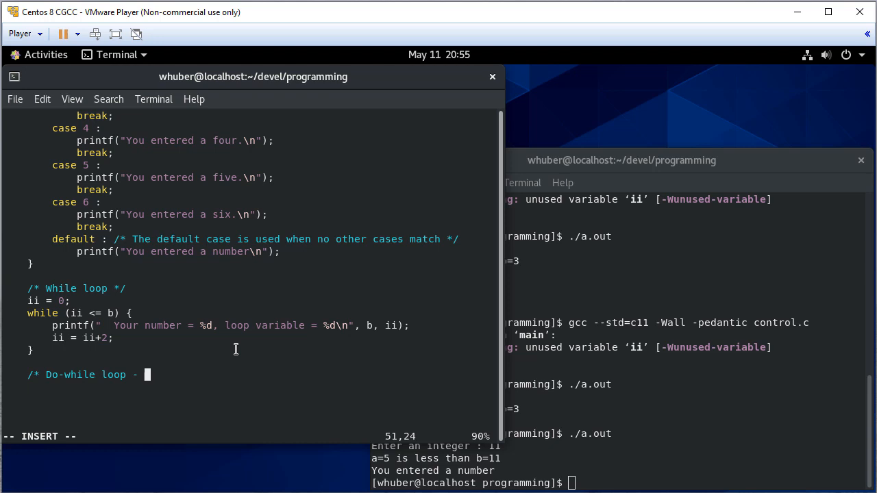
pyautogui.write('the body')
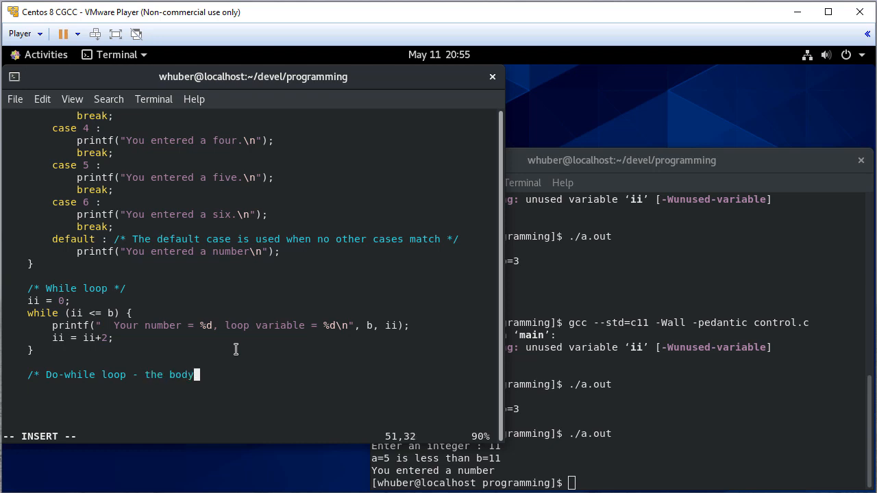
pyautogui.write('is always')
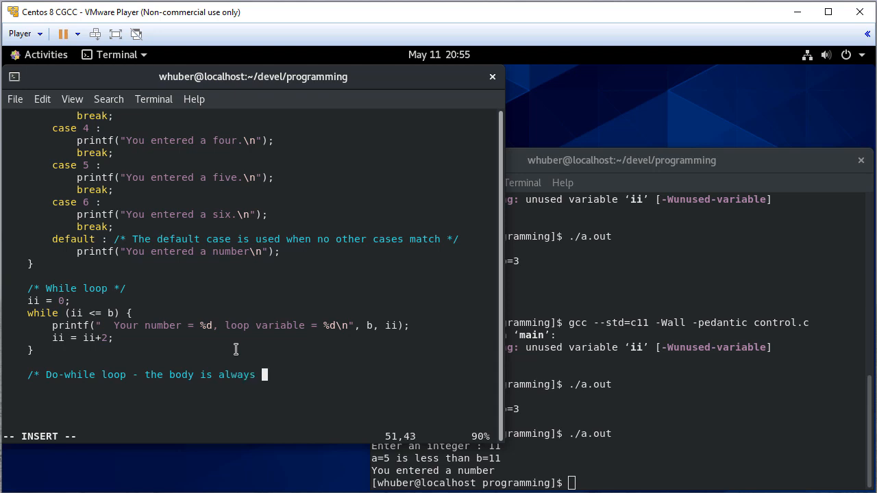
pyautogui.write('executed at least once */')
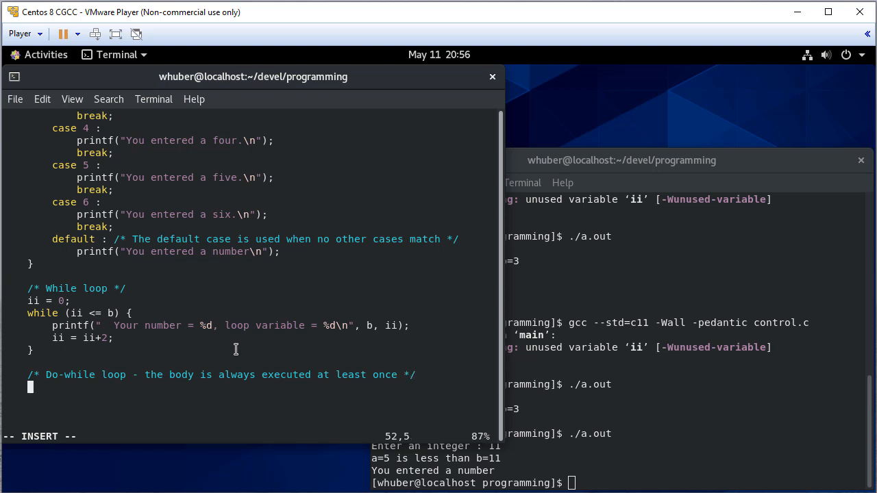
# - Write the do { ... } while (ii > 0) skeleton, fixing a mistyped capital I
pyautogui.write('do {')
pyautogui.click(264, 400)
pyautogui.write('}')
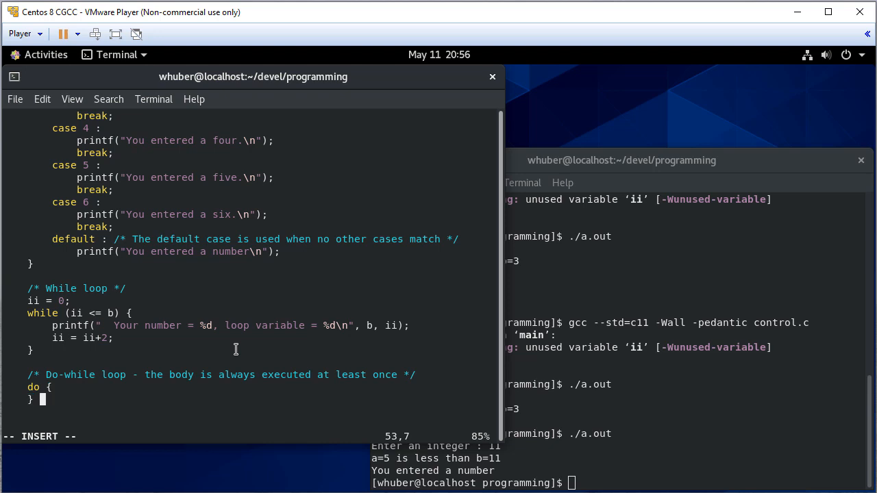
pyautogui.write('while (I')
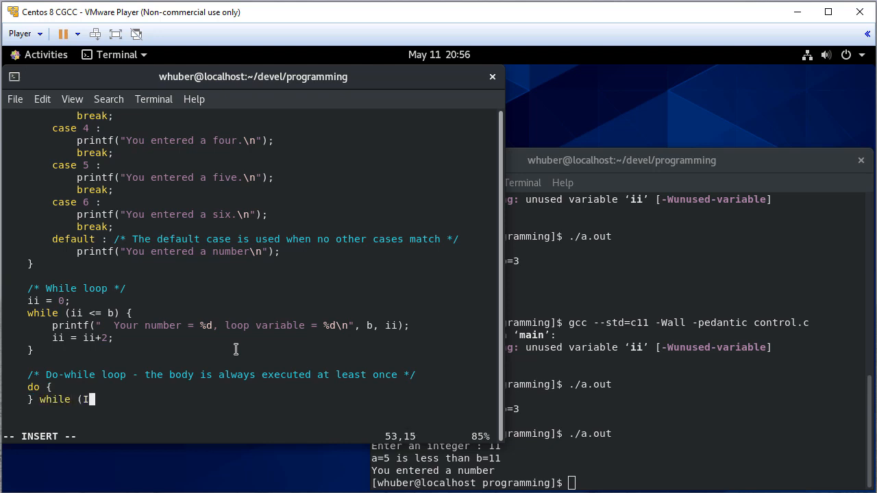
pyautogui.press('BackSpace')
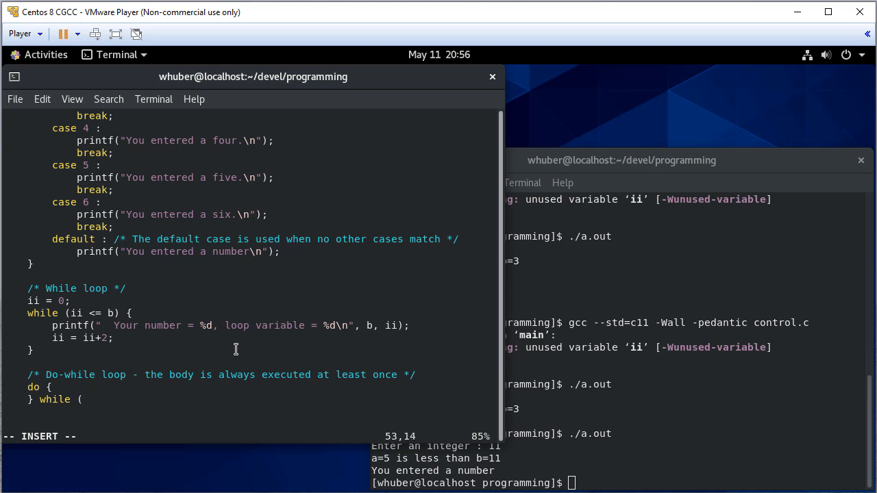
pyautogui.write('ii > 0);')
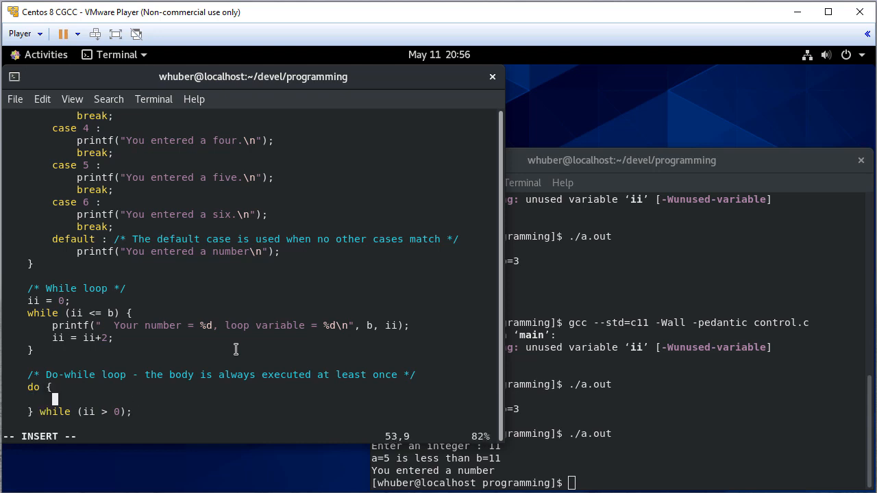
# - Print 'Your number = %d, loop variale = %d' with b and ii, then ii = ii-2;
pyautogui.write('printf("')
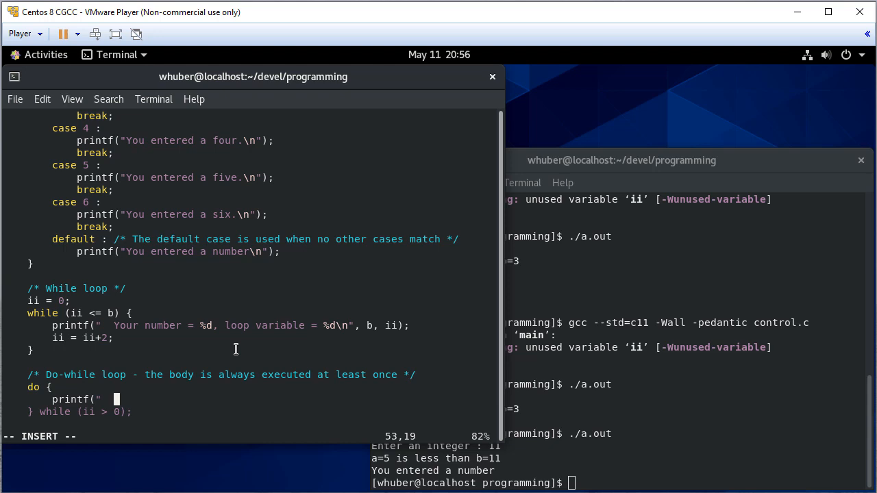
pyautogui.write('Your number')
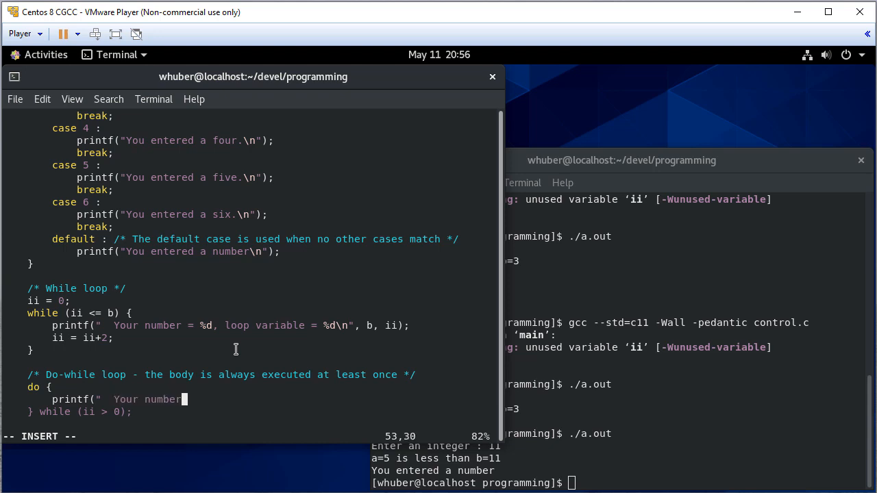
pyautogui.write('= %d')
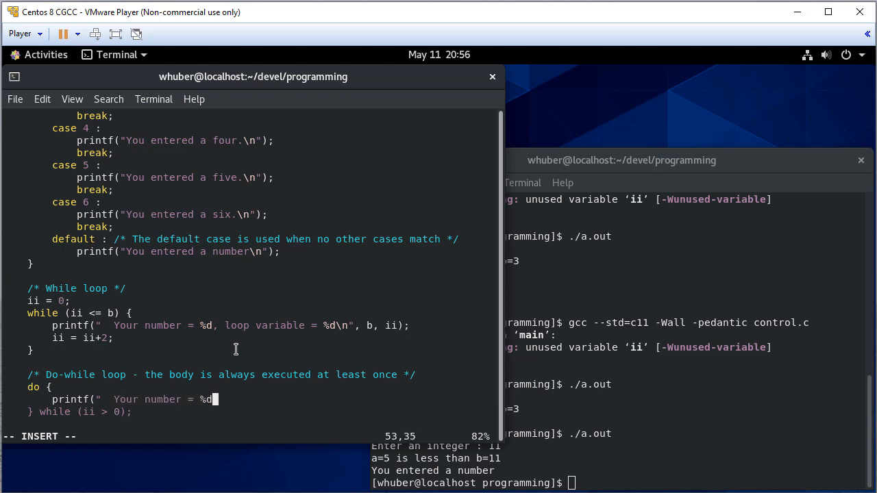
pyautogui.write(', loop variale')
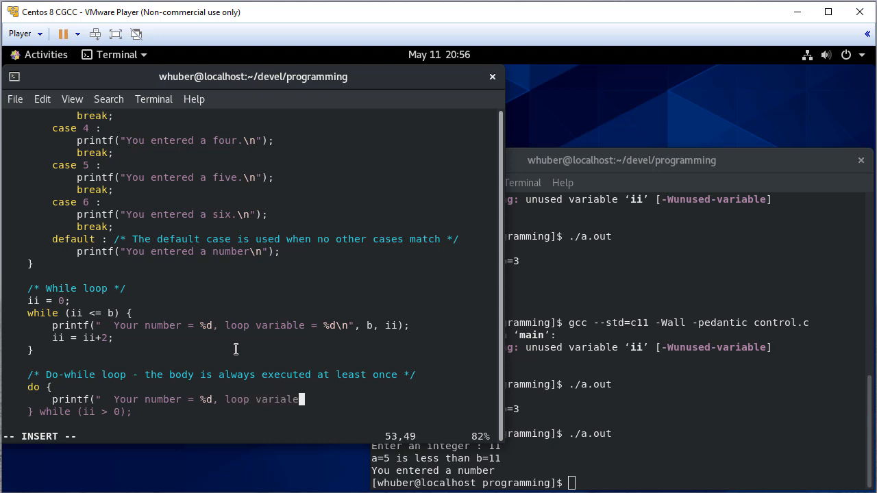
pyautogui.write('= %')
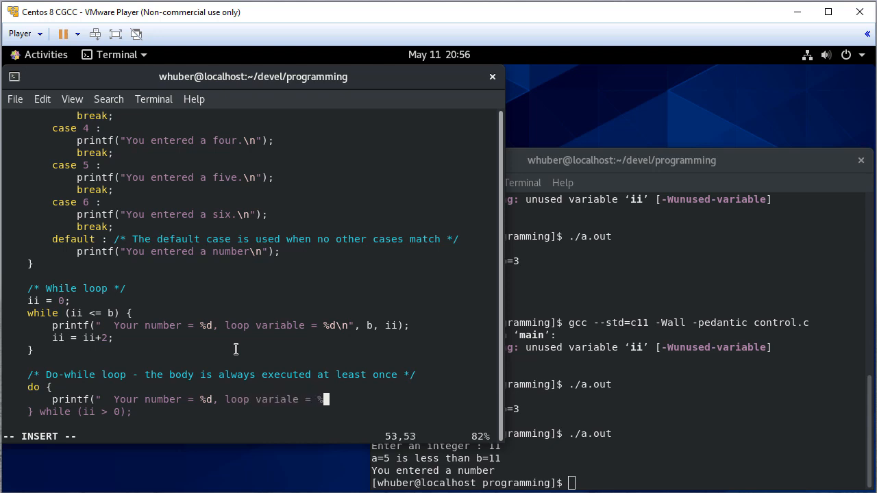
pyautogui.write('d\\n", b, ii);')
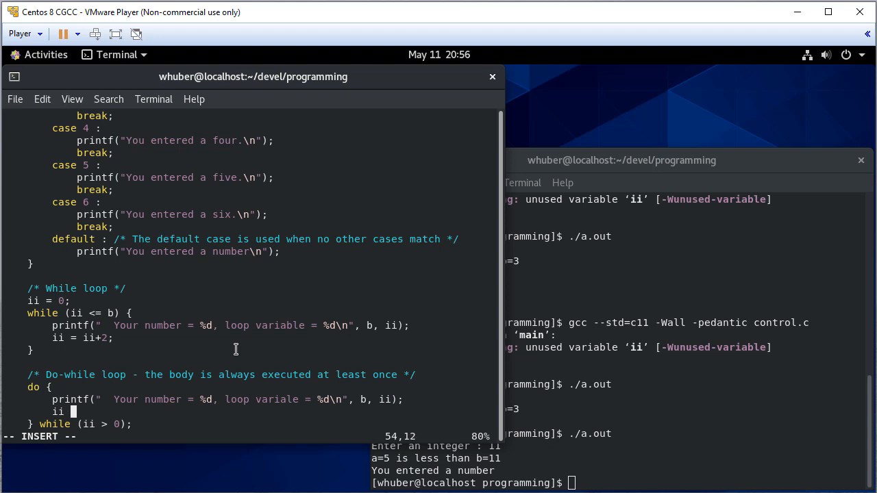
pyautogui.write('= ii')
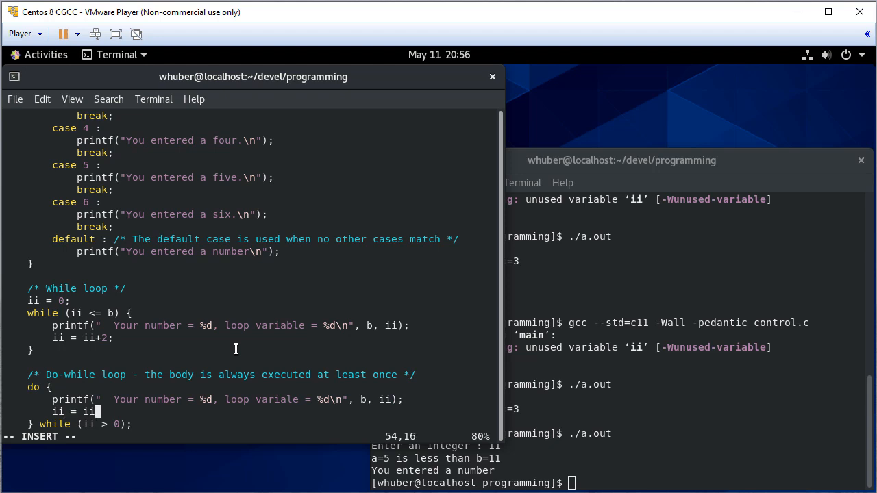
pyautogui.write('-2;')
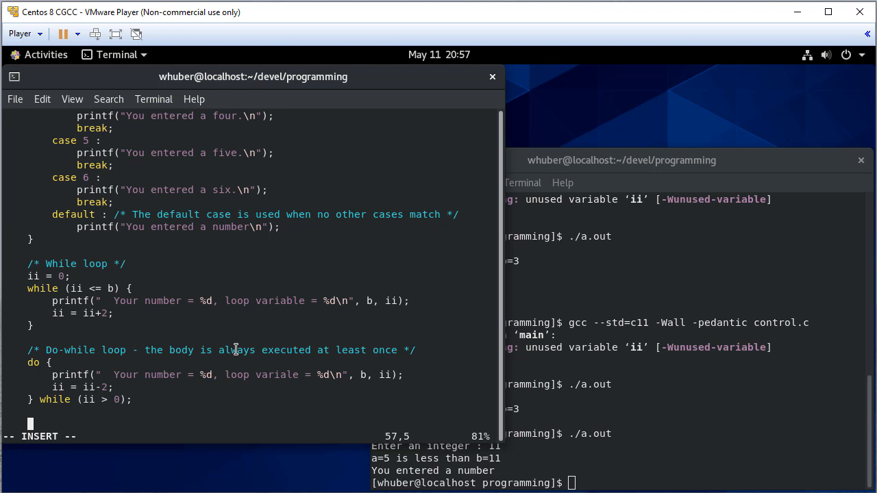
# - Add the For loop comment noting that in ANSI C the variable must be declared first
pyautogui.write('/* For loop')
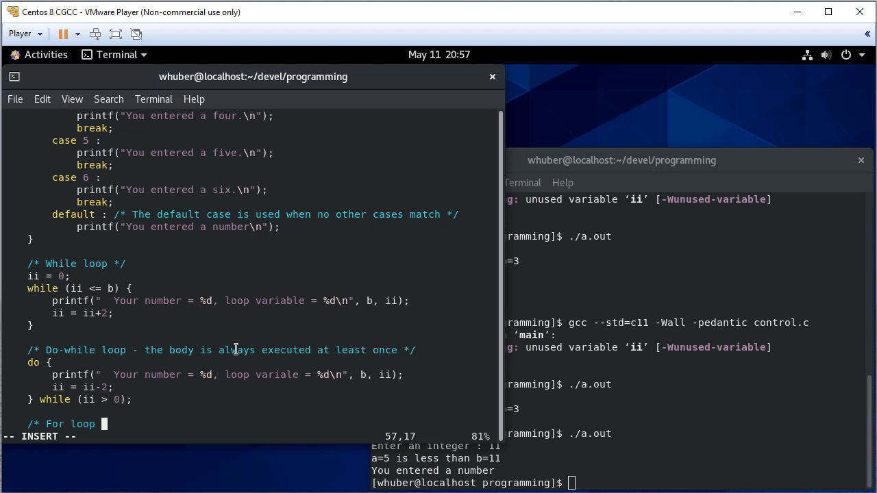
pyautogui.write('note in An')
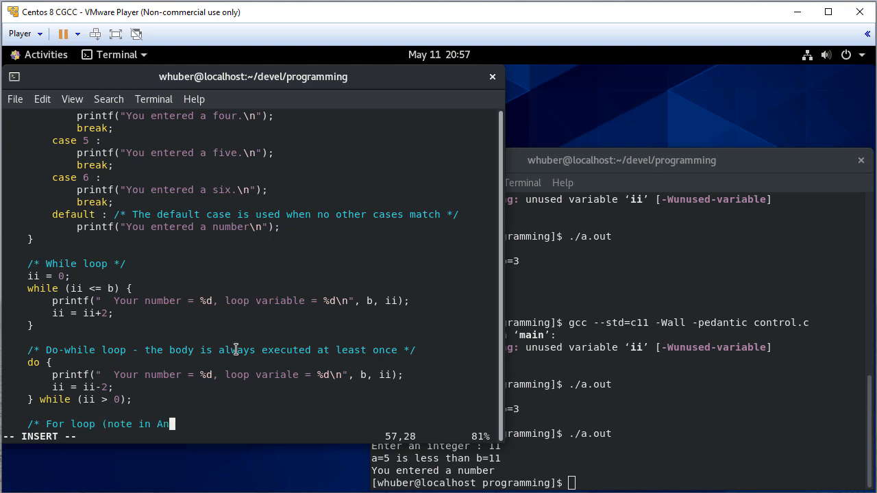
pyautogui.write('SI C the v')
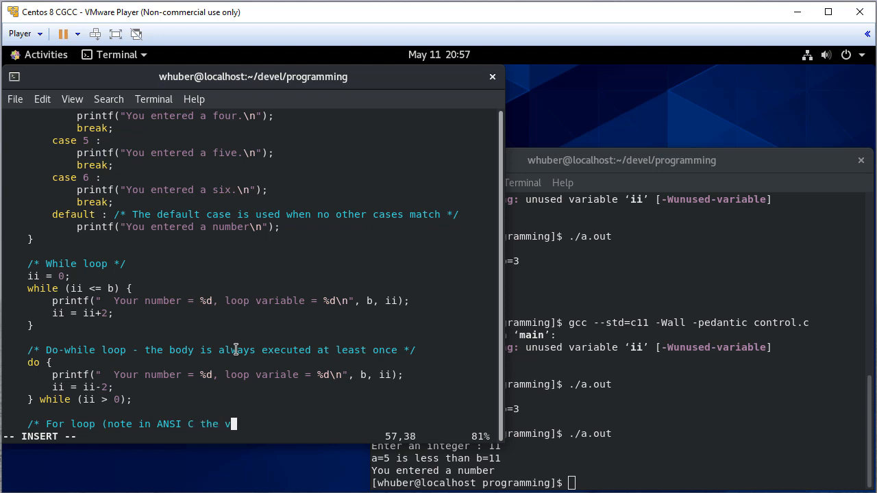
pyautogui.write('ariable must b')
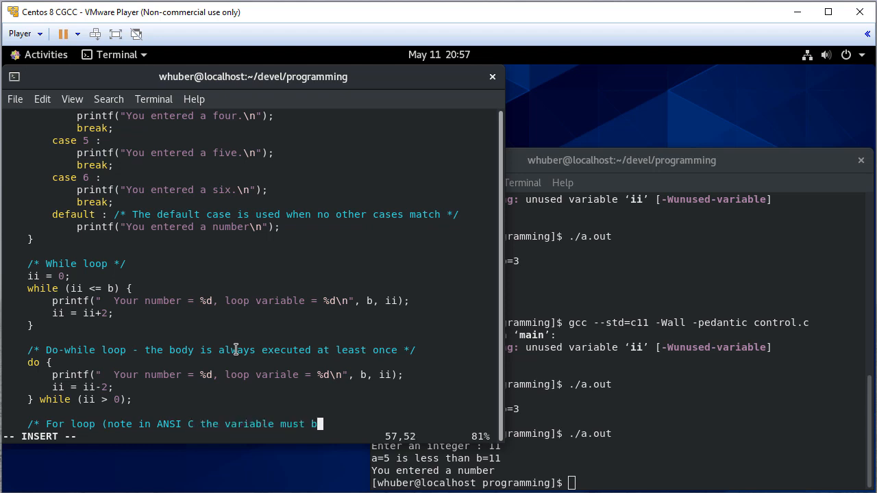
pyautogui.write('e decl')
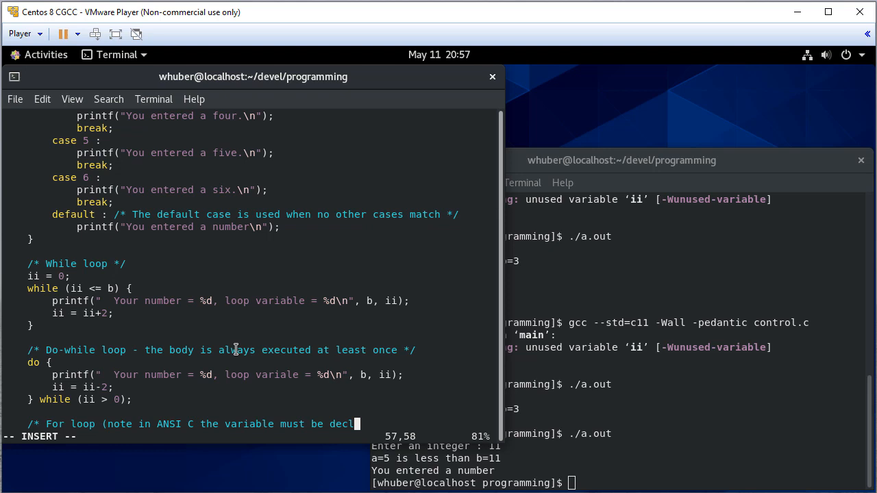
pyautogui.write('ared first */')
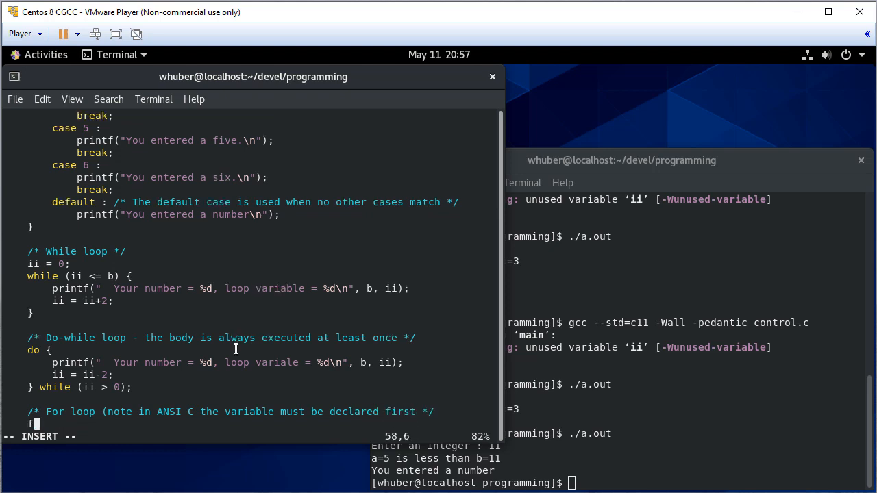
# - Write the for (ii=0; ii<b; ii++) header, correcting kk to ii
pyautogui.write('or (kk')
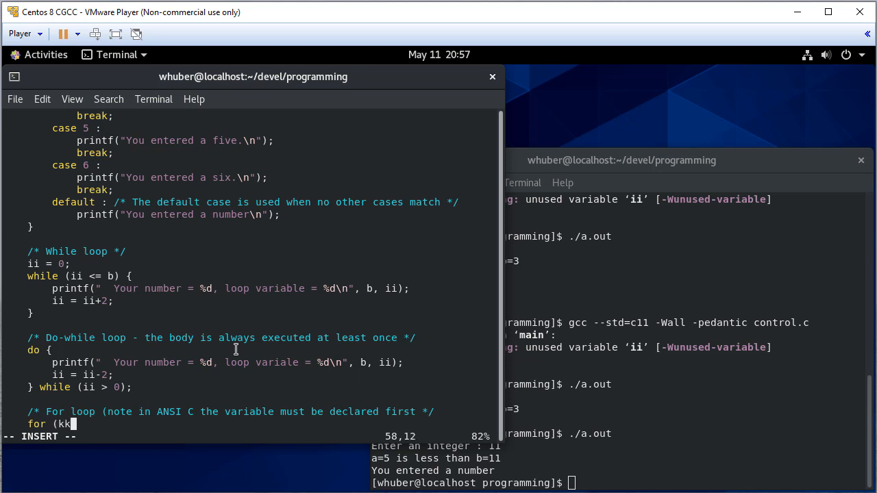
pyautogui.write('=0')
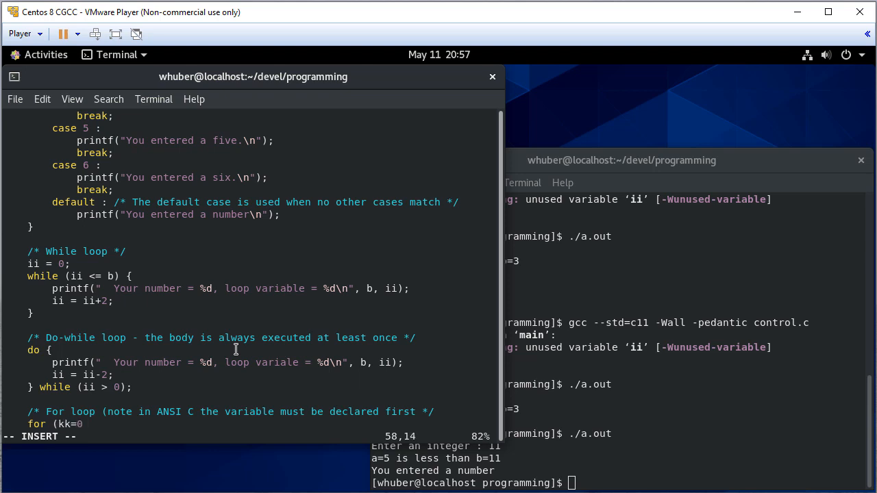
pyautogui.write('ii')
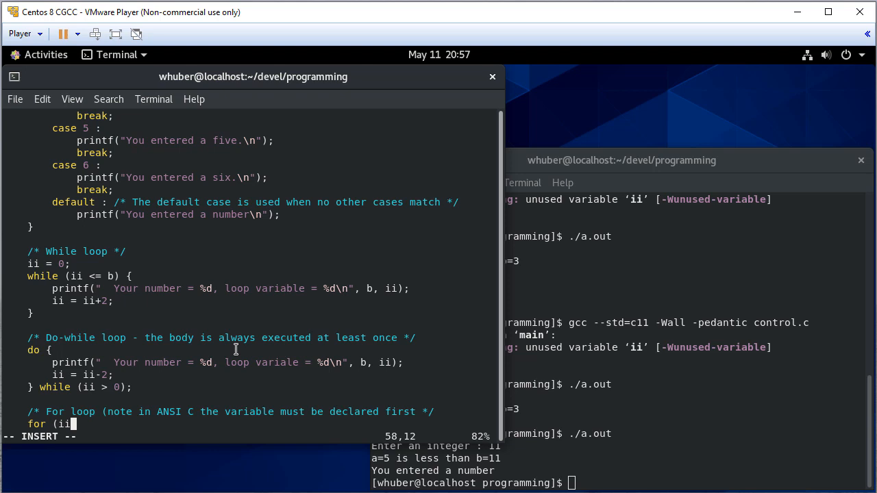
pyautogui.write('=0')
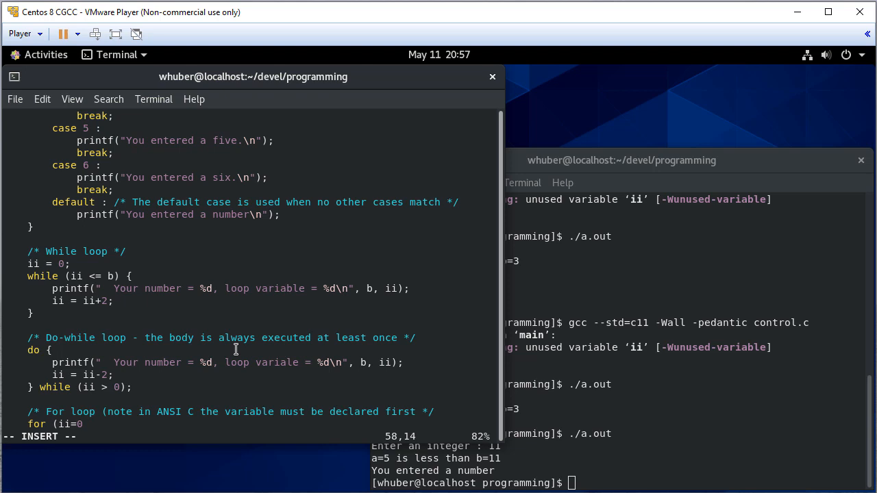
pyautogui.write('; ii')
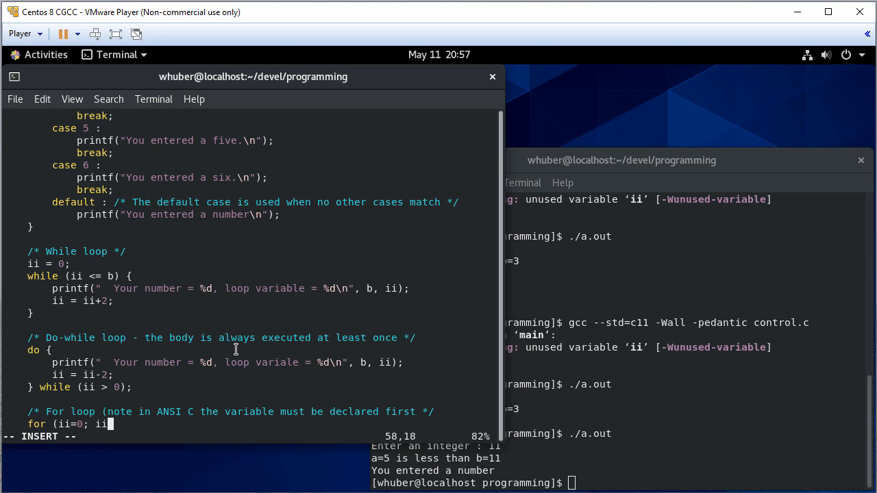
pyautogui.write('<b')
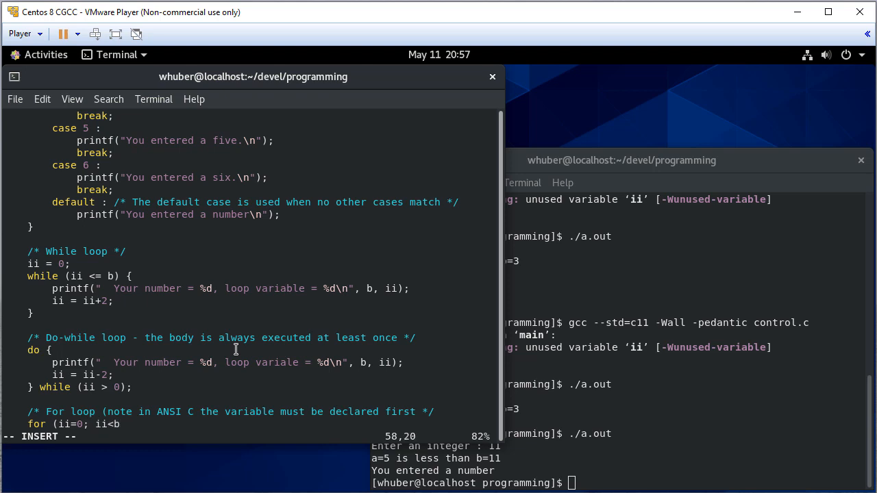
pyautogui.write(';')
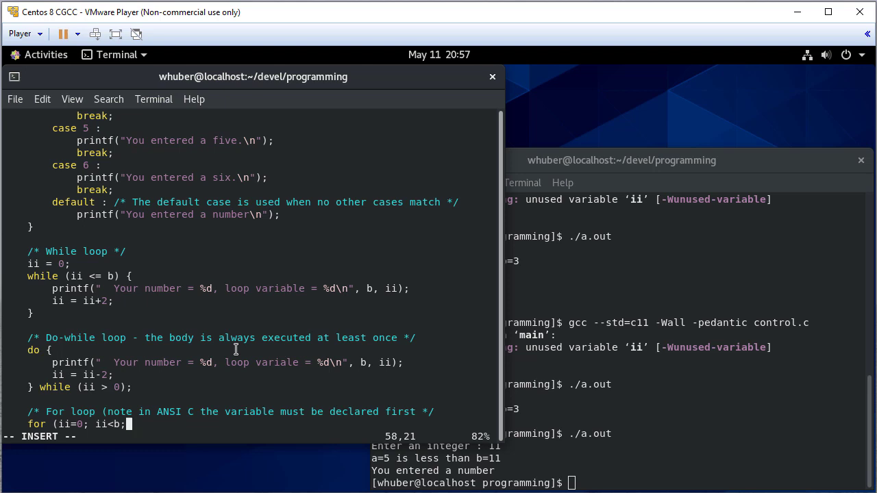
pyautogui.write('" "')
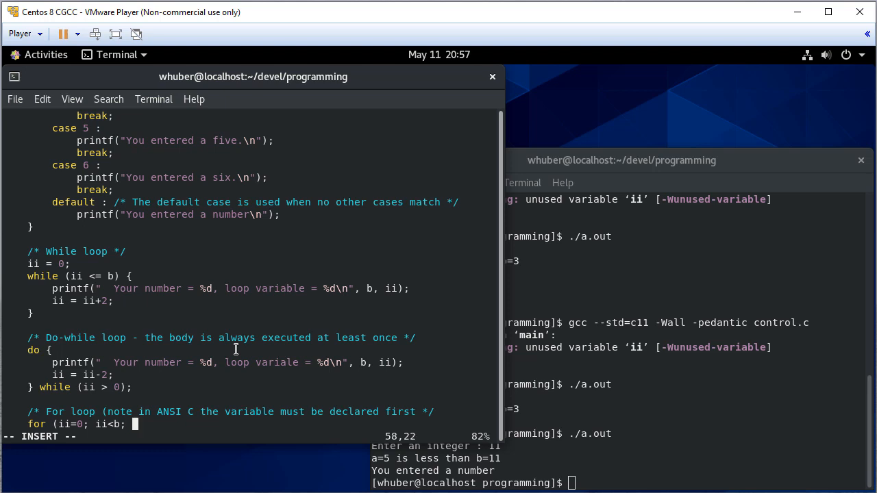
pyautogui.write('+')
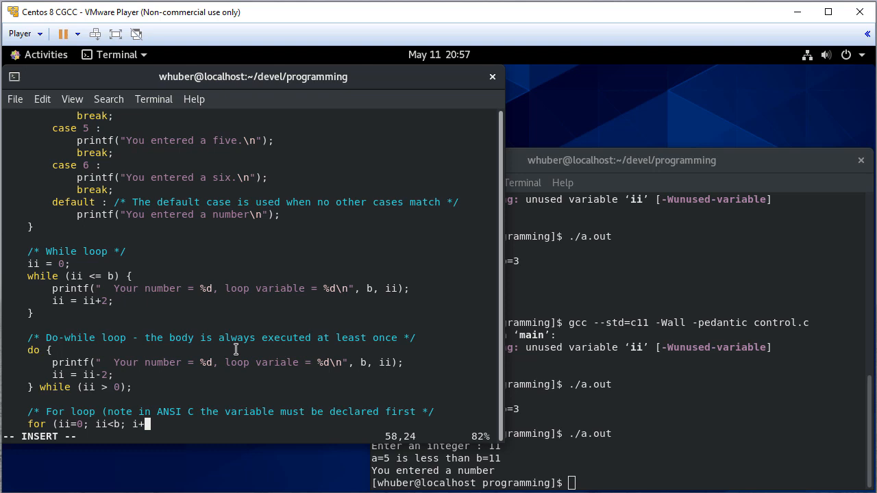
pyautogui.write('i')
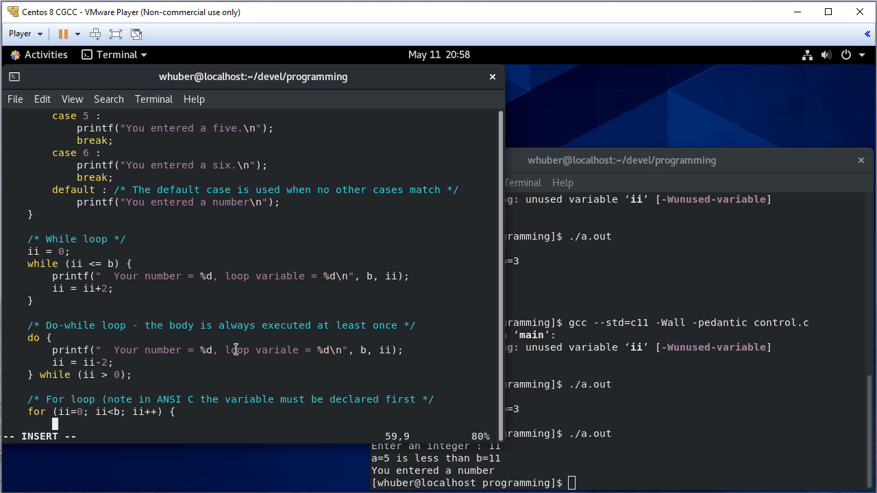
# - Inside the for loop, printf the loop variable ii
pyautogui.write('printf("')
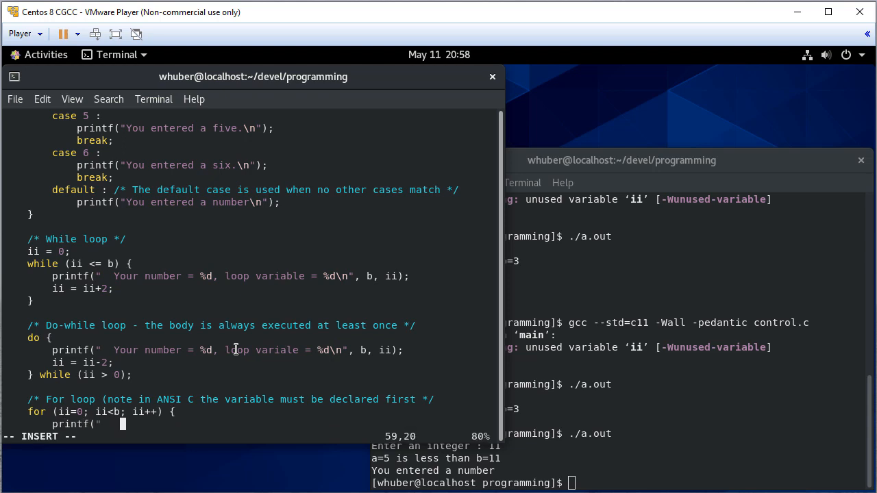
pyautogui.write('loop variable = %')
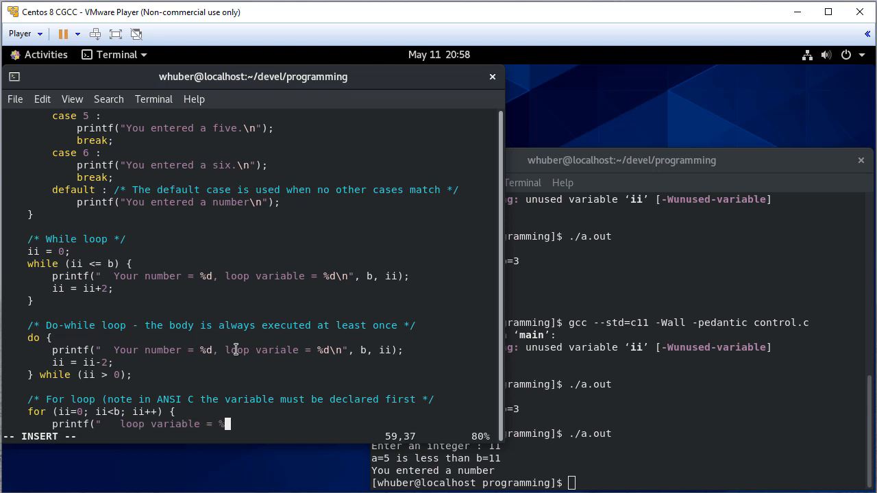
pyautogui.write('d\\n"')
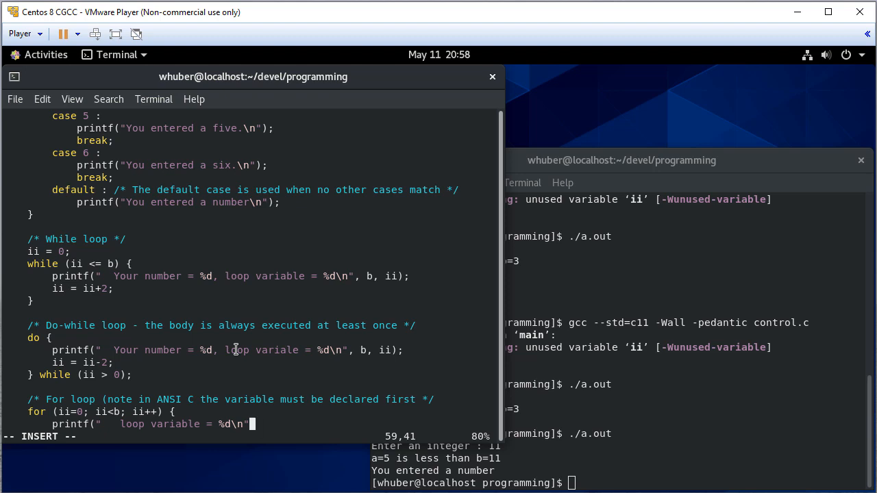
pyautogui.write(', ii);')
pyautogui.click(230, 350)
pyautogui.write(' do-while:')
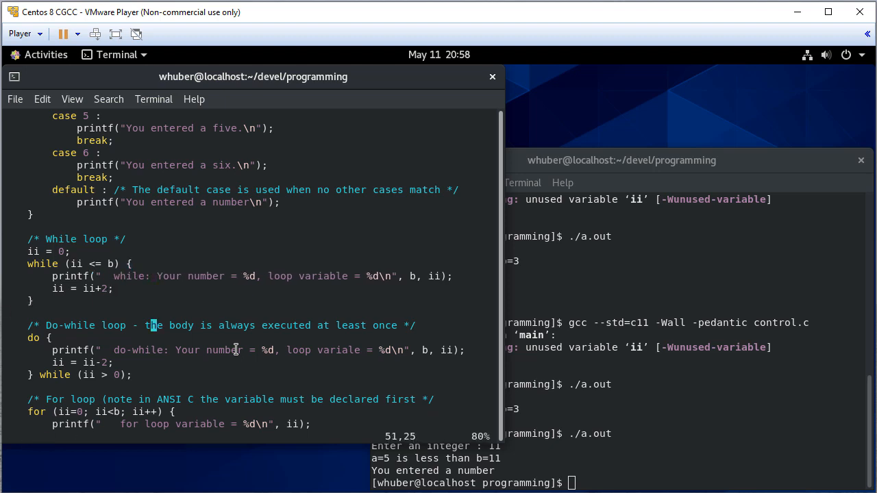
# - Insert printf("\n"); blank-line calls between the while, do-while and for loop sections
pyautogui.click(146, 424)
pyautogui.write(':')
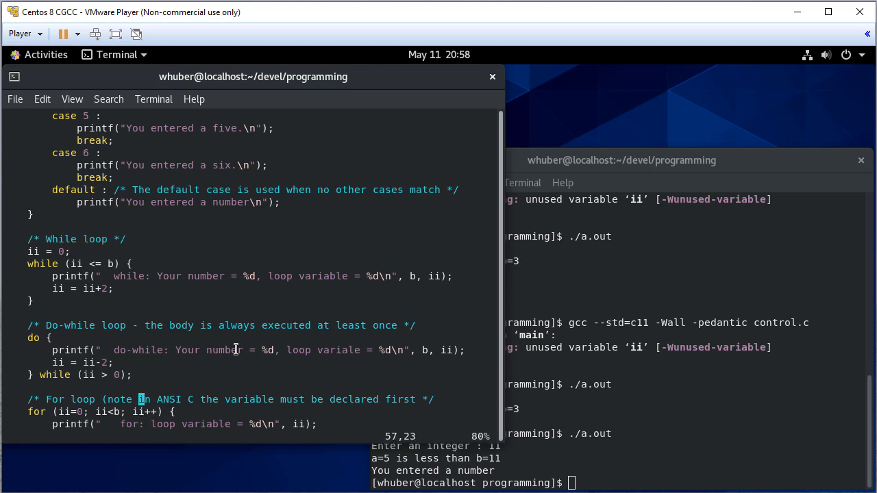
pyautogui.press('o')
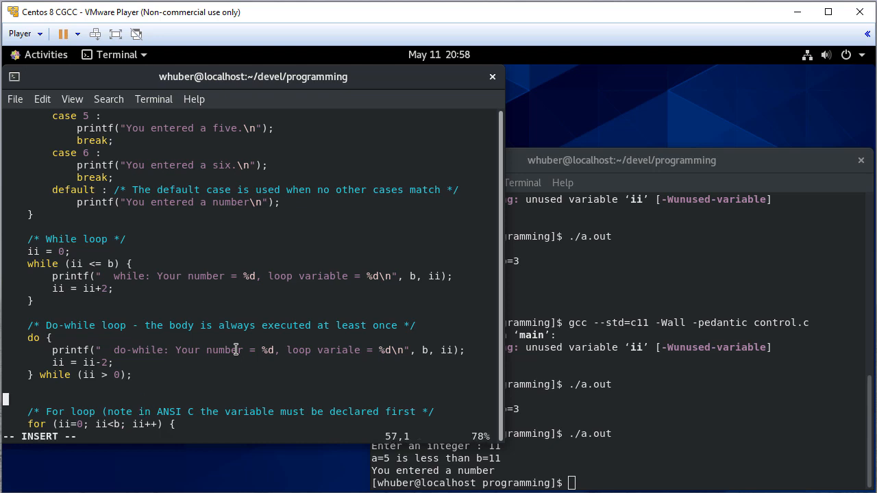
pyautogui.write('printf(')
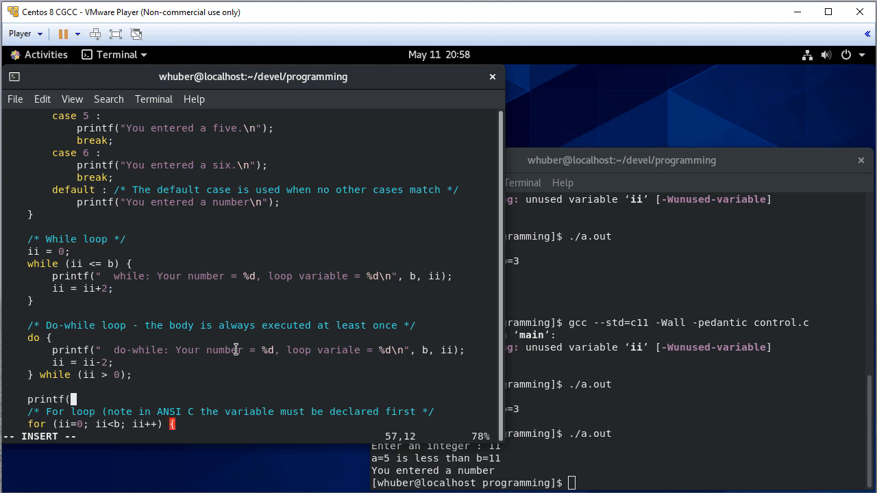
pyautogui.write('"\\n");')
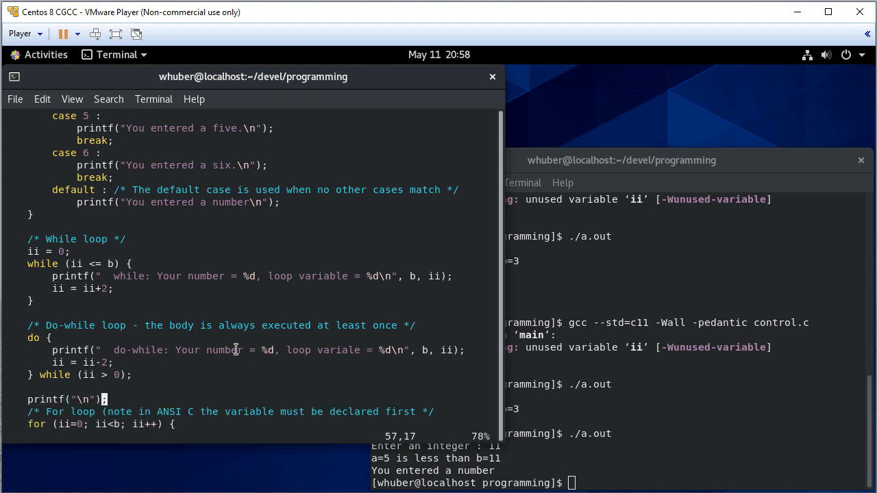
pyautogui.scroll(-3)
pyautogui.write('./a.out')
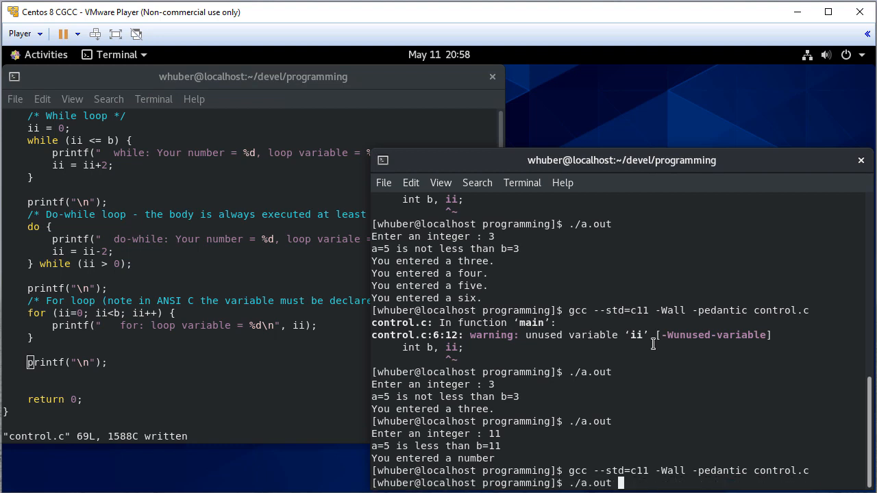
# - Run ./a.out and enter 3 to see the blank-line-separated loop output
pyautogui.press('Return')
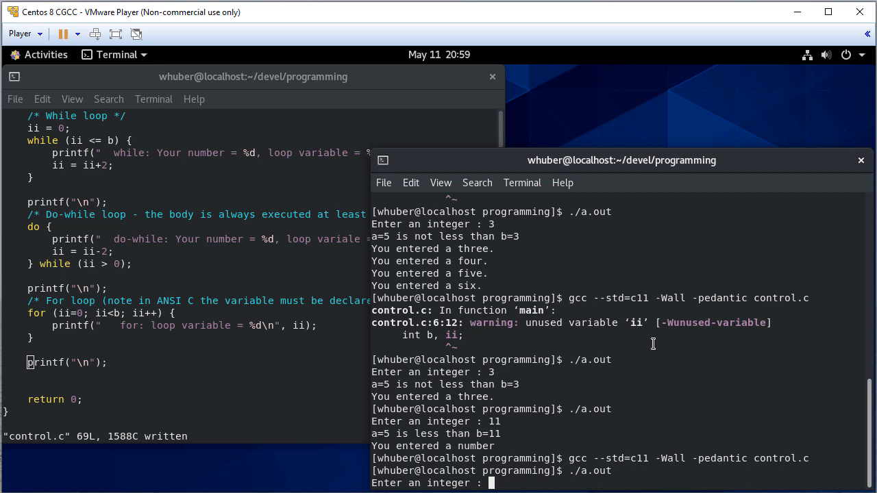
pyautogui.write('3')
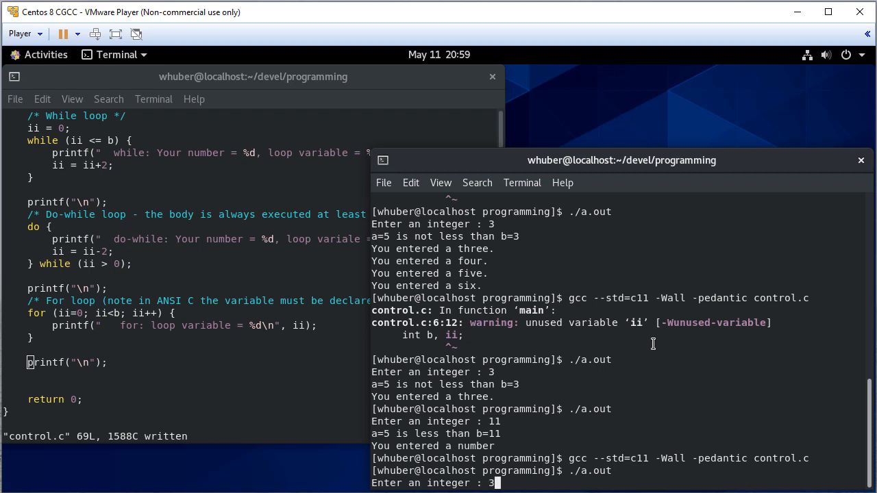
pyautogui.press('Return')
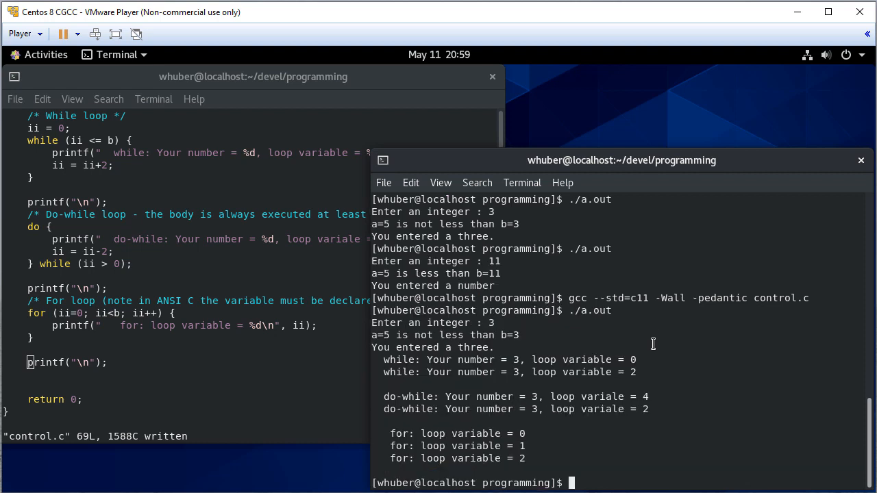
pyautogui.moveTo(440, 388)
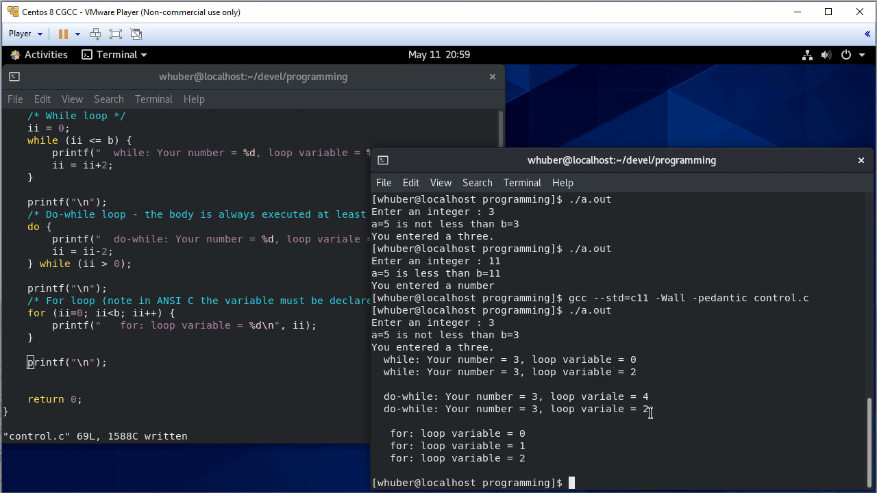
pyautogui.moveTo(454, 423)
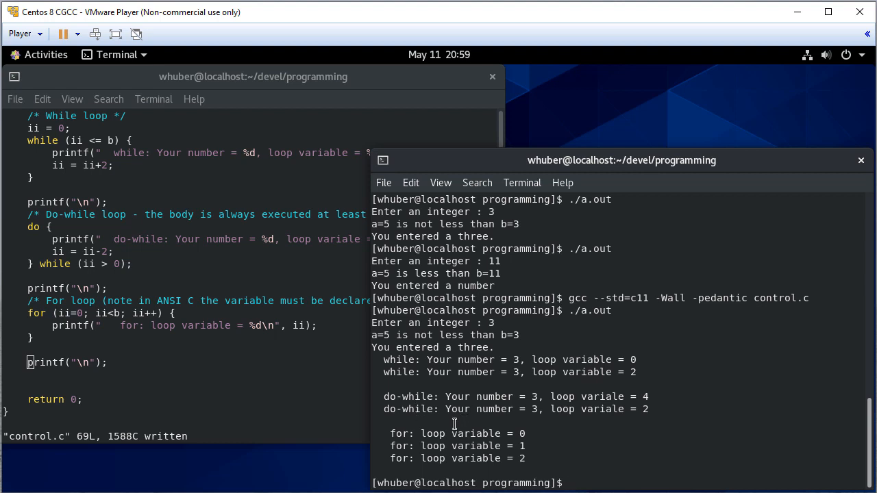
pyautogui.moveTo(297, 353)
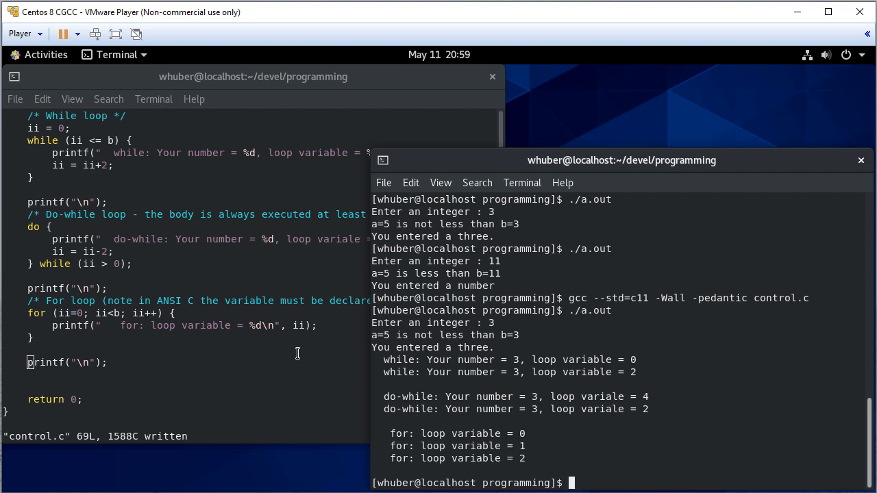
pyautogui.moveTo(456, 341)
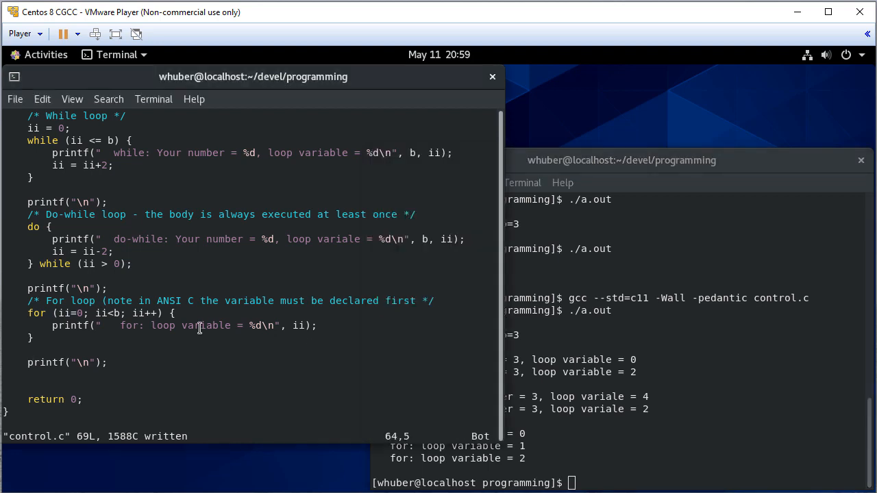
# - Add 'While loop:', 'Do-while loop:' and 'For loop:' heading prints above each loop
pyautogui.scroll(3)
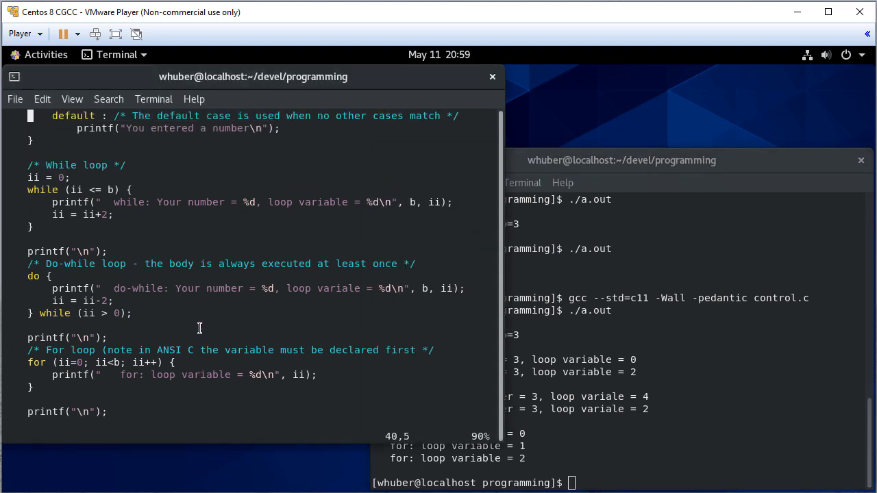
pyautogui.scroll(3)
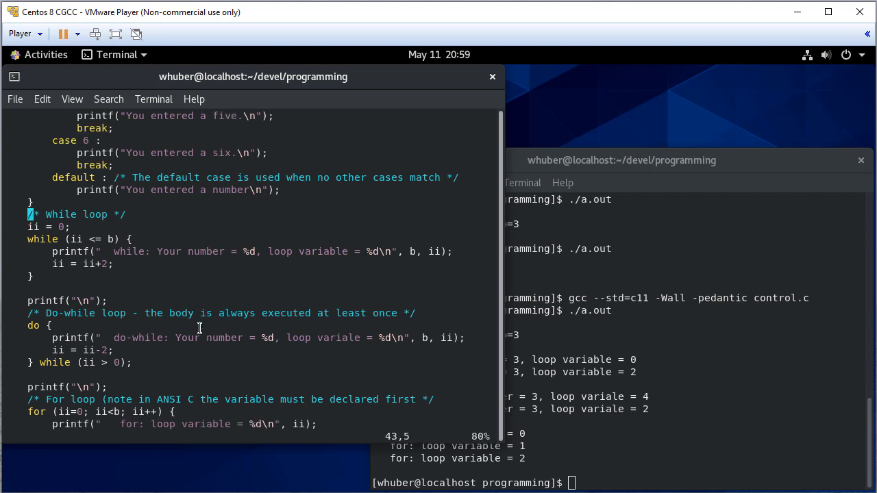
pyautogui.scroll(-3)
pyautogui.write('printf("While l\\n");')
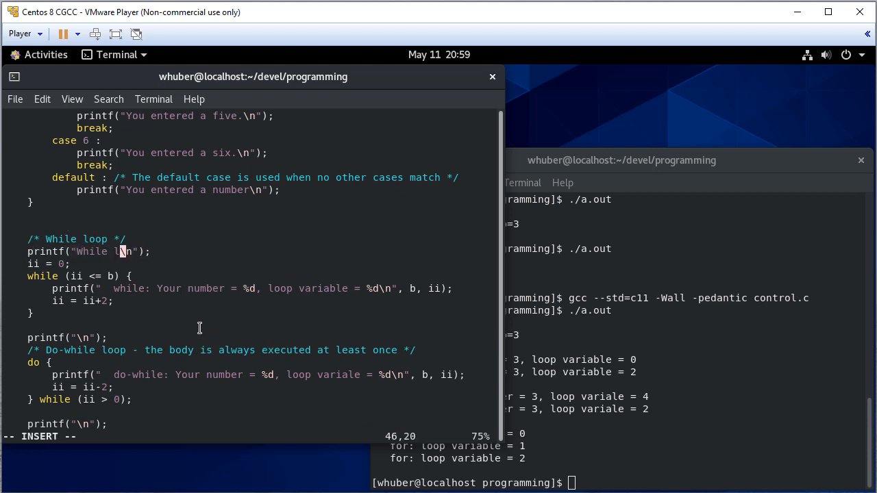
pyautogui.write('oop:')
pyautogui.click(67, 338)
pyautogui.write('Do-while loop')
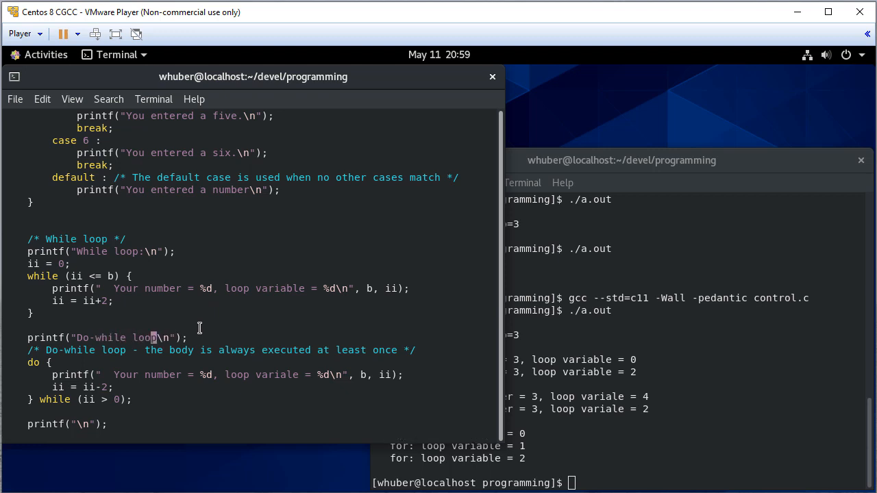
pyautogui.scroll(-3)
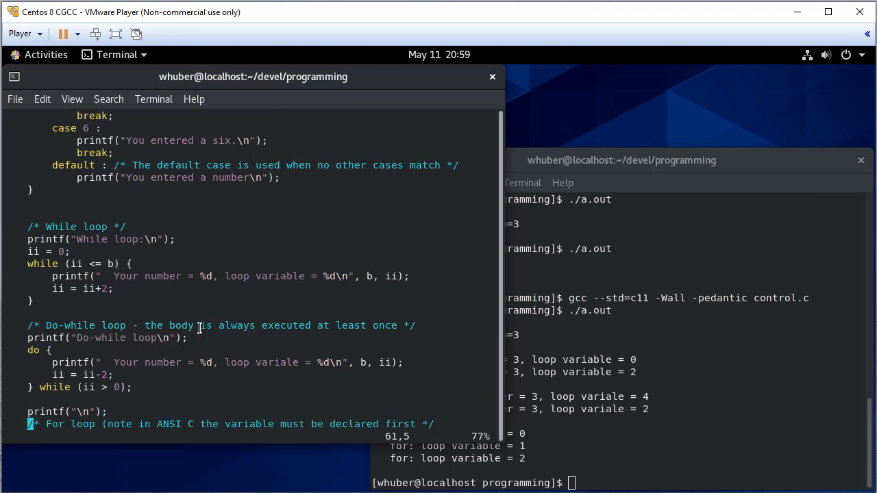
pyautogui.scroll(-3)
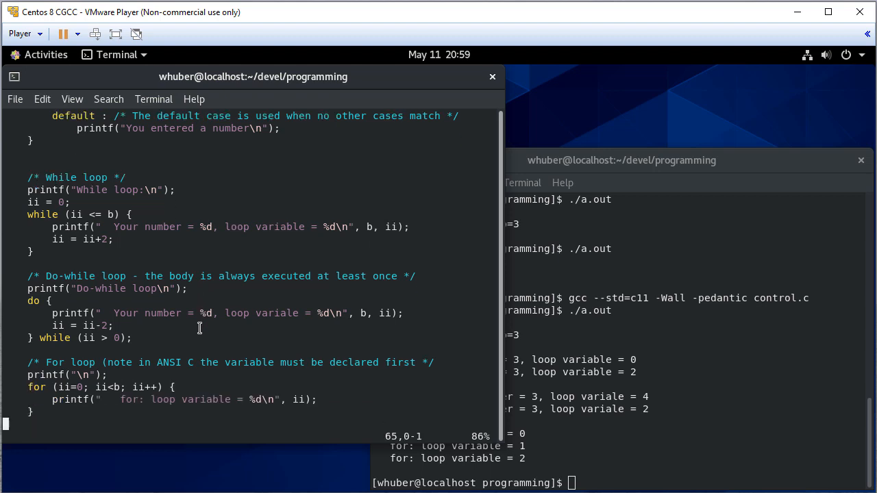
pyautogui.scroll(-3)
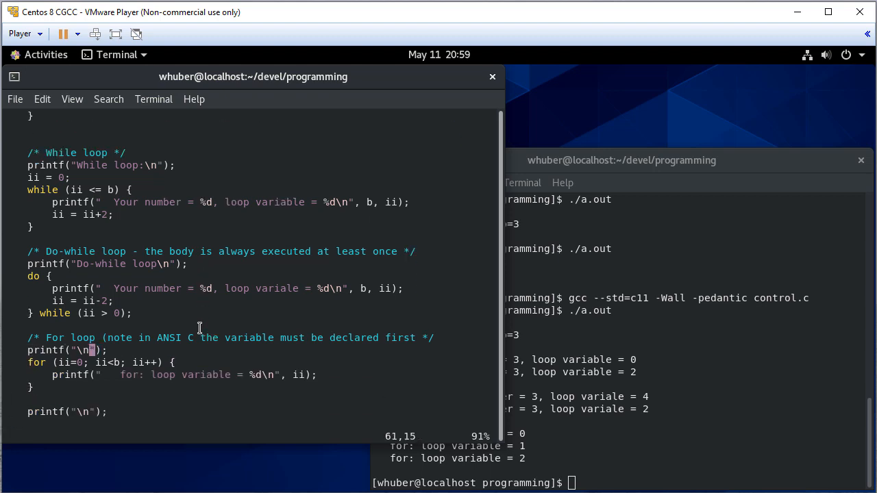
pyautogui.press('Left')
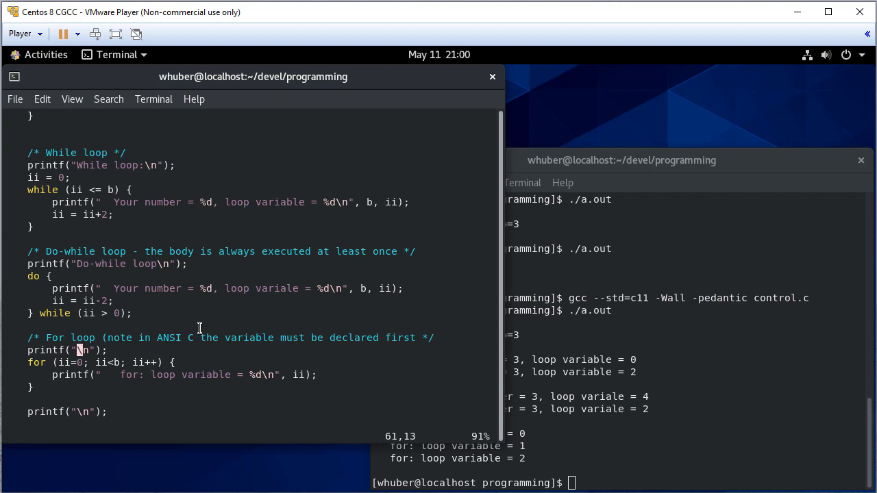
pyautogui.press('i')
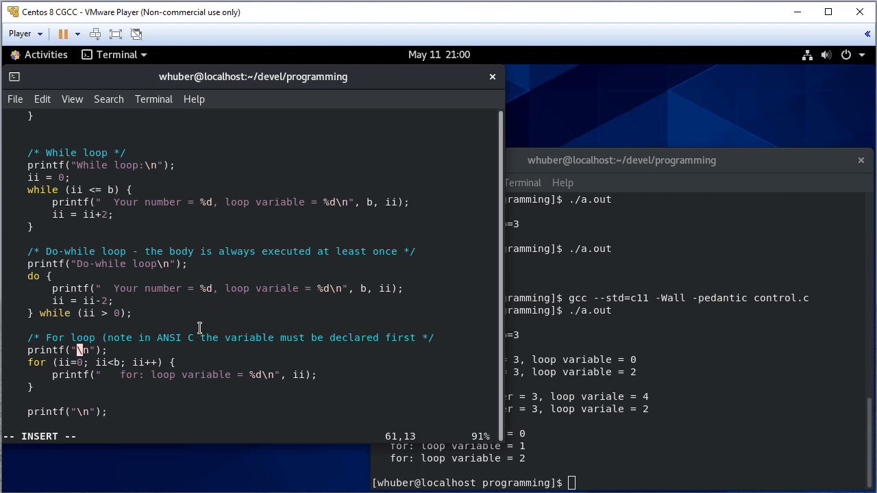
pyautogui.write('For loop:')
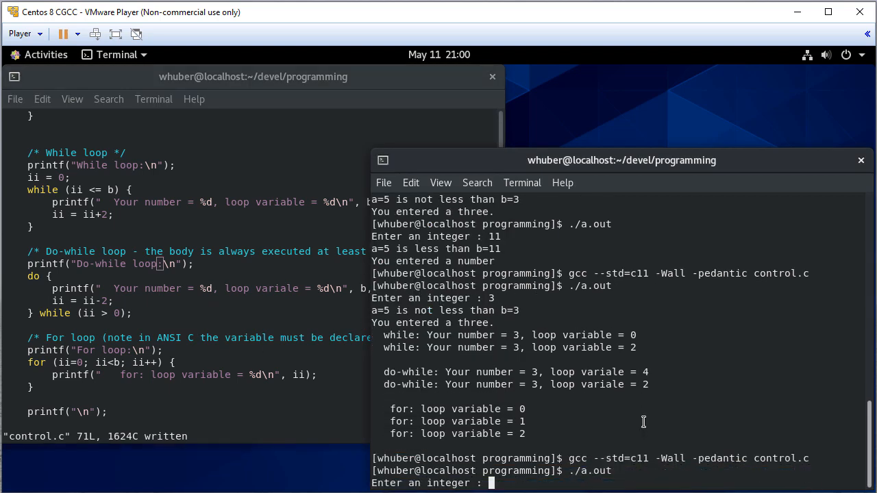
# - Enter 10 at the program prompt and scroll up to review the headed output
pyautogui.write('10')
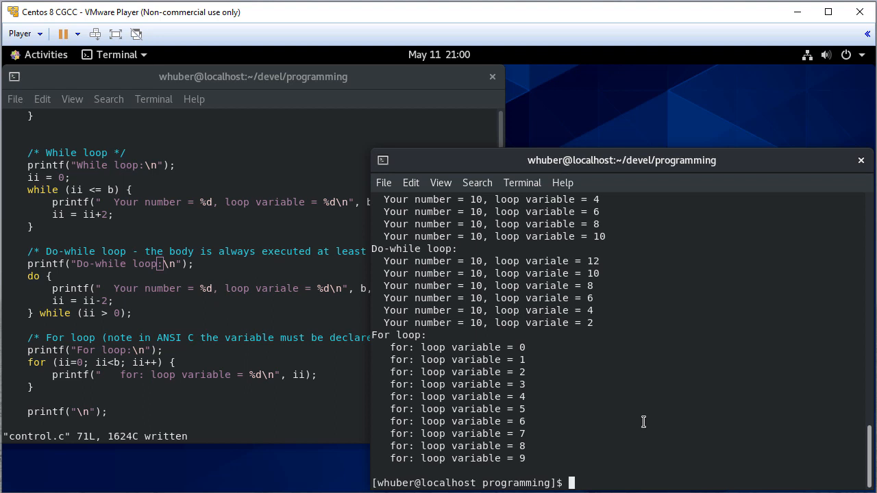
pyautogui.scroll(3)
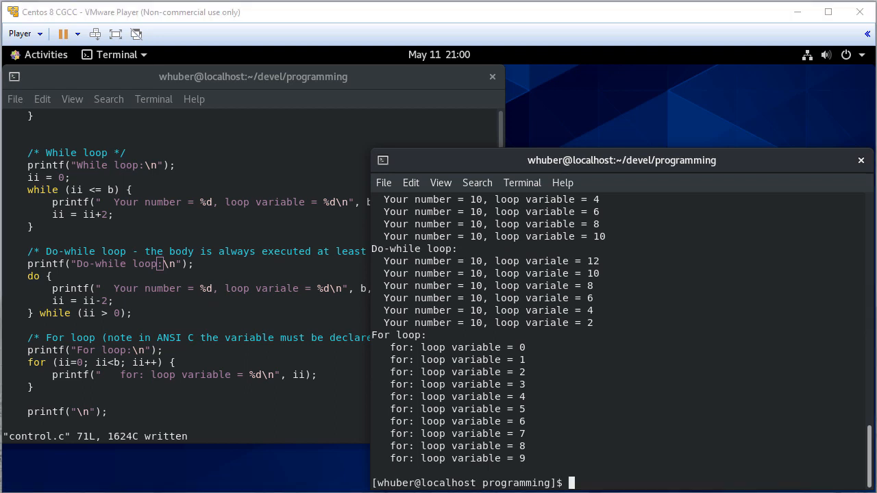
pyautogui.moveTo(598, 302)
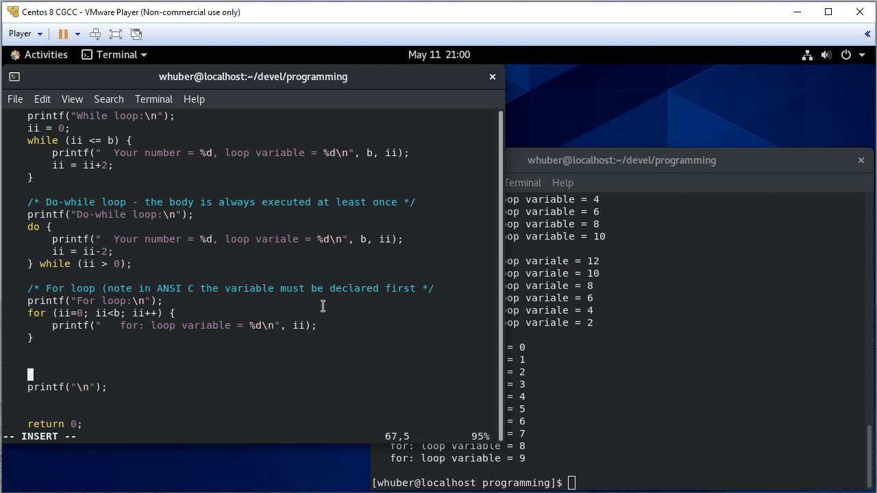
# - Add the comment '/* The break statement exits the current loop */'
pyautogui.write('/*')
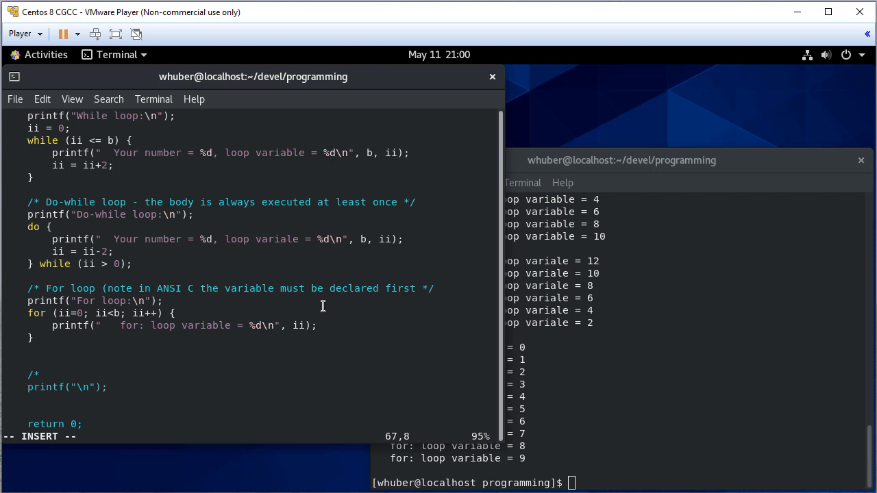
pyautogui.write('Th')
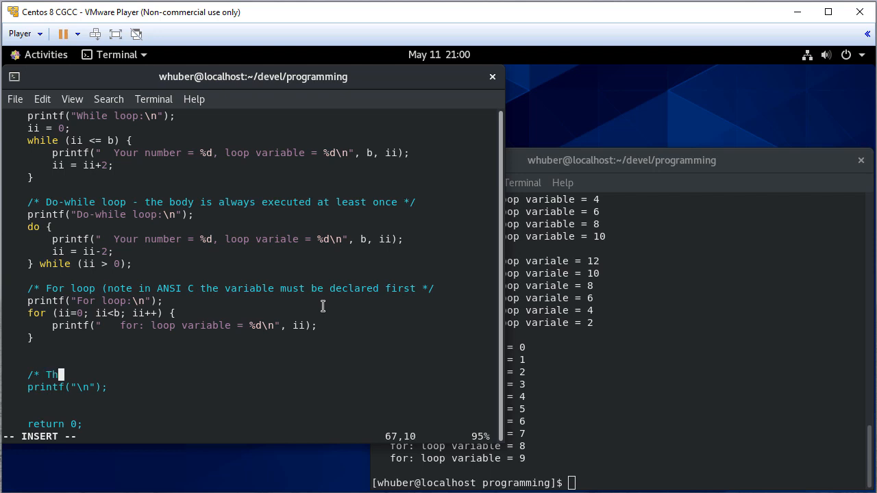
pyautogui.write('e break s')
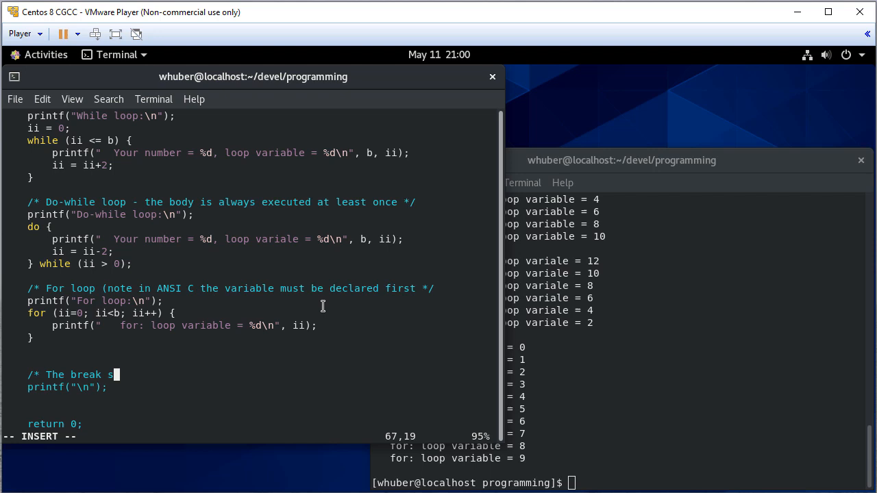
pyautogui.write('tatement exi')
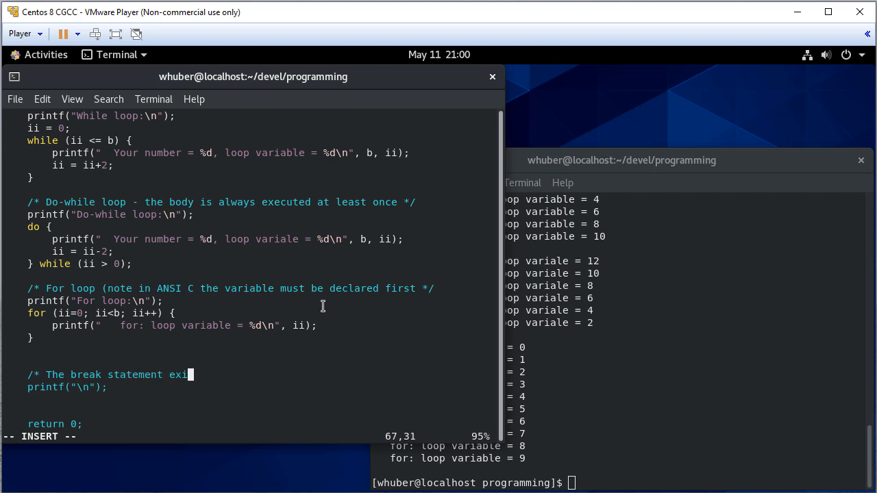
pyautogui.write('ts')
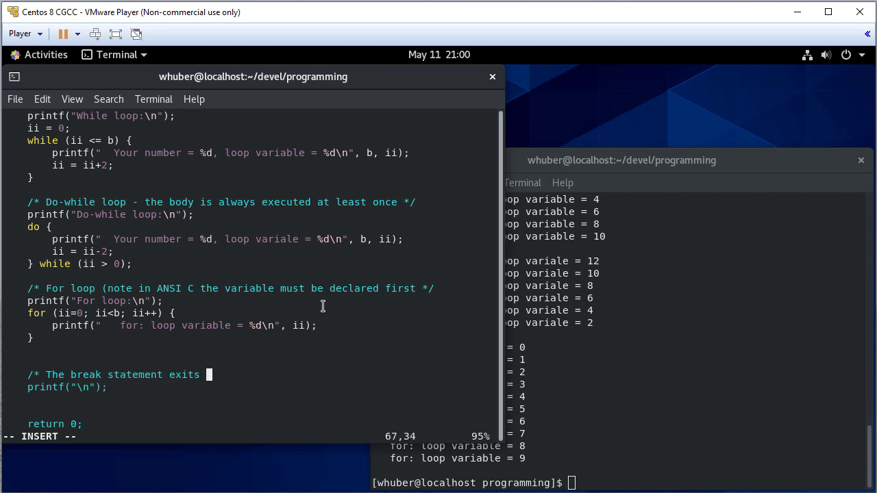
pyautogui.write('the current')
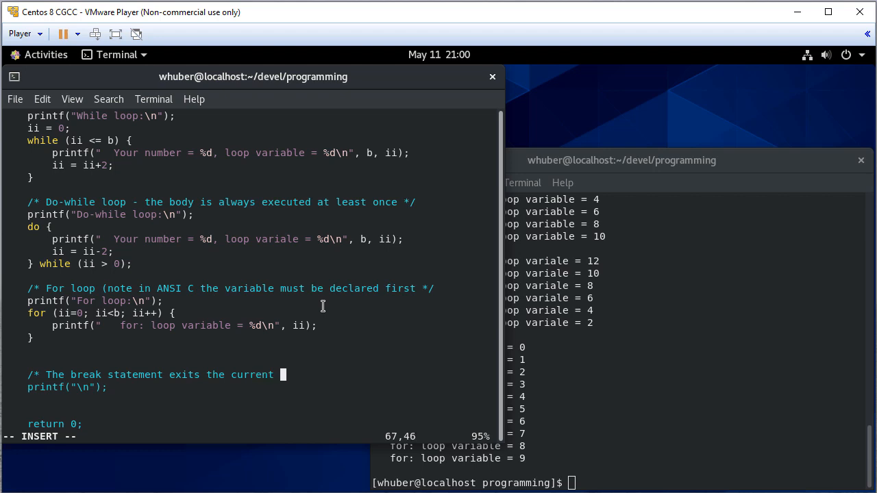
pyautogui.write('loop i')
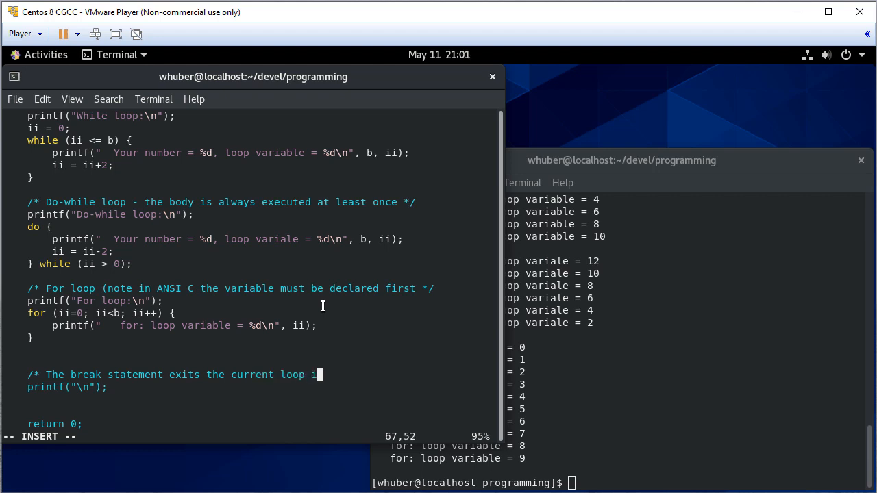
pyautogui.write('*/')
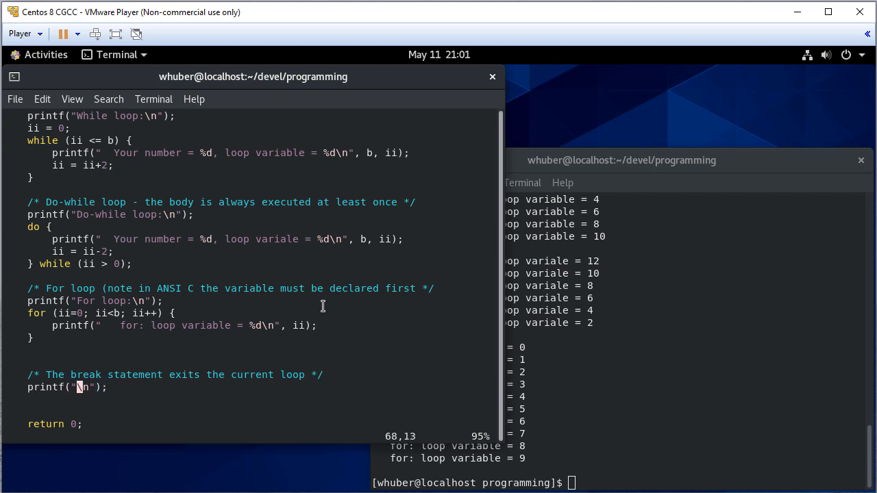
# - Print a 'Break:' heading and start an endless for(;;) loop
pyautogui.write('B')
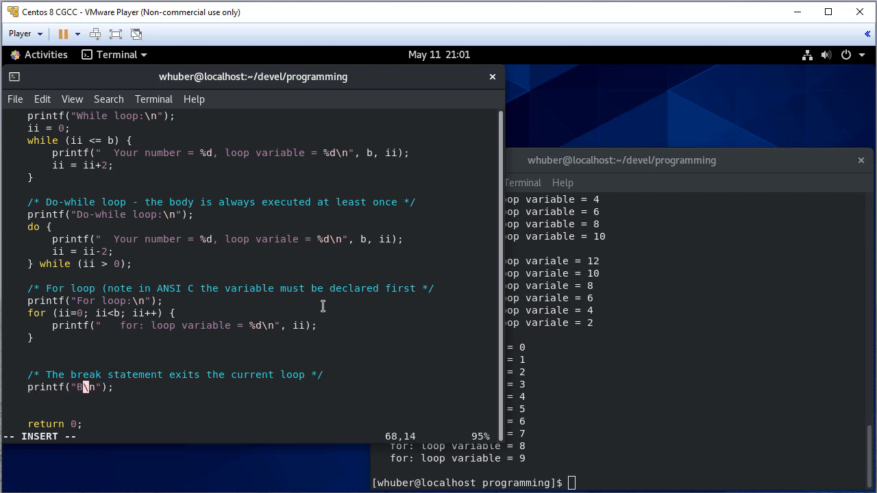
pyautogui.write('reak:')
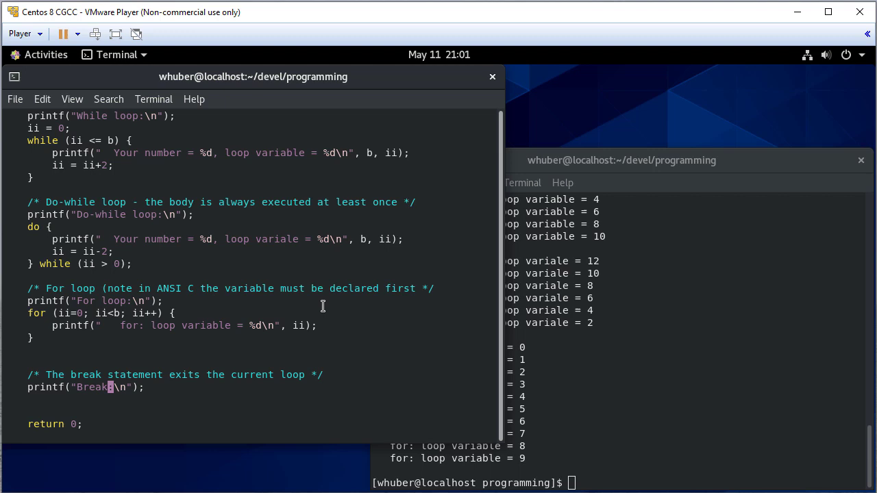
pyautogui.write('f')
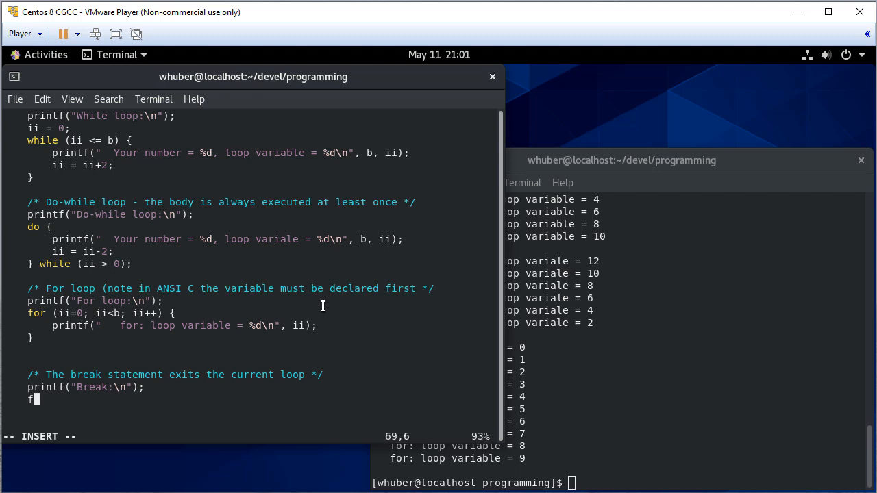
pyautogui.write('or(;;')
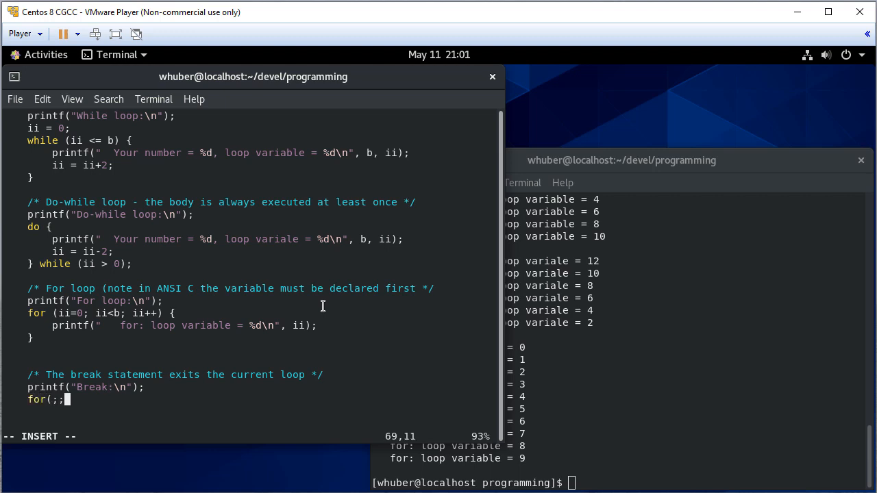
pyautogui.write('{')
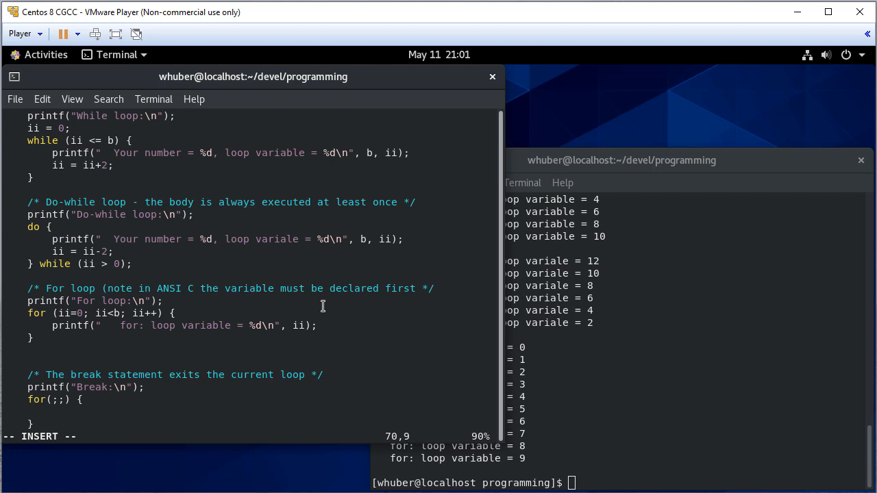
# - Inside it, print 'Breaking . . .' and break when a > 100, else a++
pyautogui.write('if (')
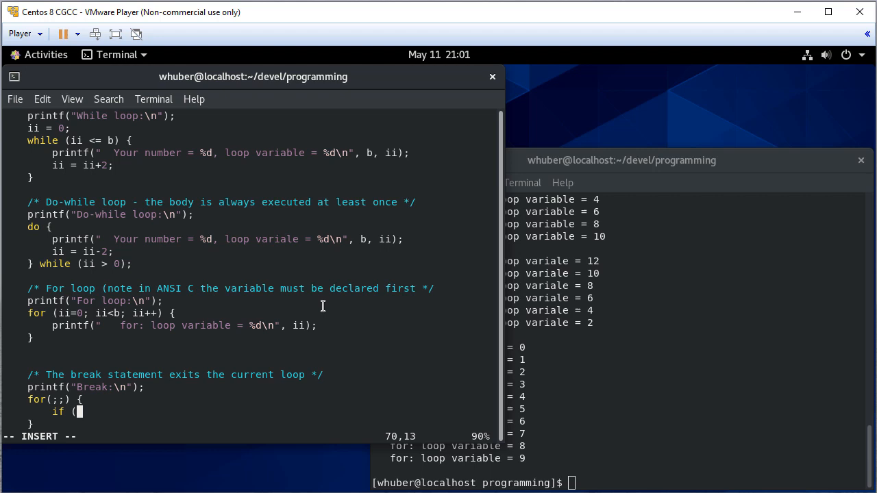
pyautogui.write('a >')
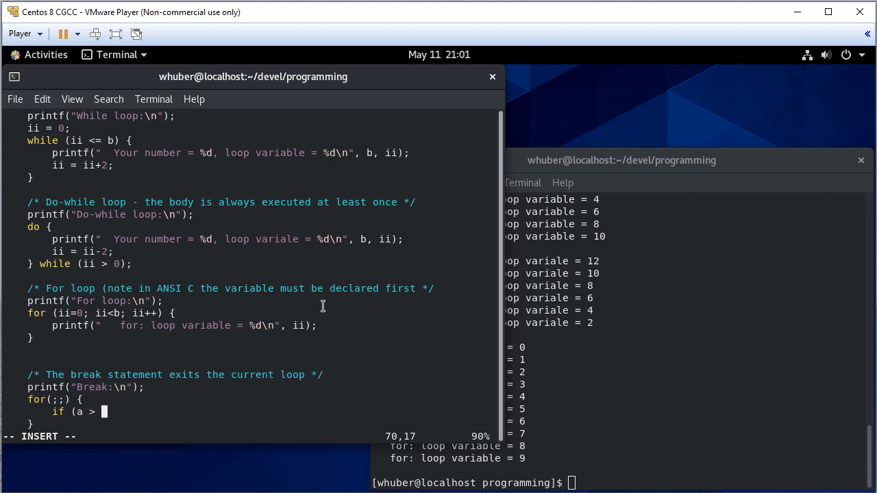
pyautogui.write('100) {')
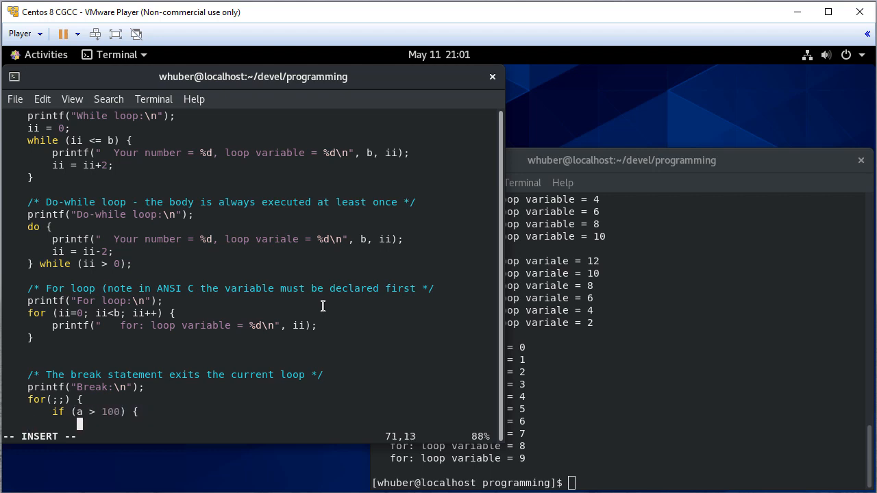
pyautogui.write('printf("')
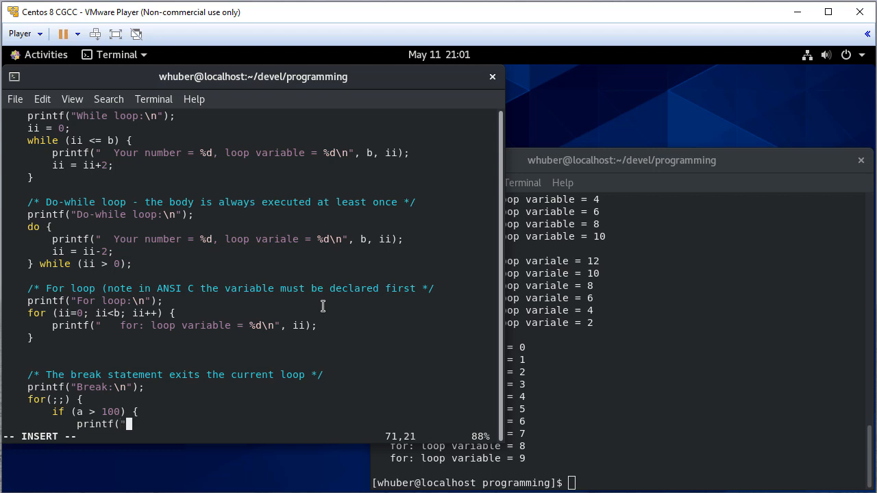
pyautogui.write('Break')
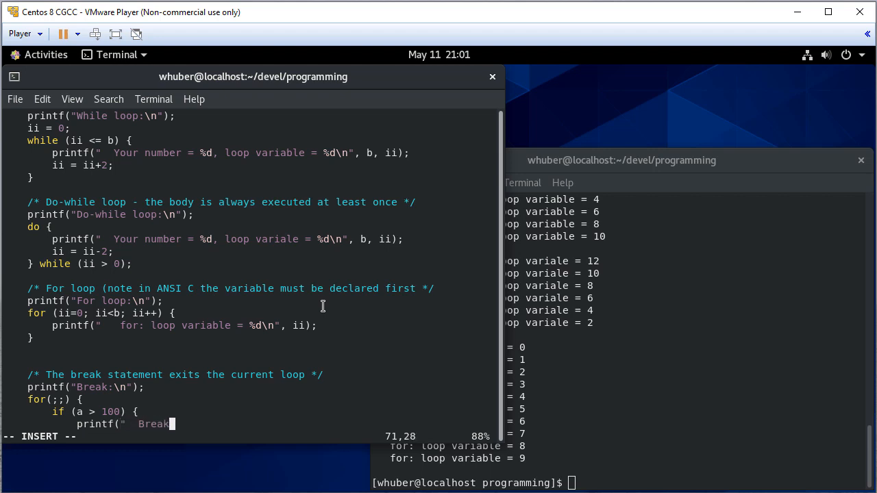
pyautogui.write('ing . . . \\n");')
pyautogui.write('else {')
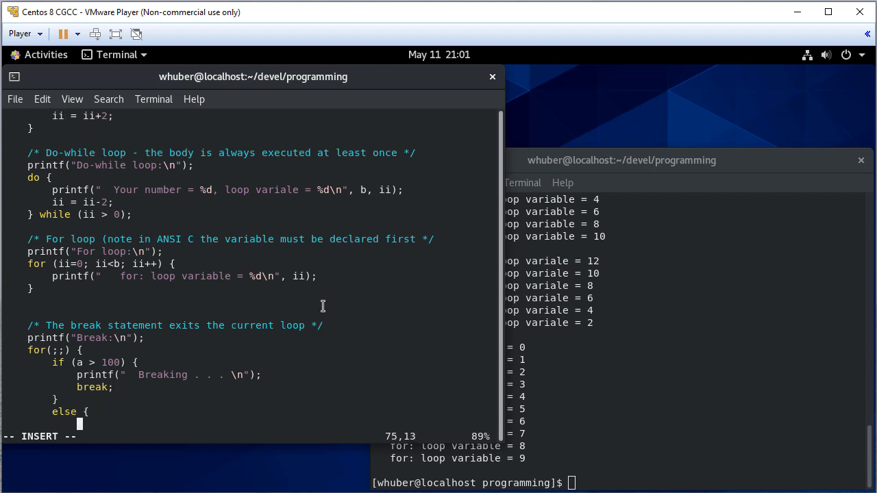
pyautogui.write('a++;')
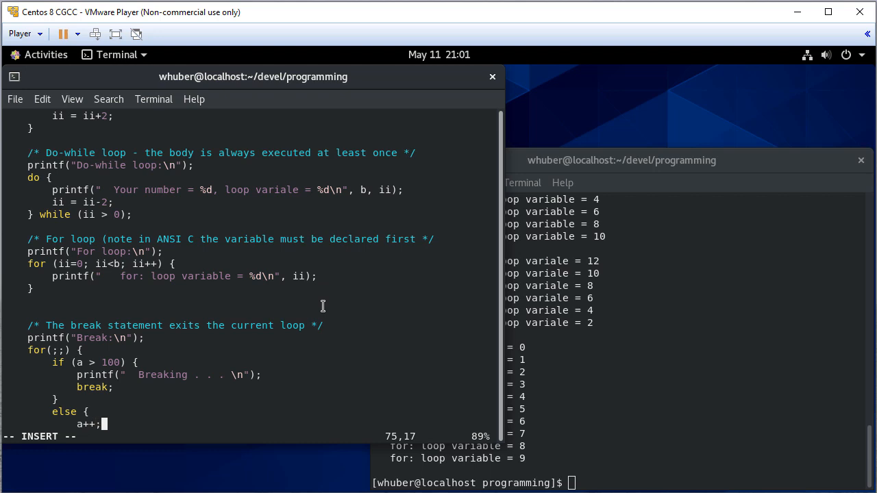
pyautogui.press('Return')
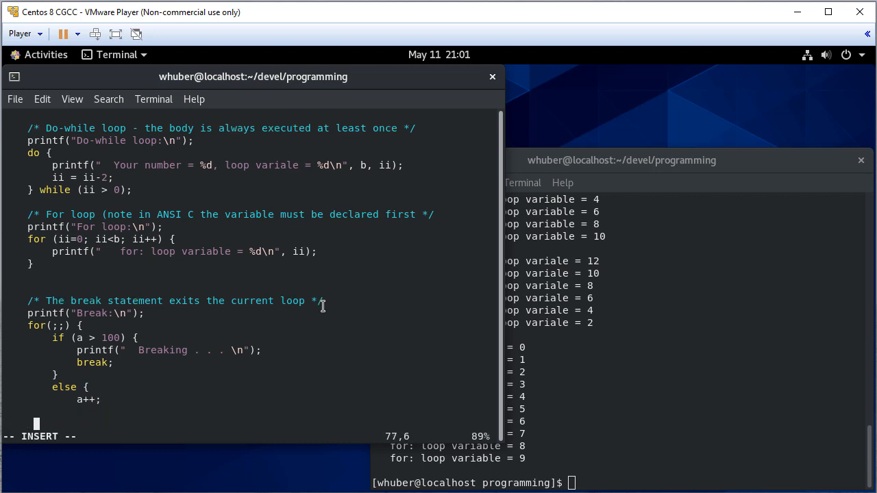
pyautogui.press('Up')
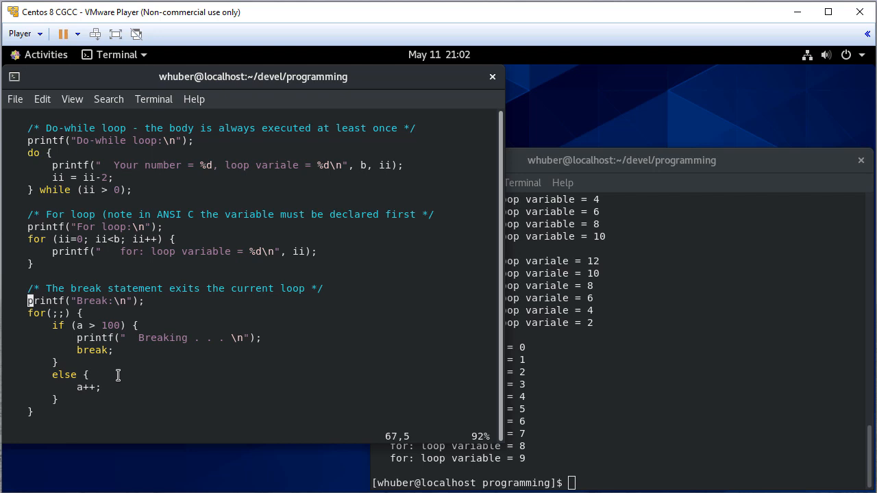
# - Compile and run with 5, then change the break message to 'Breaking at a=%d'
pyautogui.scroll(-3)
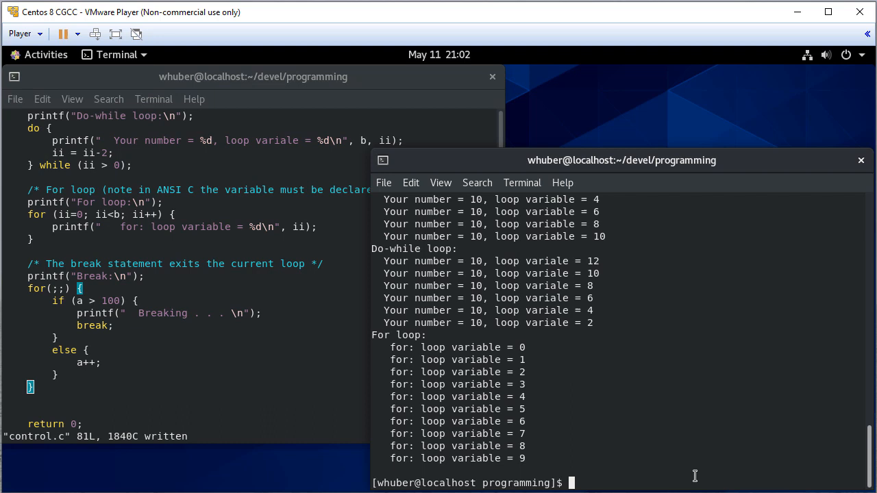
pyautogui.write('gcc --std=c11 -Wall -pedantic control.c')
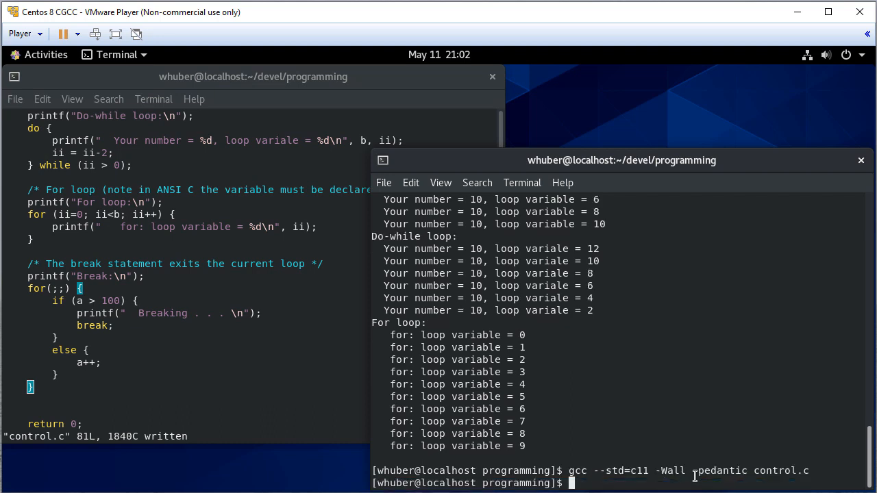
pyautogui.write('./a.out')
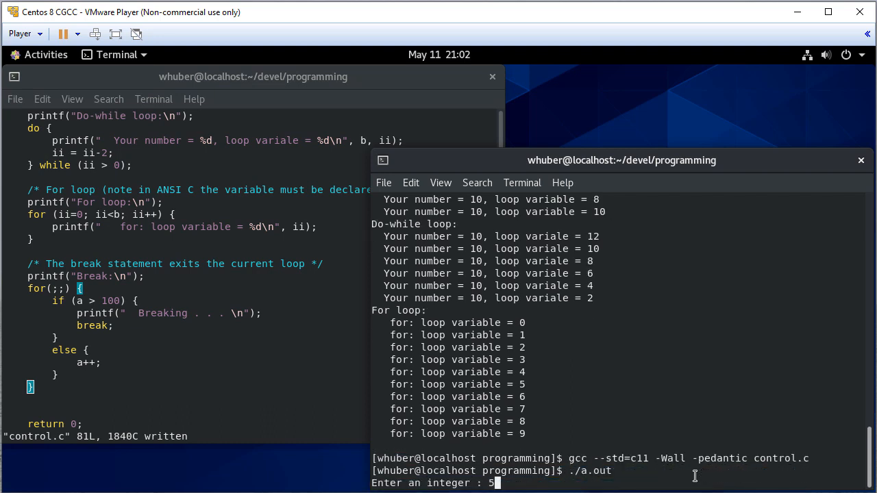
pyautogui.press('Return')
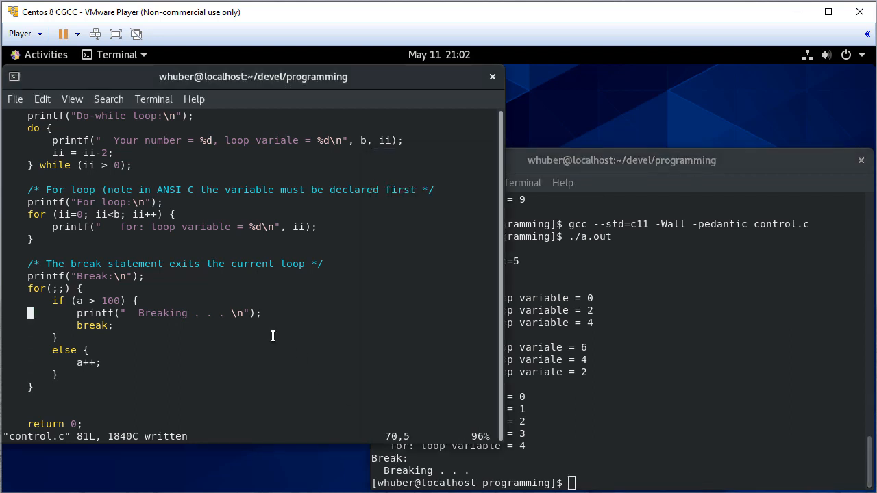
pyautogui.write('at a=%d')
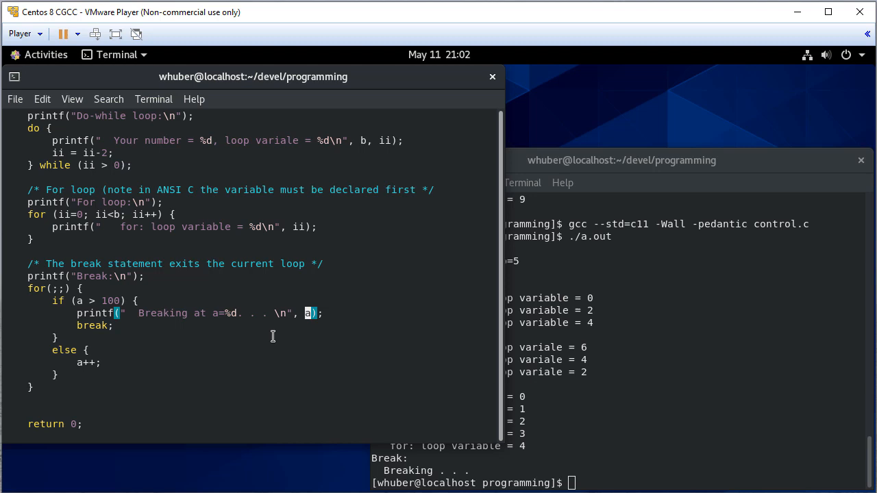
pyautogui.click(617, 160)
pyautogui.write('5')
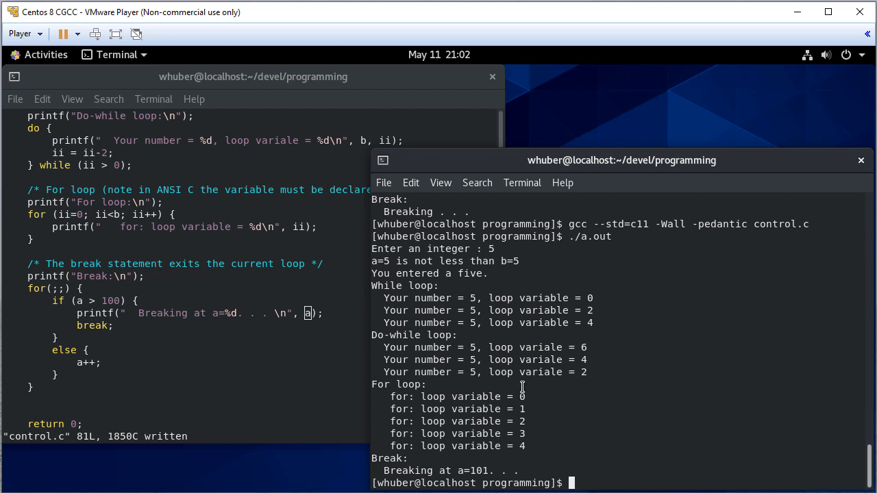
pyautogui.moveTo(492, 474)
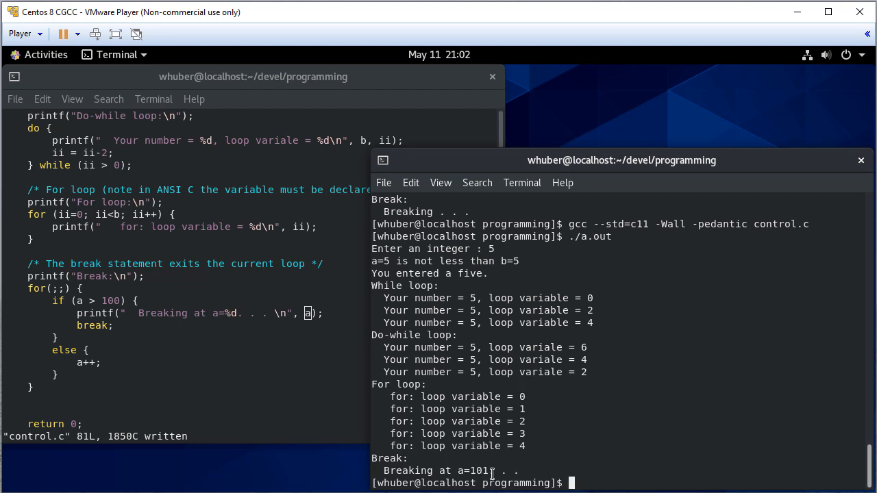
pyautogui.moveTo(687, 392)
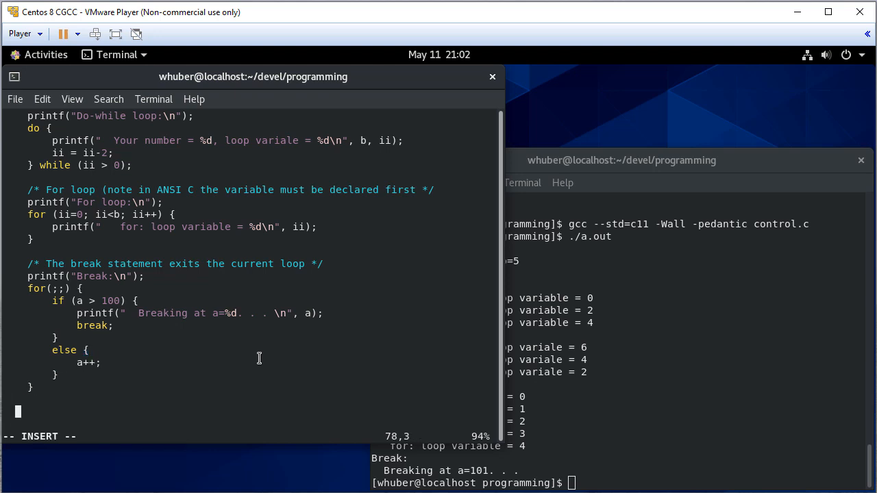
# - Add the comment '/* The continue statement skips to the next iteration */' and start printf("Continue:\n");
pyautogui.write('/* The conin')
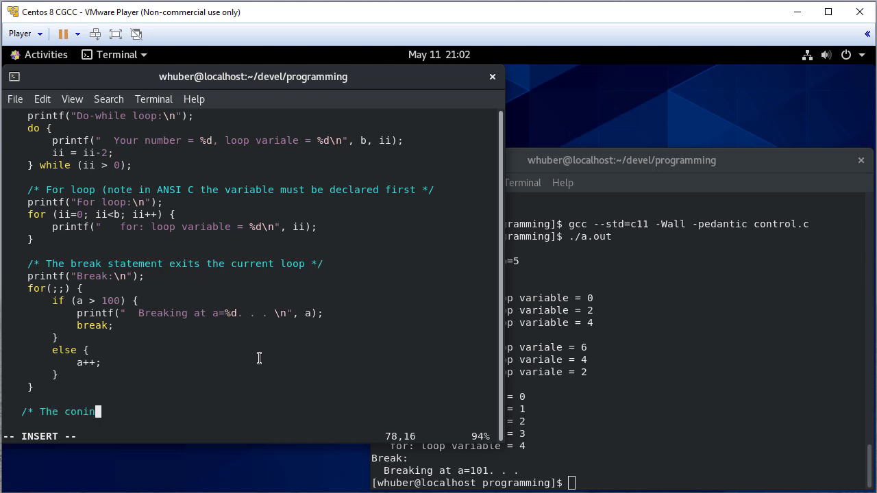
pyautogui.press('BackSpace')
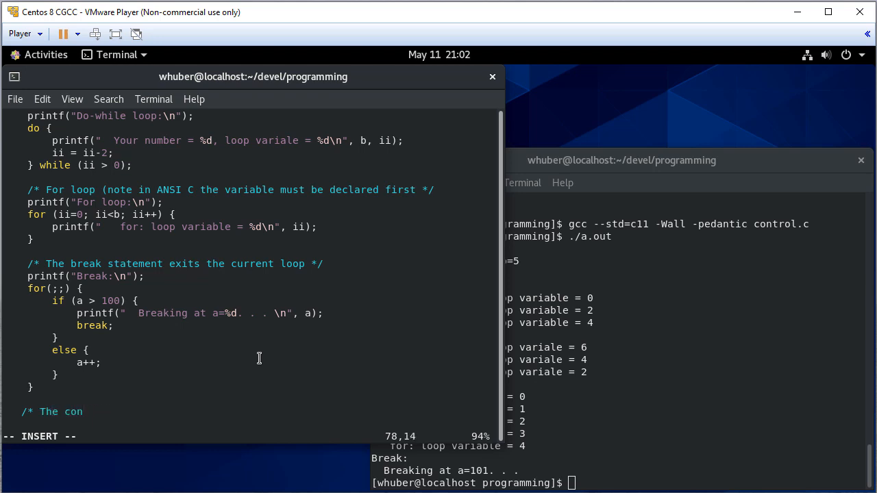
pyautogui.write('tinue st')
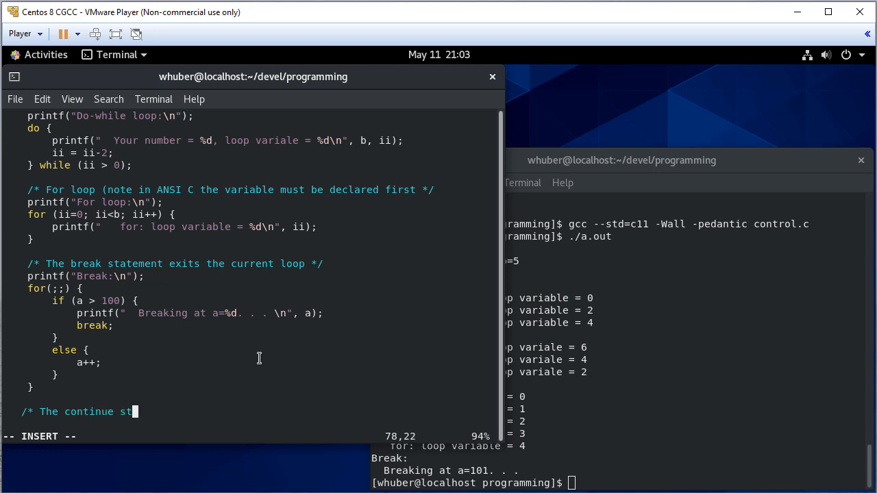
pyautogui.write('tement')
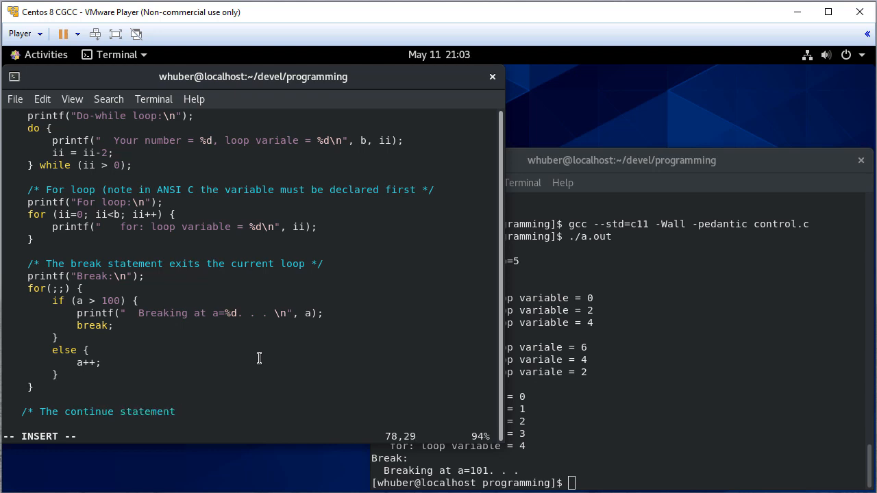
pyautogui.write('skips the re')
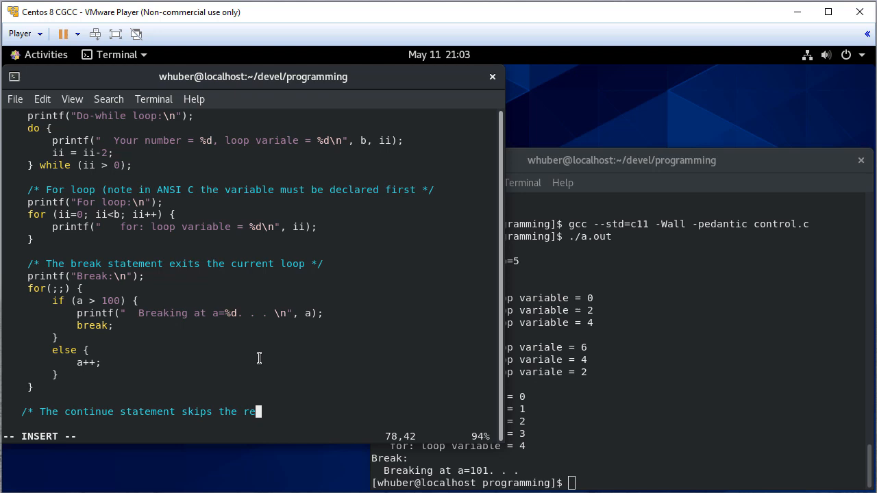
pyautogui.write('st')
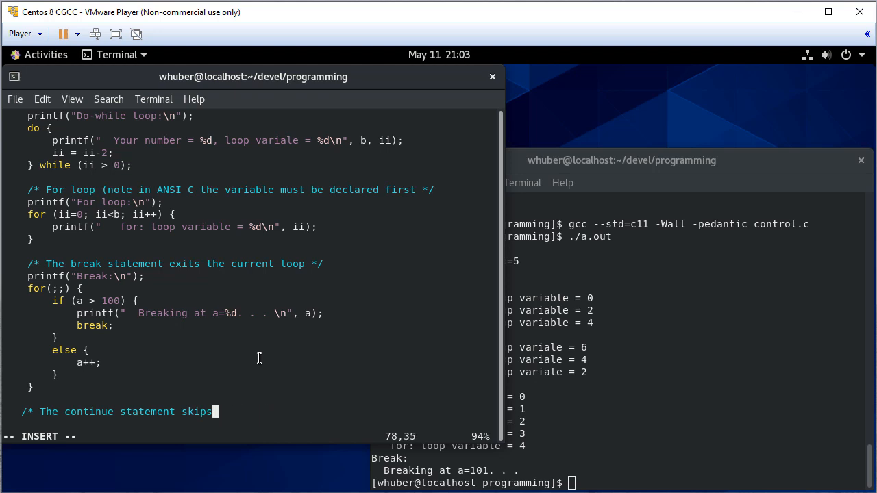
pyautogui.write('to the ne')
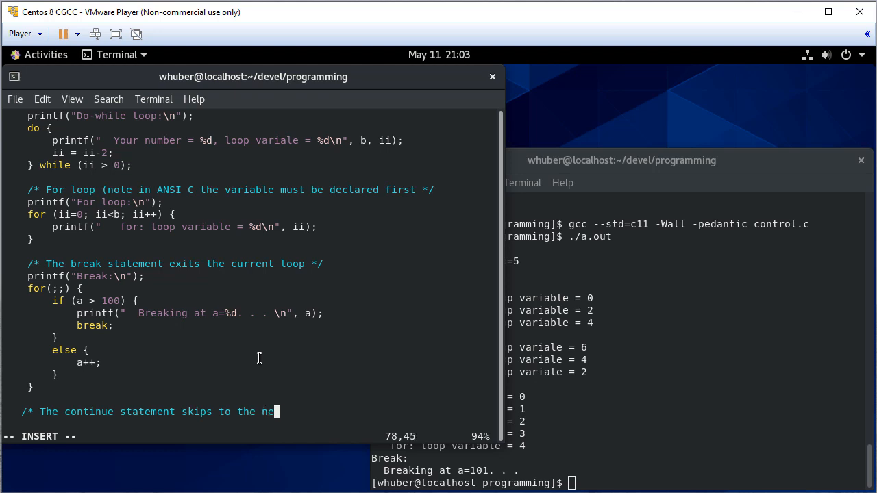
pyautogui.write('xt iteration */')
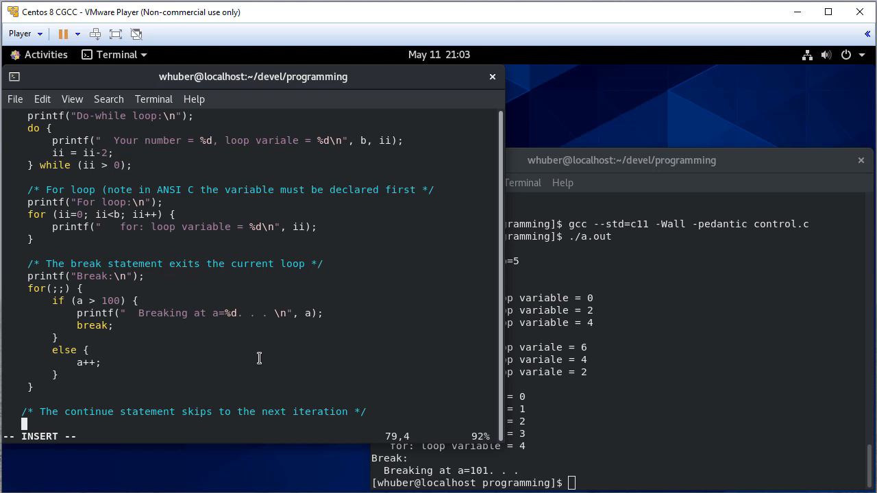
pyautogui.write('printf("Continue:\\n");')
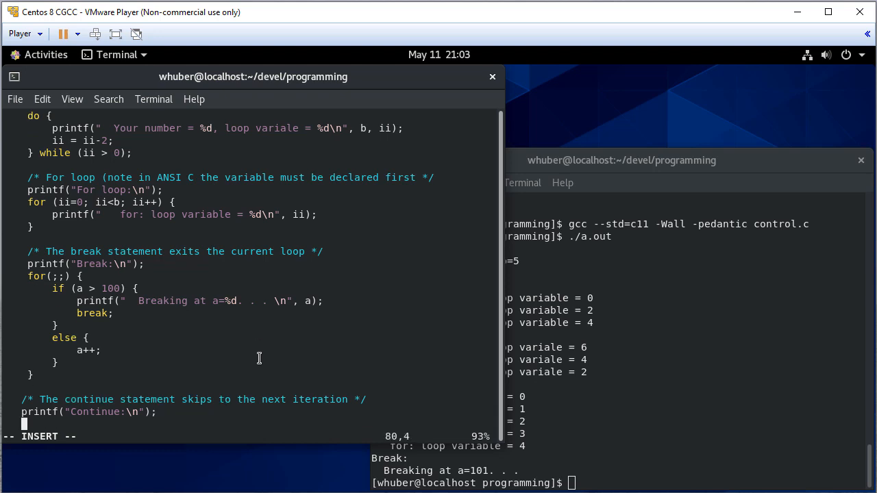
# - Type the loop header for(int jj=0;jj<=b;jj++) {
pyautogui.write('for(int j')
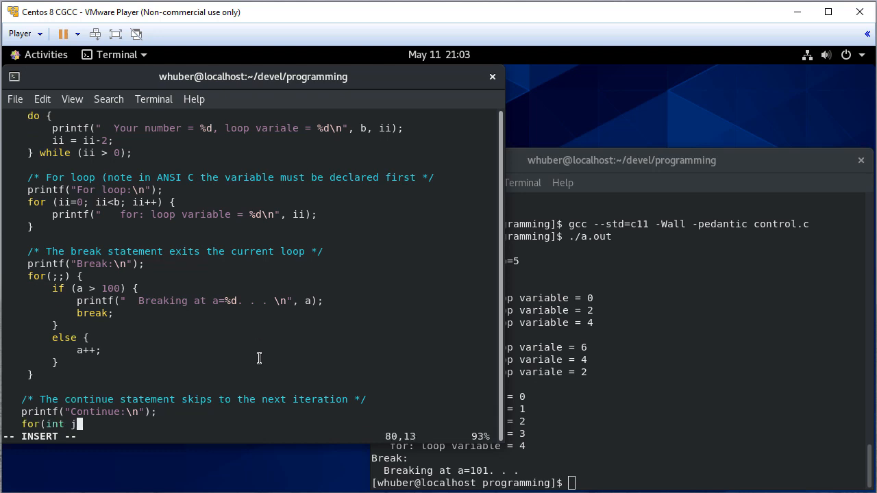
pyautogui.write('j=0;j')
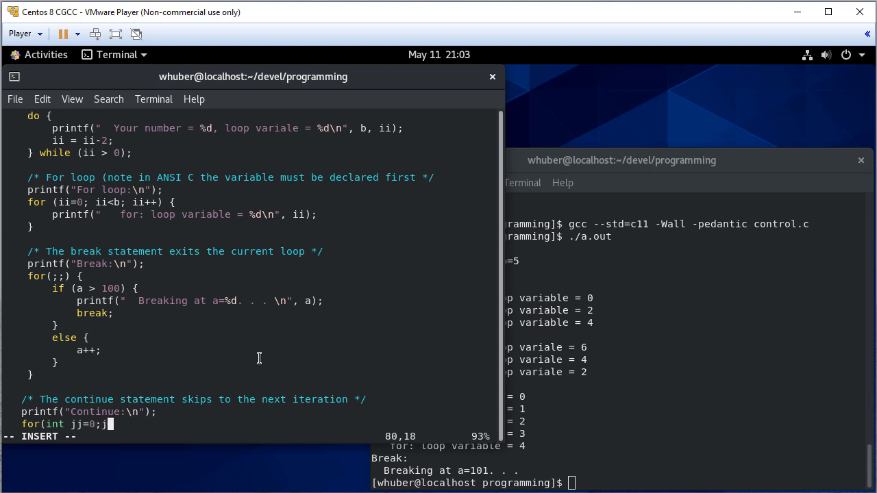
pyautogui.write('j<=b')
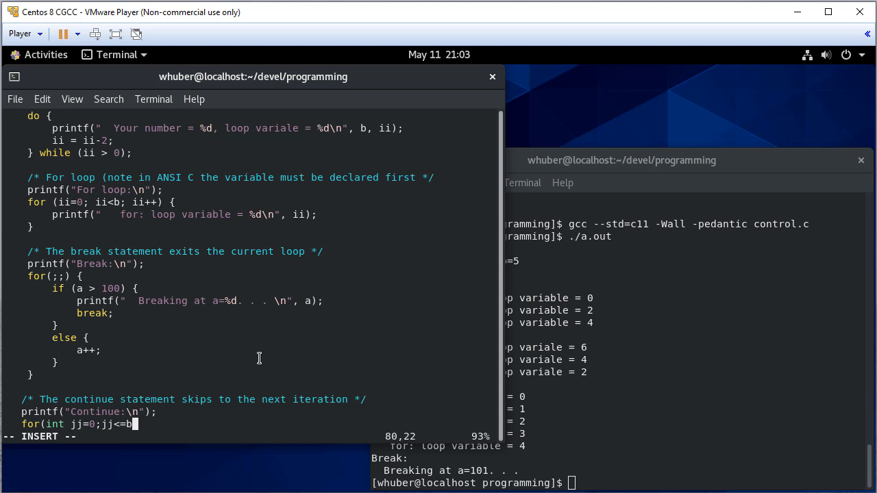
pyautogui.write(';')
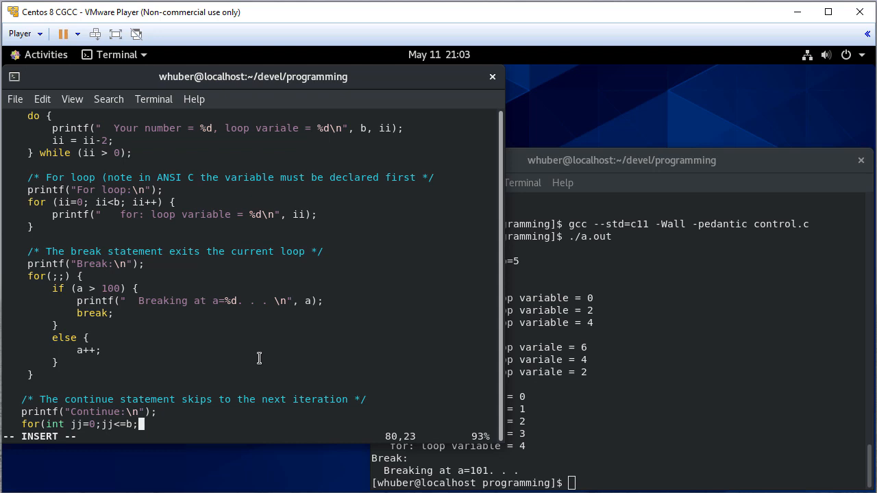
pyautogui.write('jj++) {')
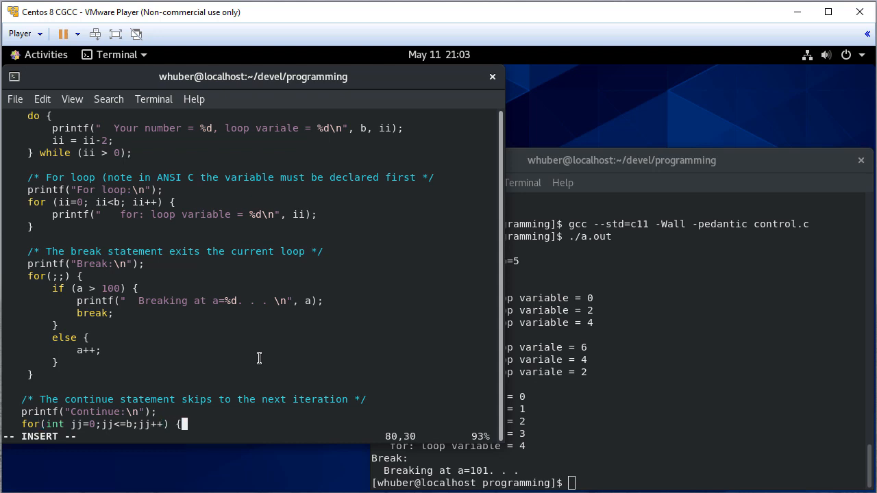
pyautogui.scroll(-3)
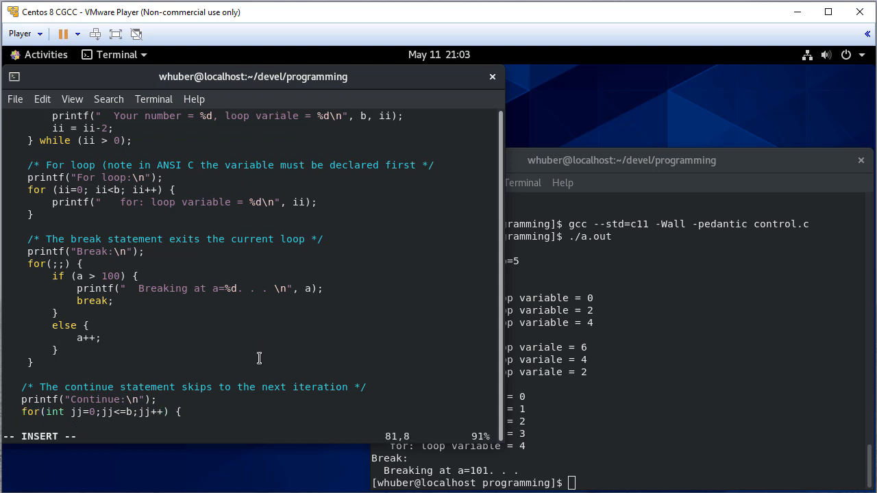
# - Add the loop body if ((jj % 3) != 0) continue;
pyautogui.press('Return')
pyautogui.write('if ( (')
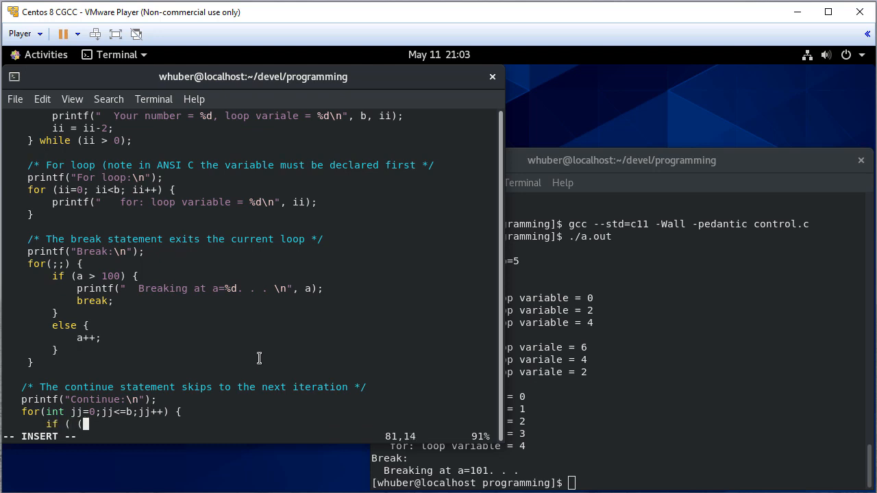
pyautogui.write('jj')
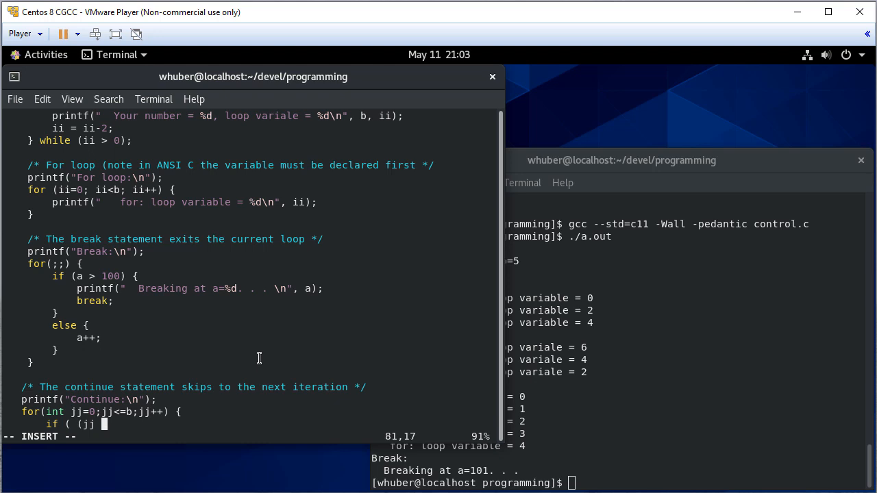
pyautogui.write('% 3')
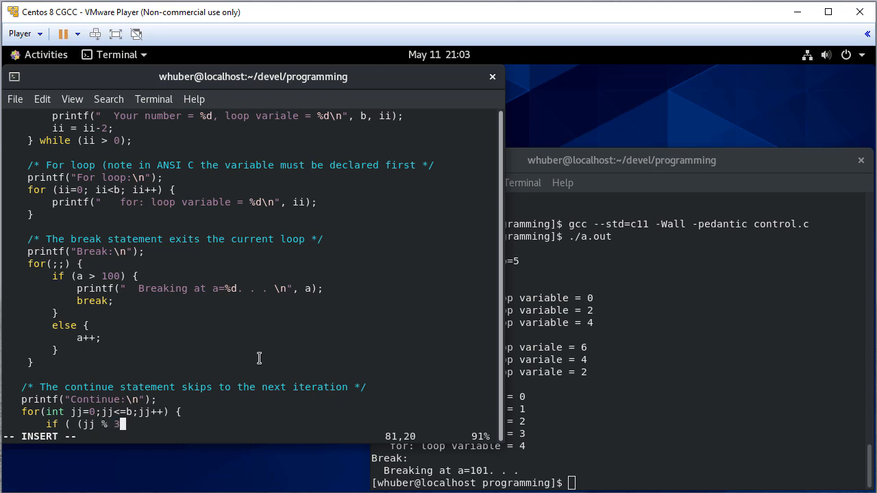
pyautogui.write(') != 0)')
pyautogui.write('con')
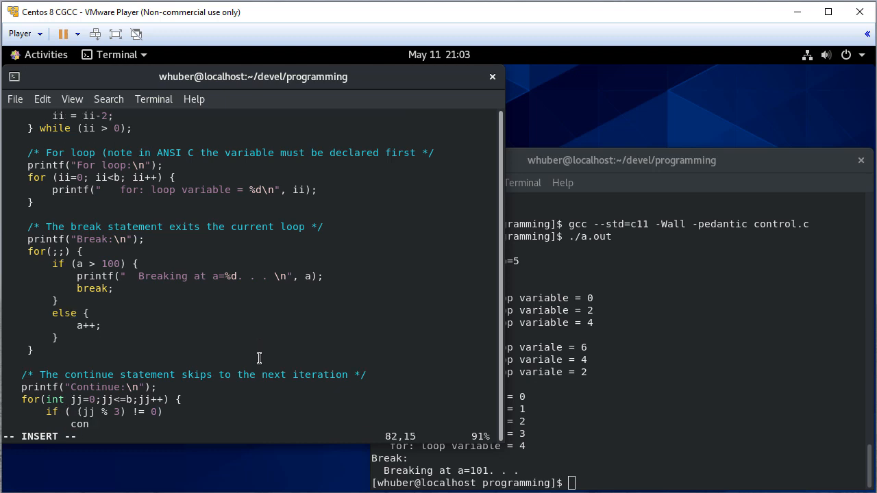
pyautogui.write('tinue;')
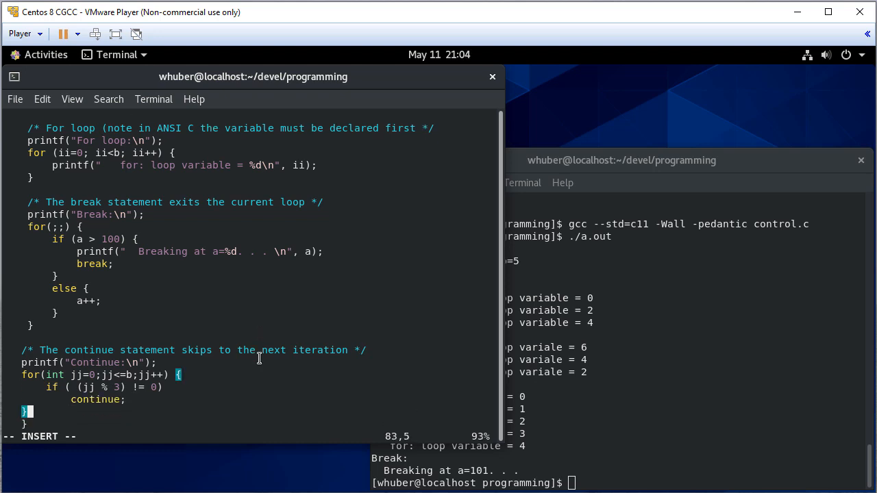
# - Brace the if block and add printf(" %d", jj); after it inside the loop
pyautogui.press('u')
pyautogui.write(' {')
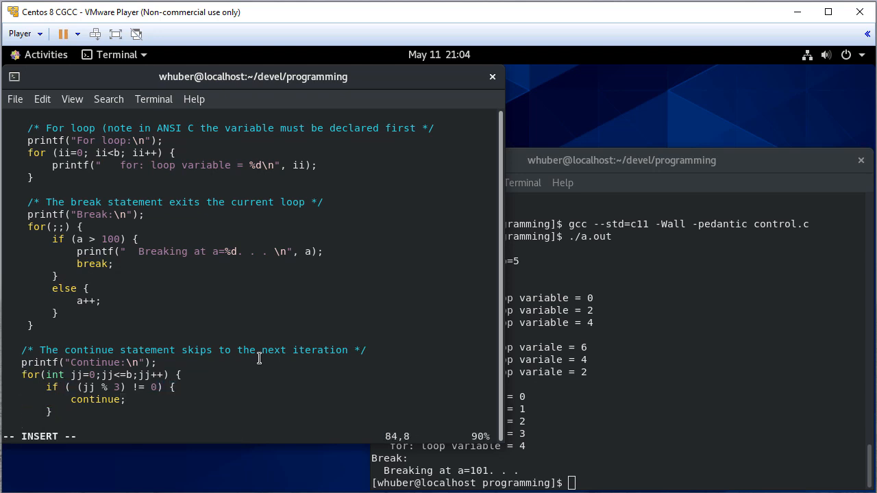
pyautogui.write('print')
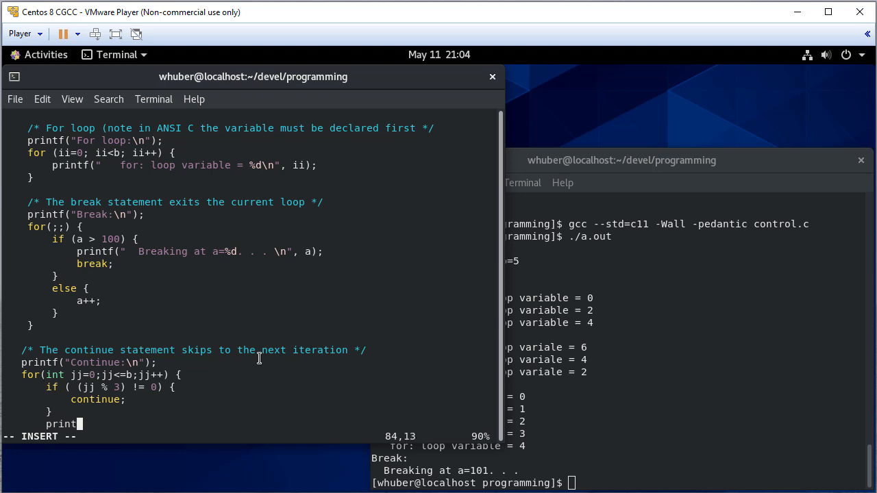
pyautogui.write('("  %d')
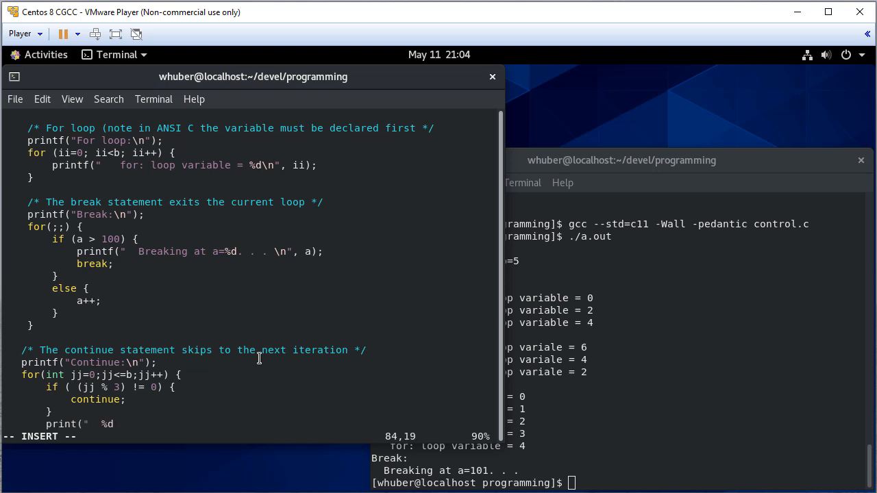
pyautogui.write('\\')
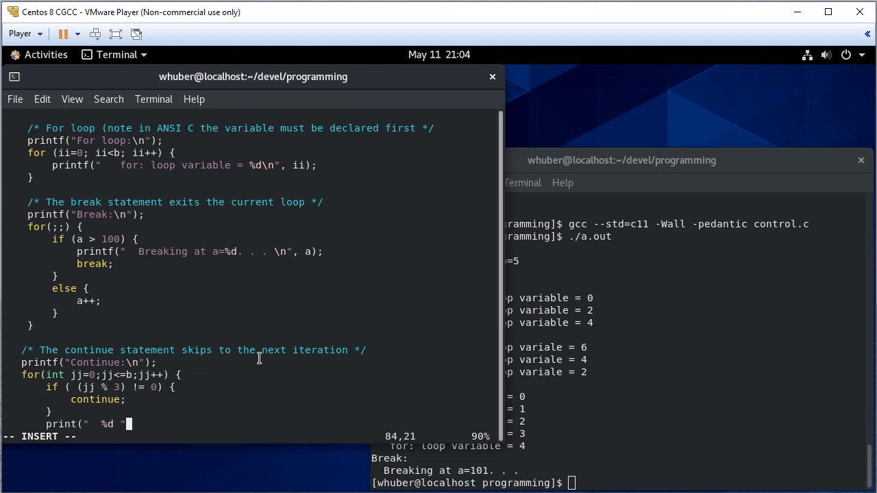
pyautogui.write(', jj);')
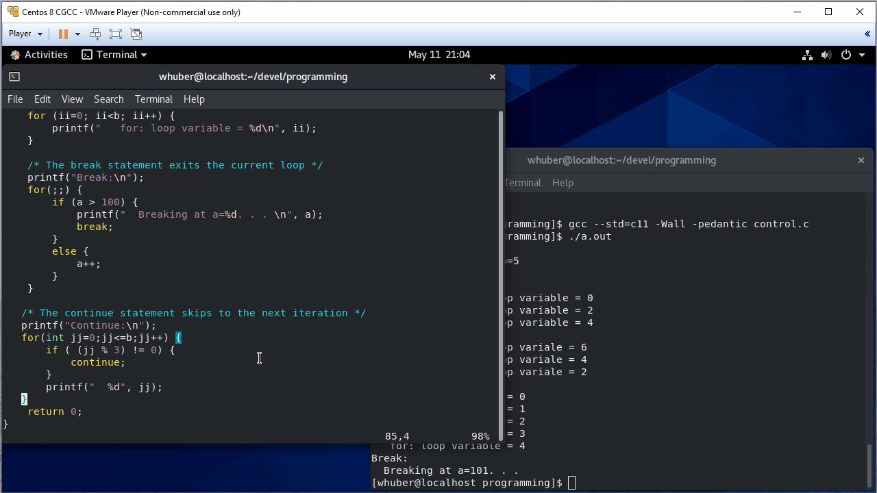
# - Move to the printf line and write control.c with :w
pyautogui.press('Down')
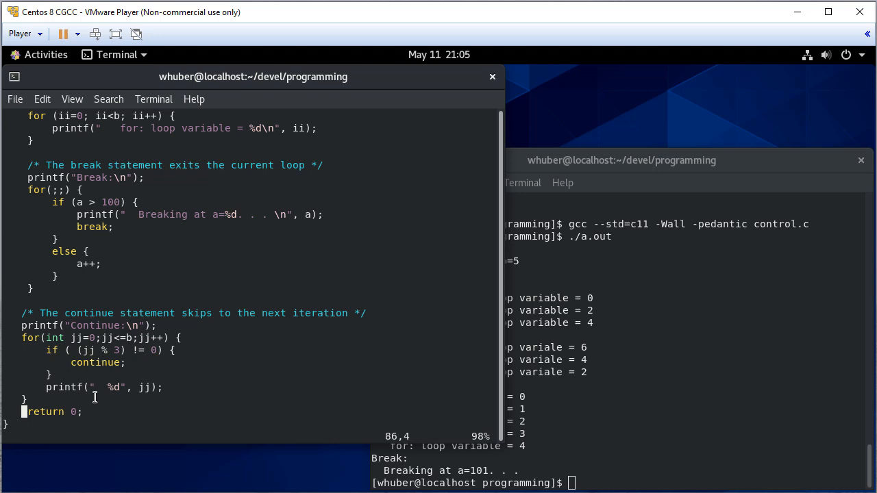
pyautogui.moveTo(63, 365)
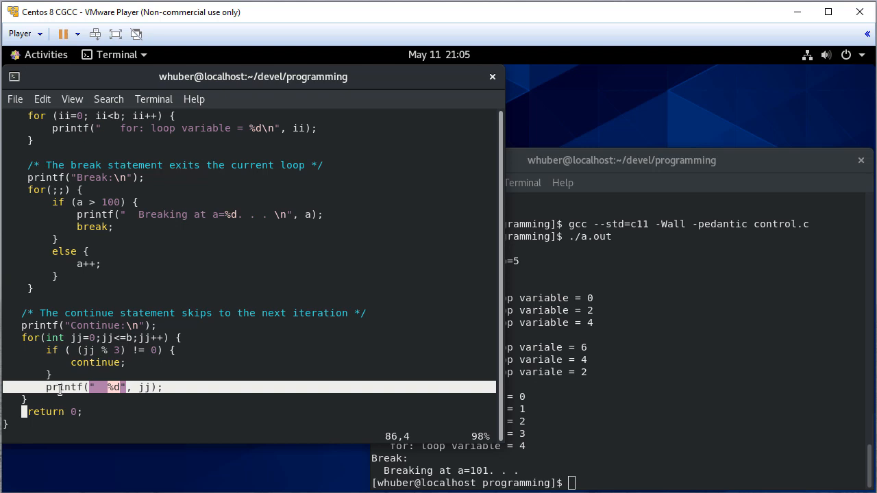
pyautogui.click(305, 380)
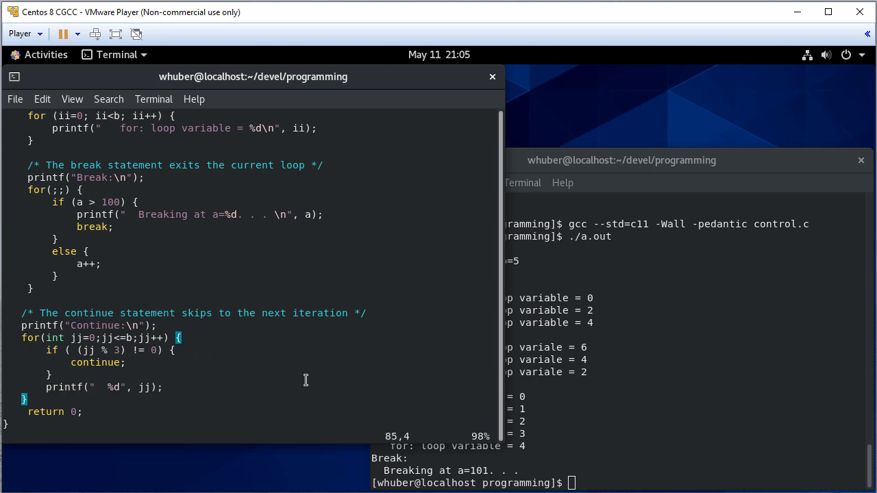
pyautogui.write(':w')
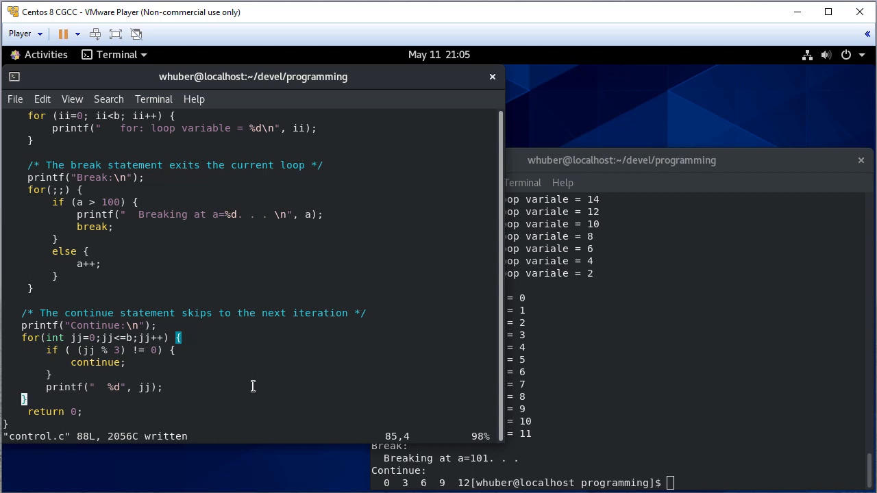
# - Open a new line below the continue loop and type printf
pyautogui.write('printf')
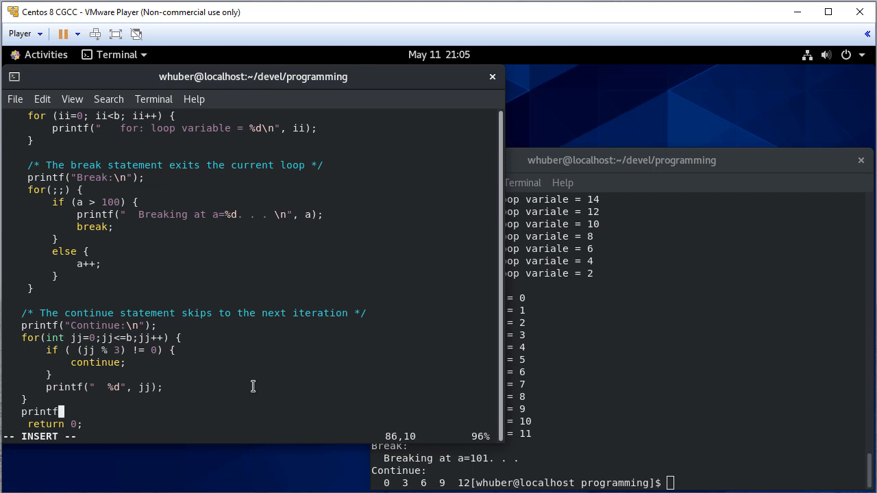
# - Complete printf("\n"); after the loop and save control.c
pyautogui.write('"\\n')
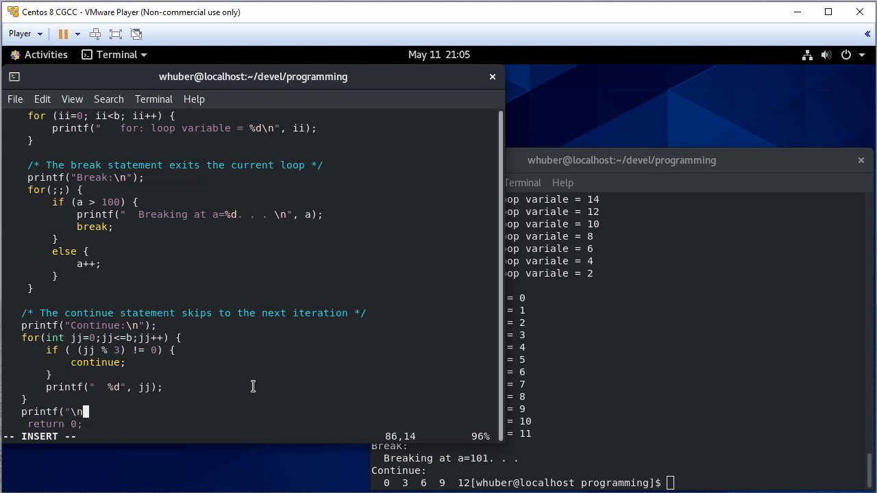
pyautogui.write(');')
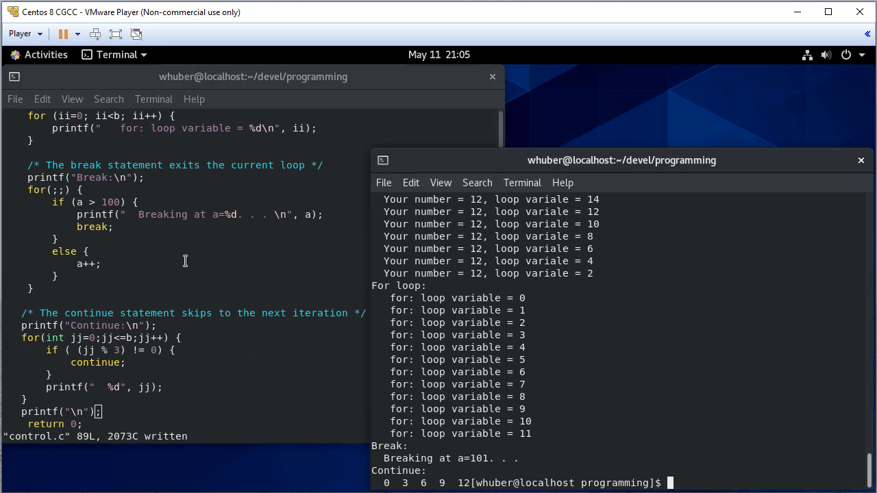
pyautogui.moveTo(156, 356)
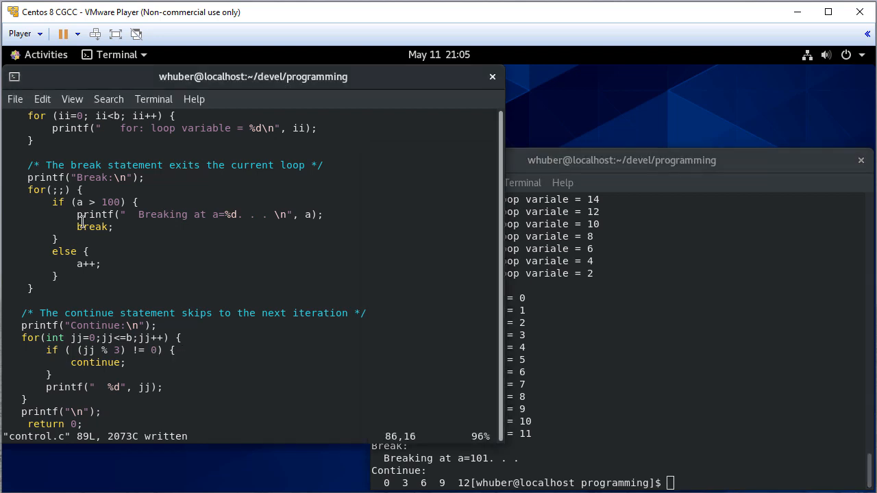
pyautogui.moveTo(100, 241)
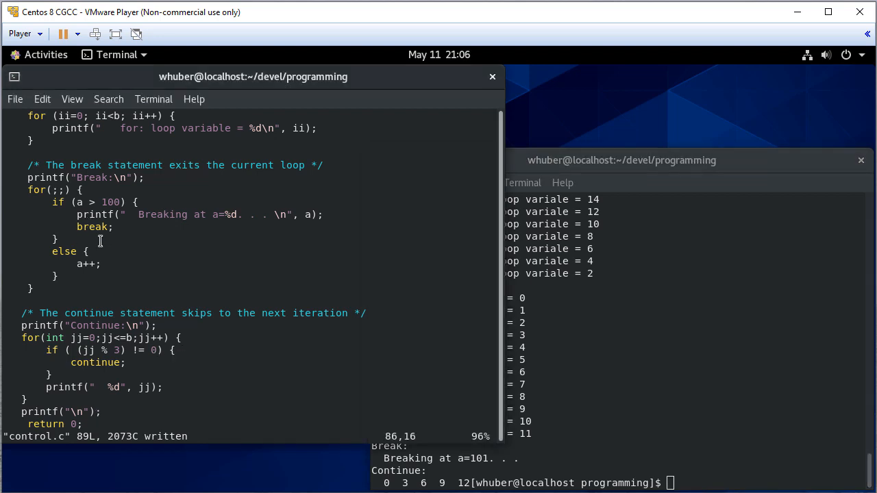